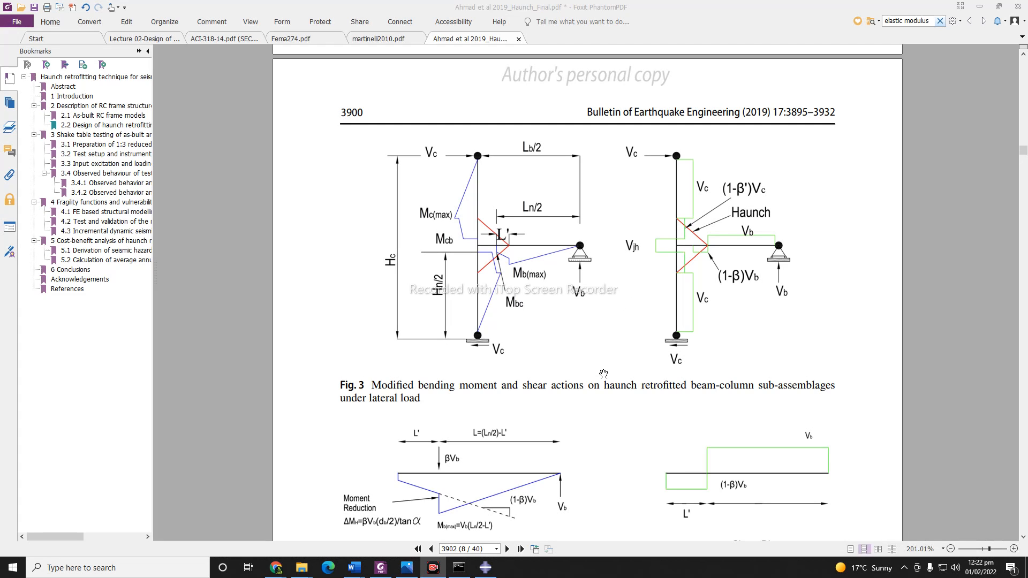
pyautogui.moveTo(373, 339)
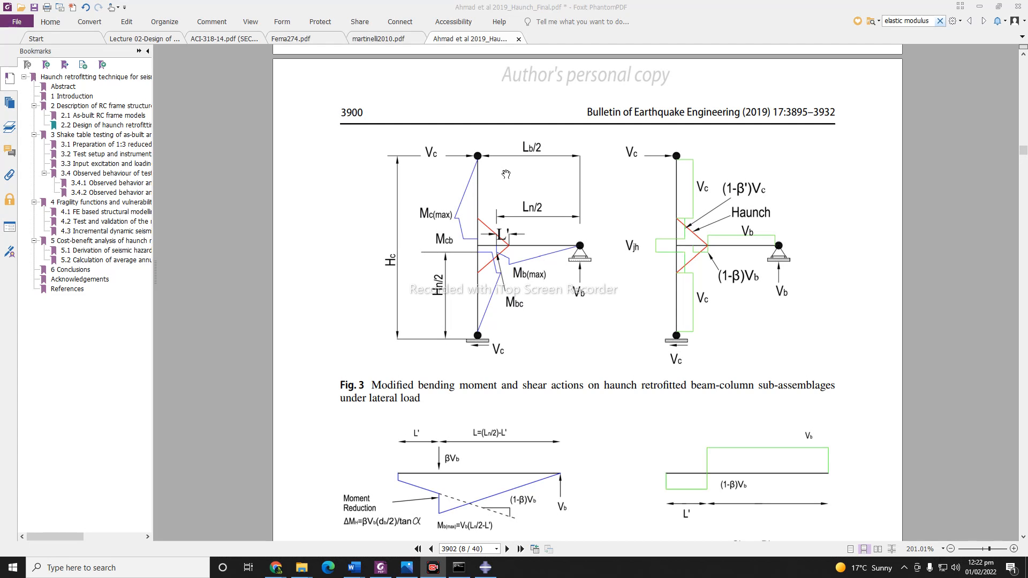
pyautogui.moveTo(461, 263)
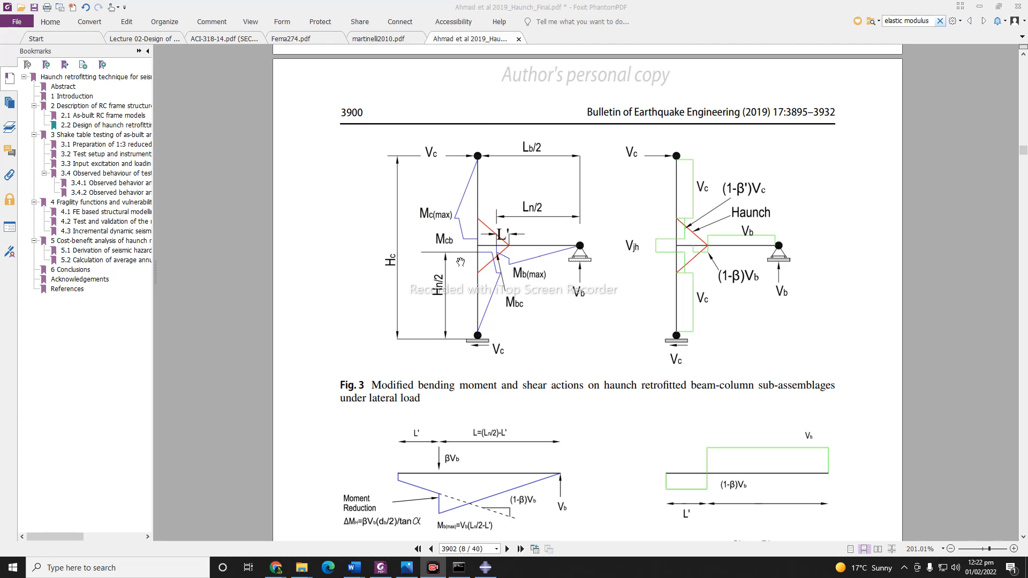
pyautogui.moveTo(469, 256)
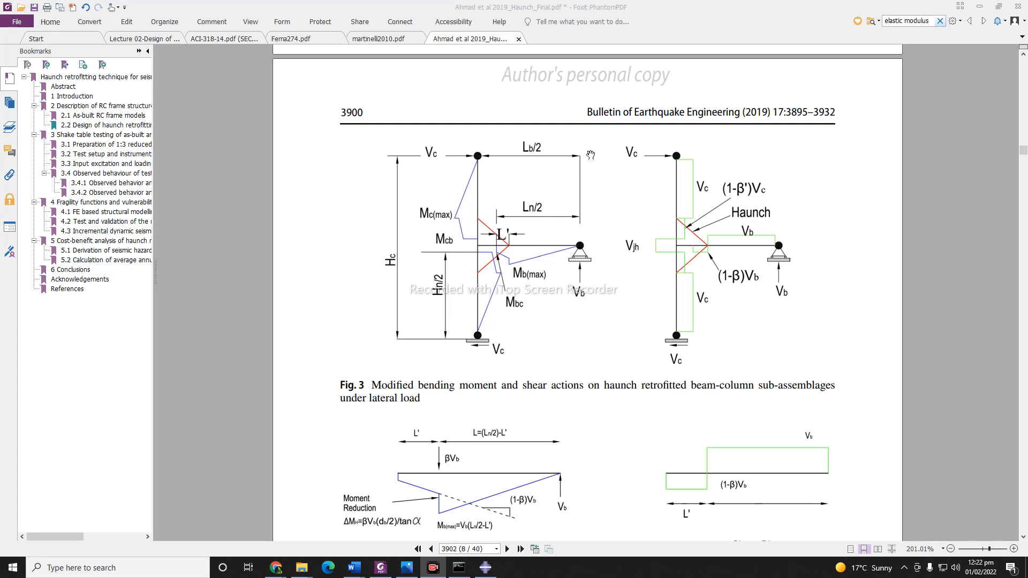
pyautogui.moveTo(561, 302)
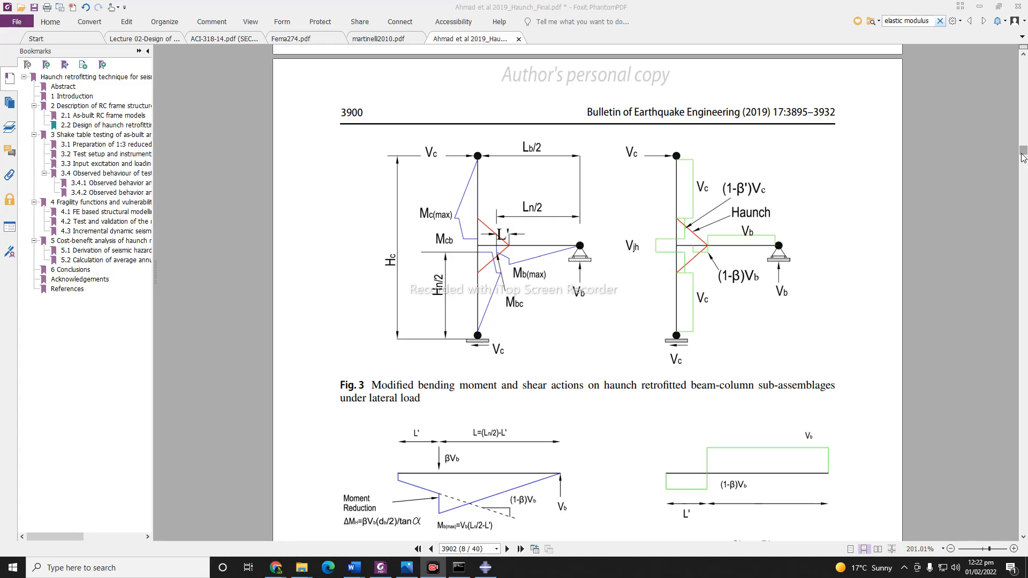
# Step: Enlarge and scroll through the First Model.jpeg haunch sketch, then minimize Photos
pyautogui.scroll(3)
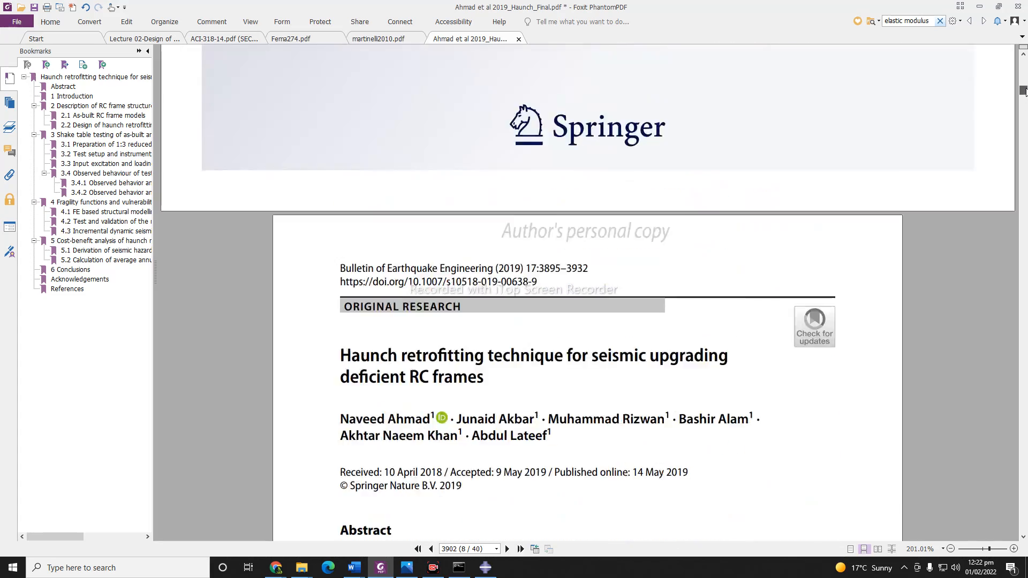
pyautogui.scroll(-3)
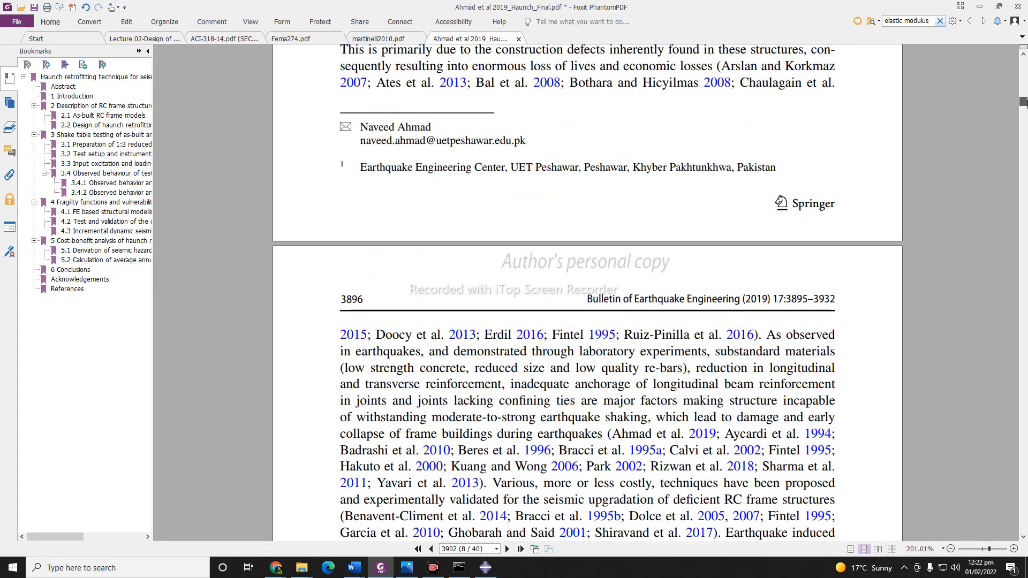
pyautogui.scroll(-3)
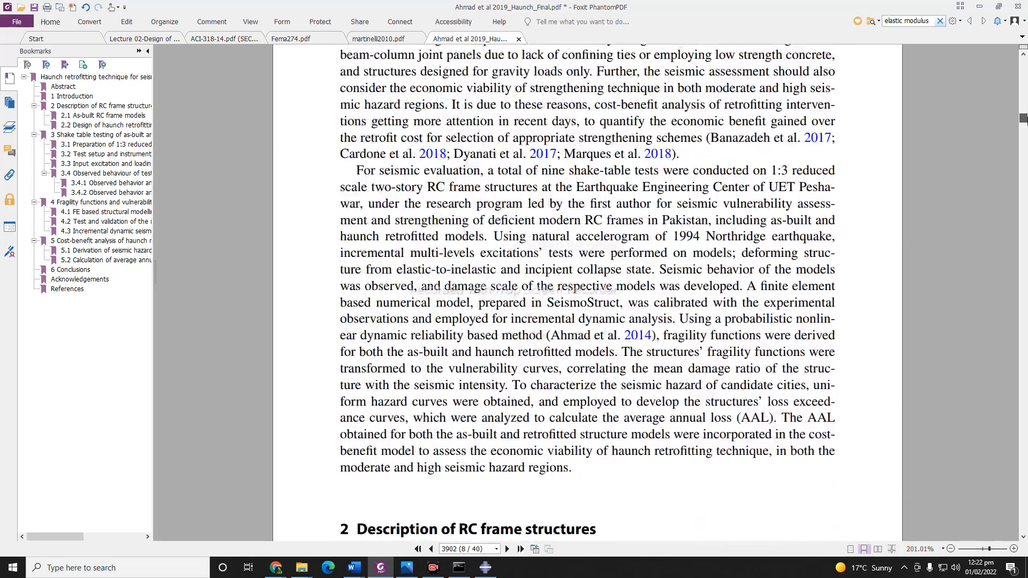
pyautogui.scroll(-3)
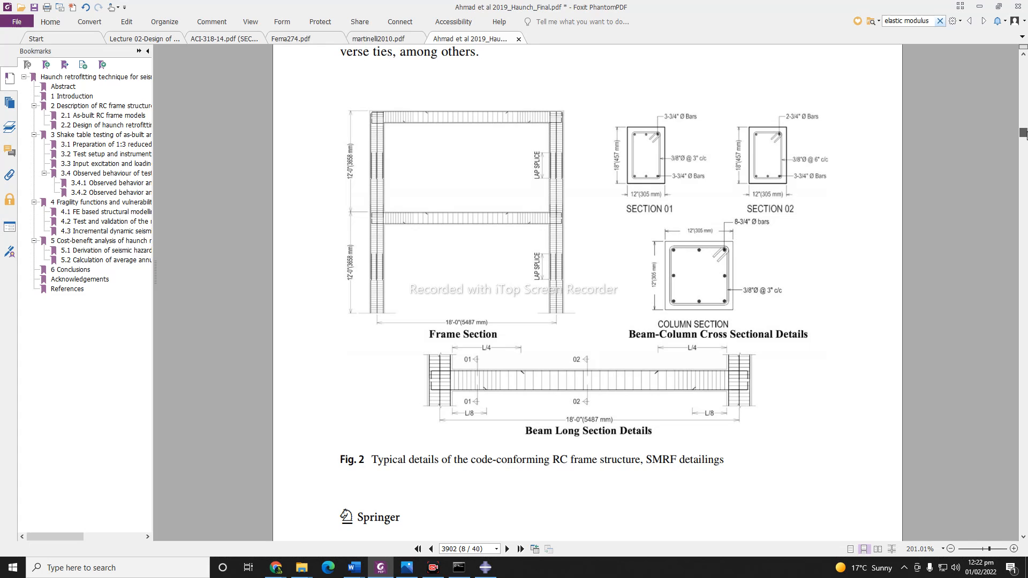
pyautogui.scroll(-3)
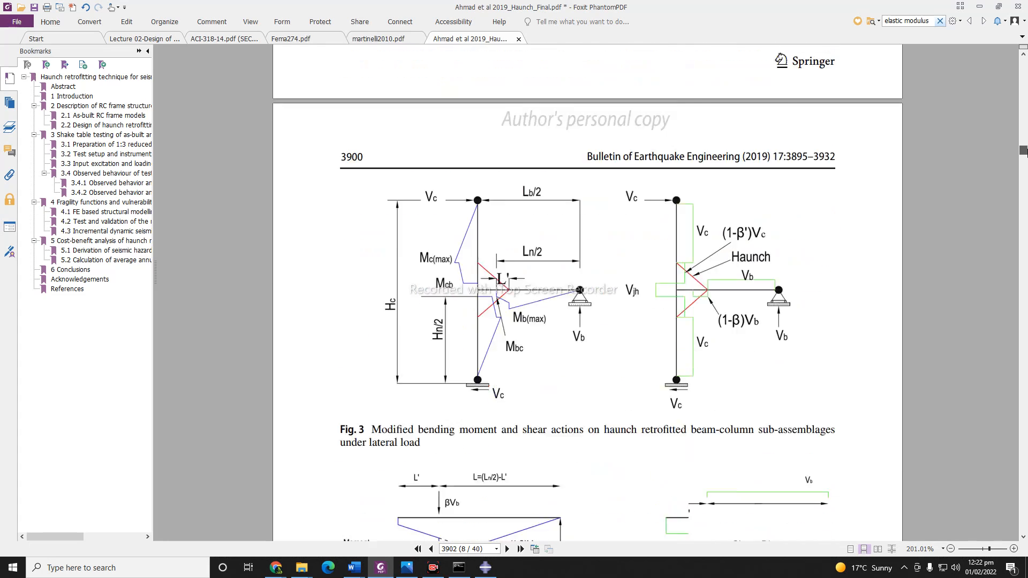
pyautogui.scroll(-3)
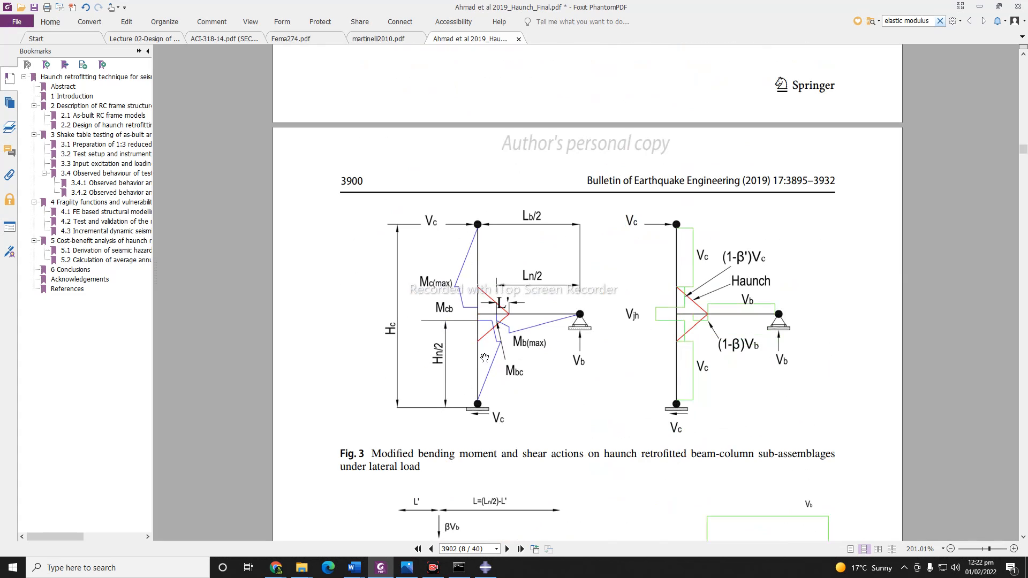
pyautogui.moveTo(484, 357)
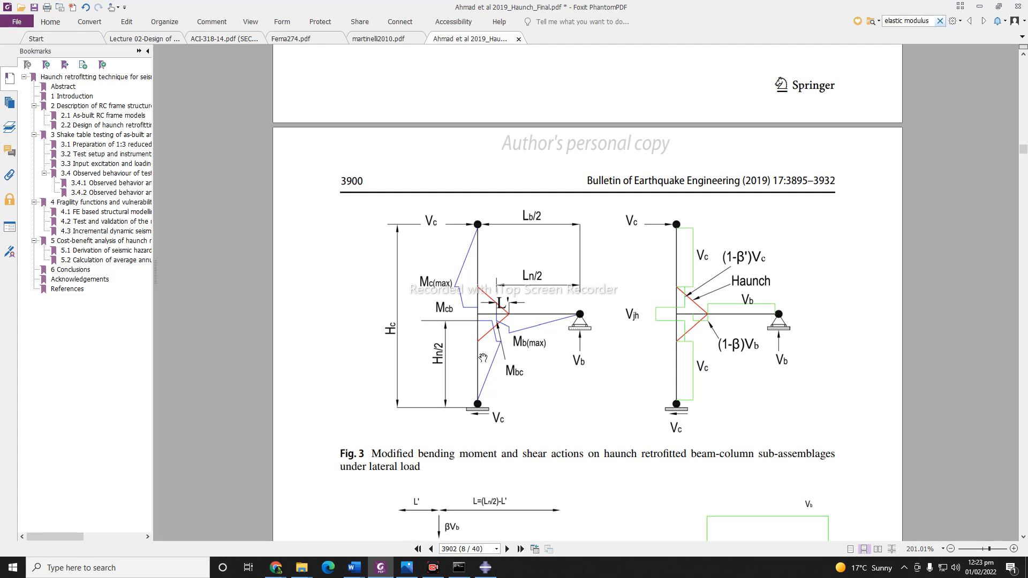
pyautogui.moveTo(401, 487)
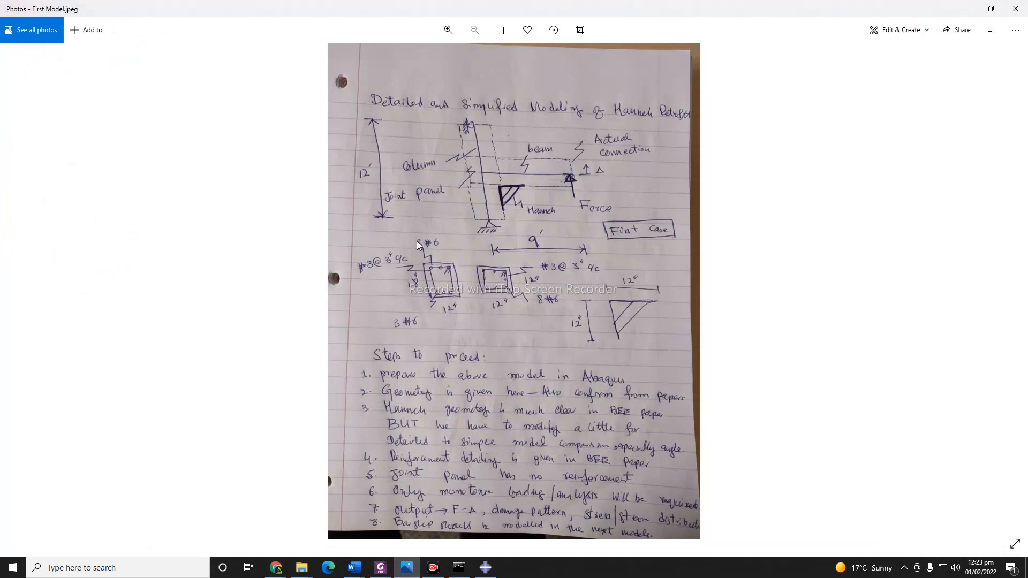
pyautogui.click(449, 29)
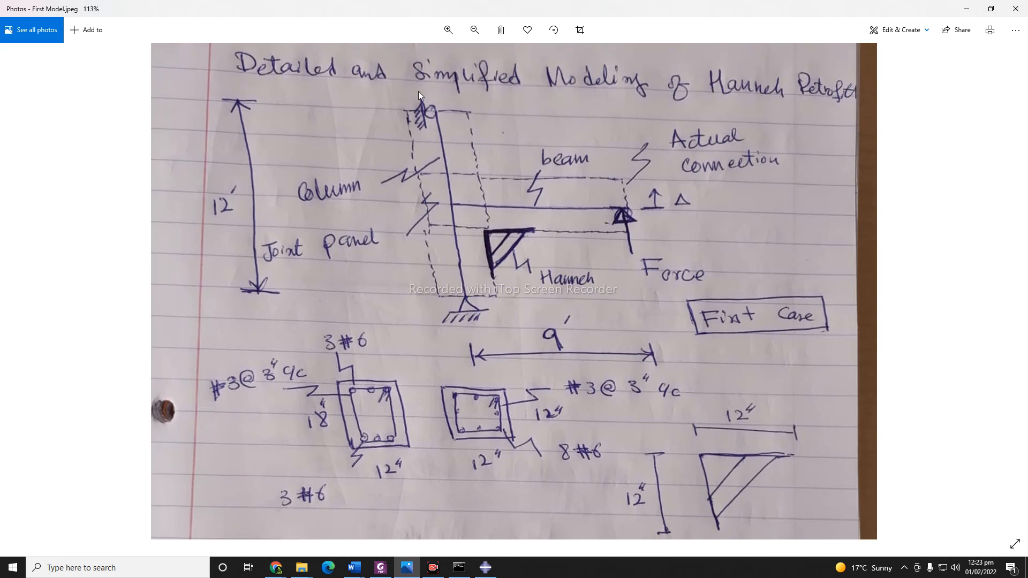
pyautogui.moveTo(420, 138)
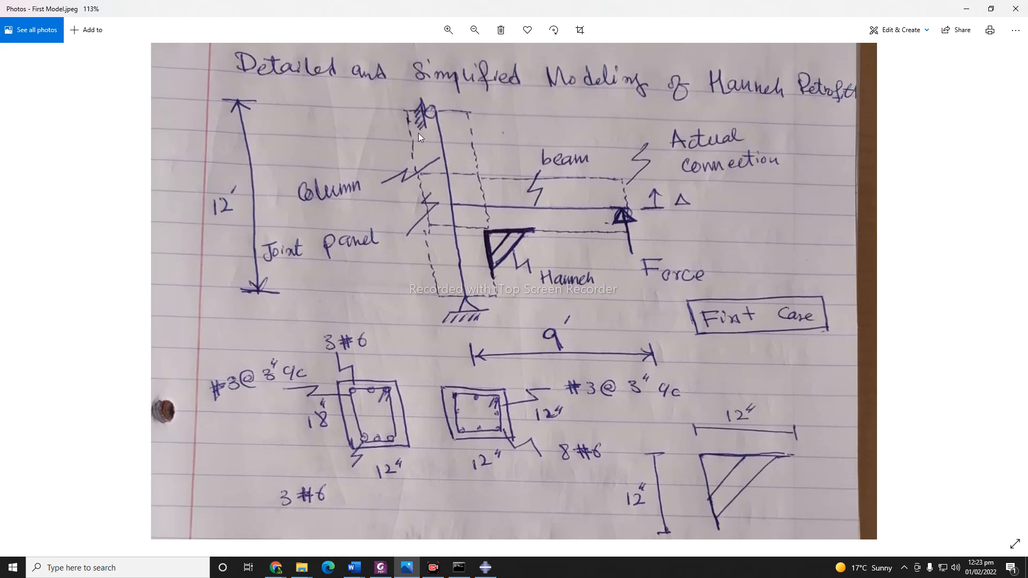
pyautogui.scroll(-3)
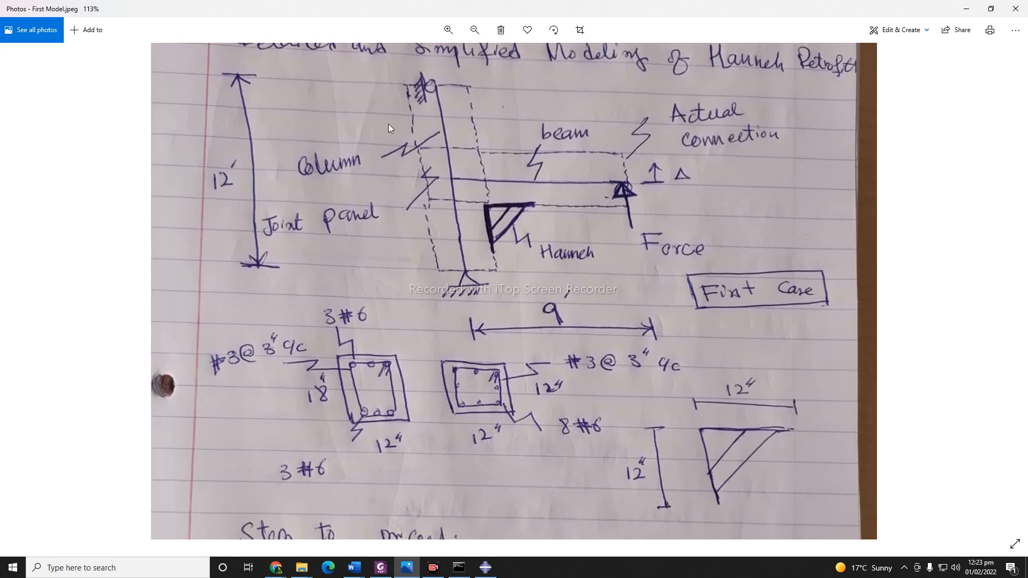
pyautogui.moveTo(294, 164)
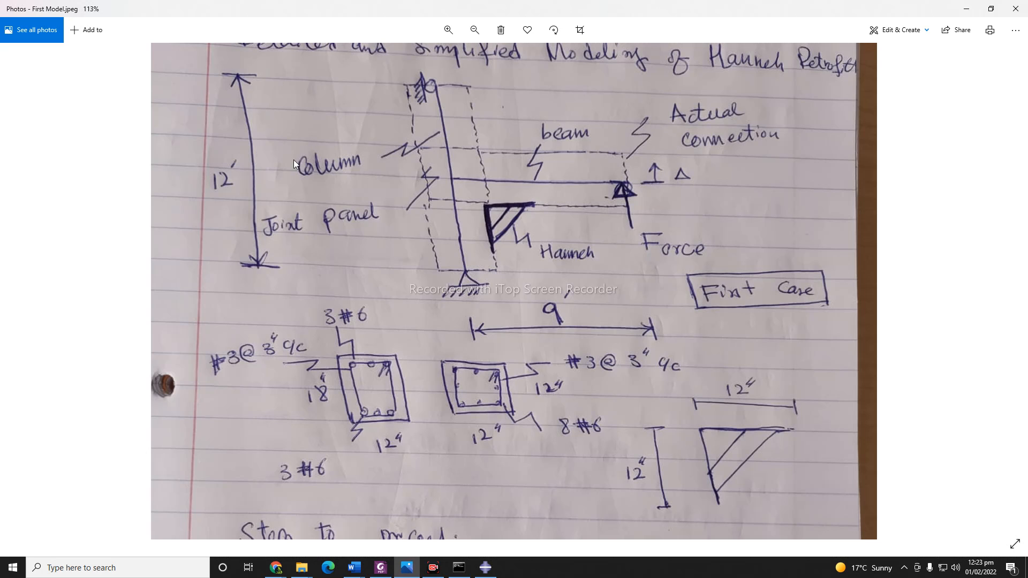
pyautogui.moveTo(680, 221)
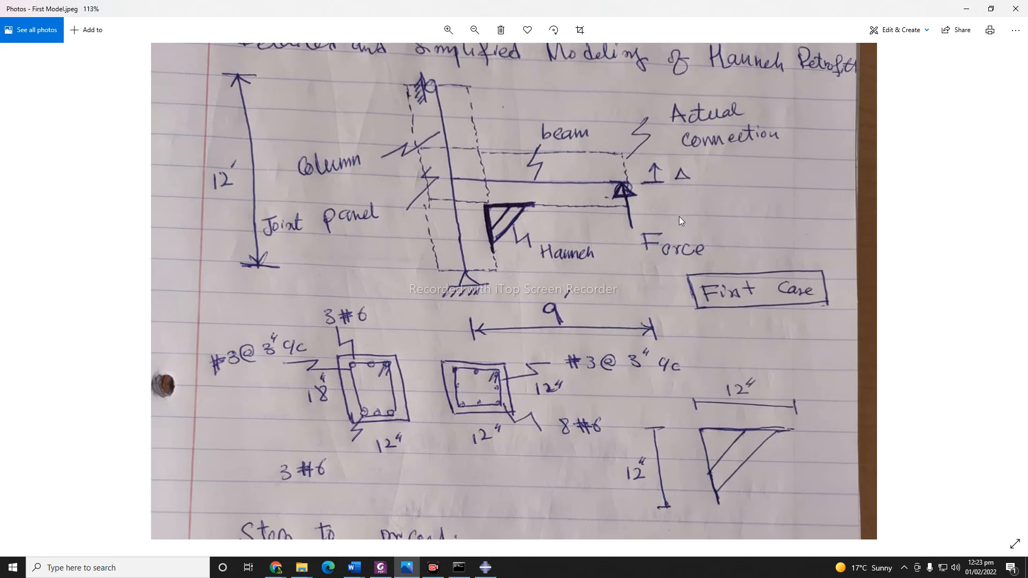
pyautogui.moveTo(466, 280)
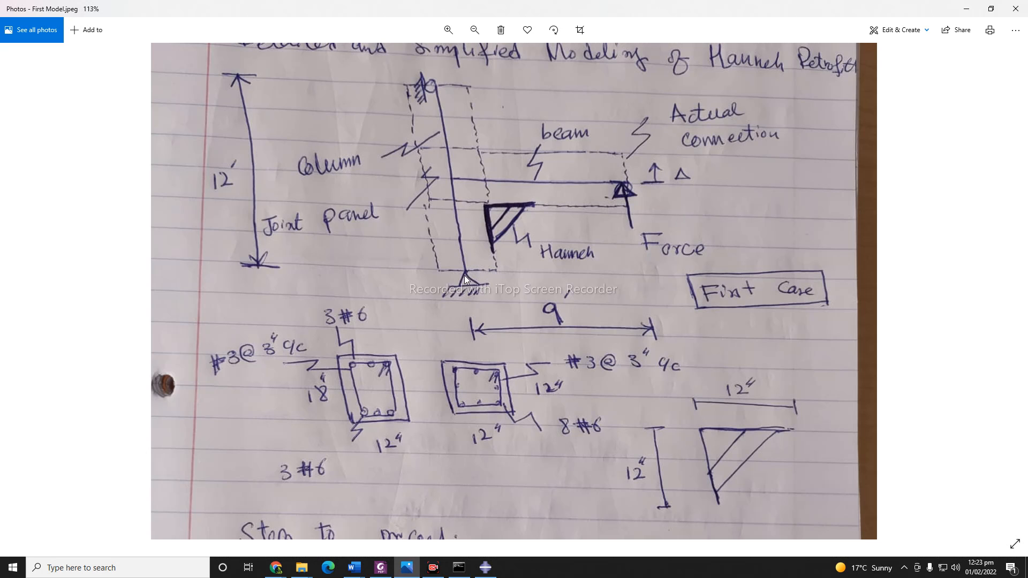
pyautogui.moveTo(640, 269)
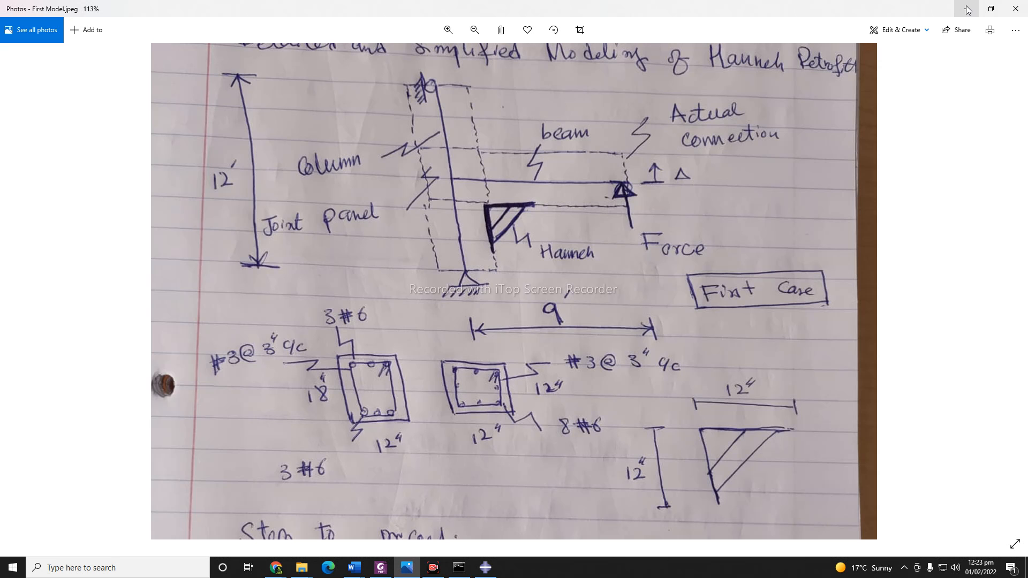
pyautogui.click(380, 567)
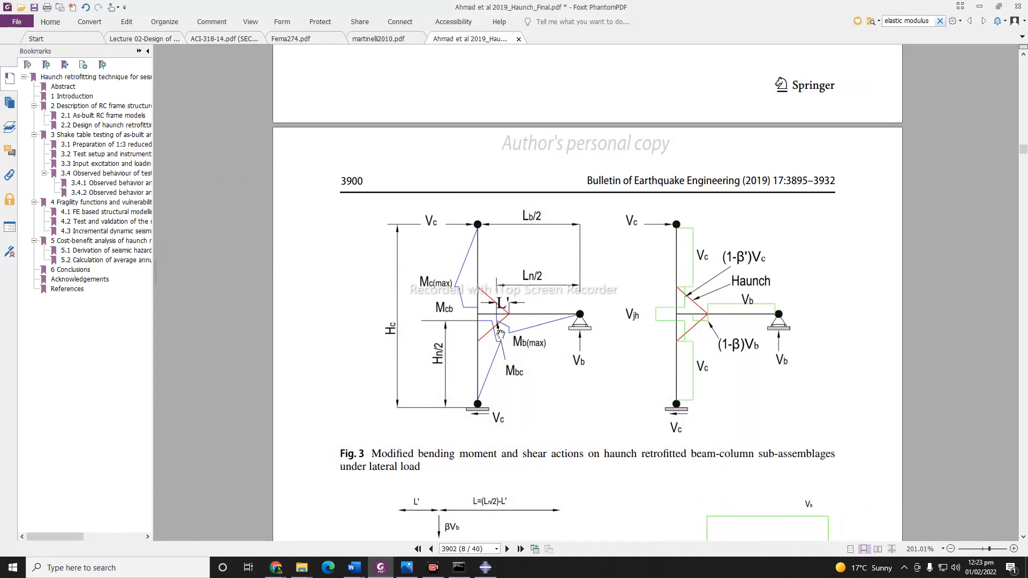
pyautogui.moveTo(481, 316)
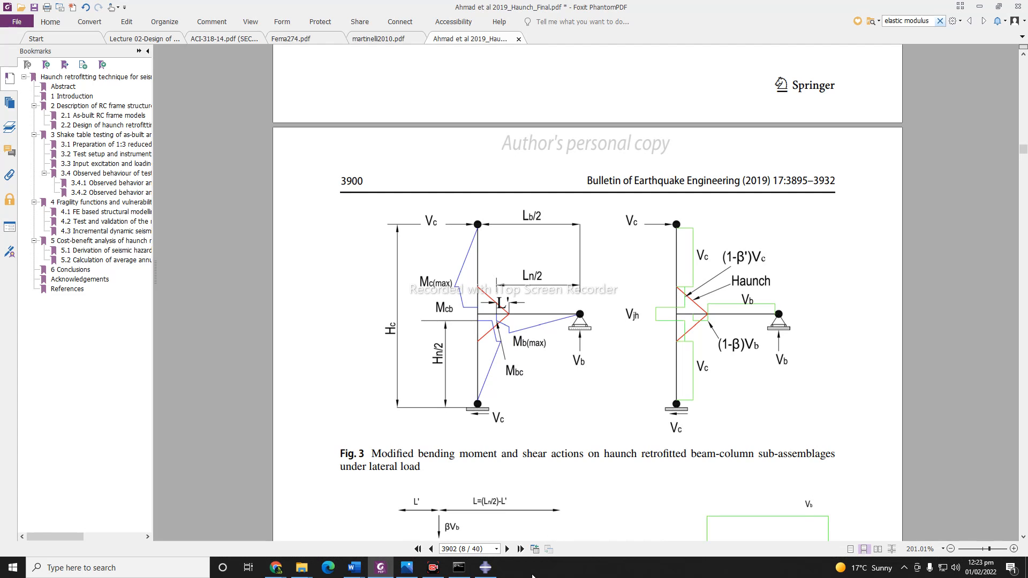
pyautogui.moveTo(485, 568)
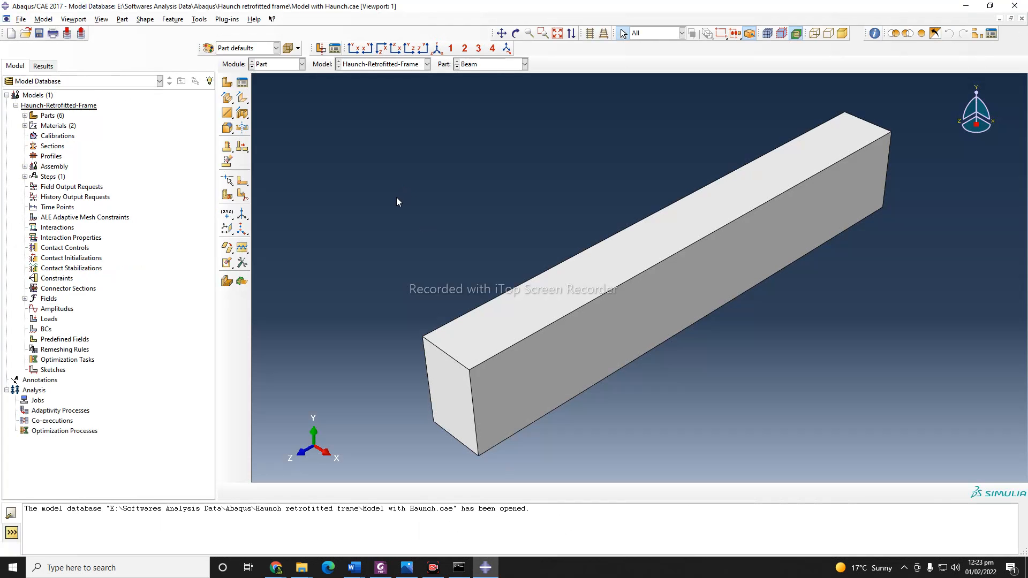
pyautogui.moveTo(405, 212)
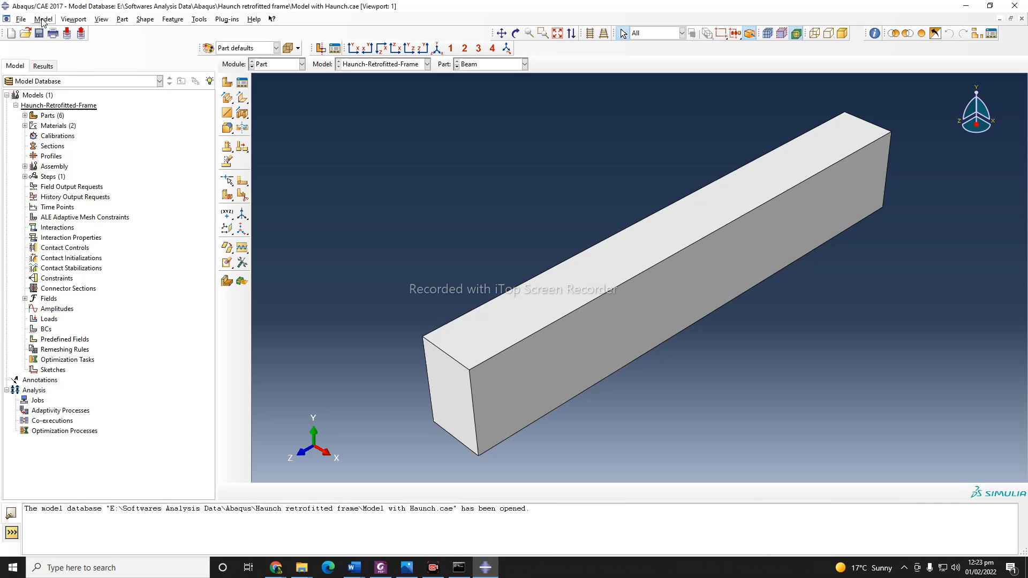
# Step: Open the File menu in Abaqus/CAE
pyautogui.click(21, 18)
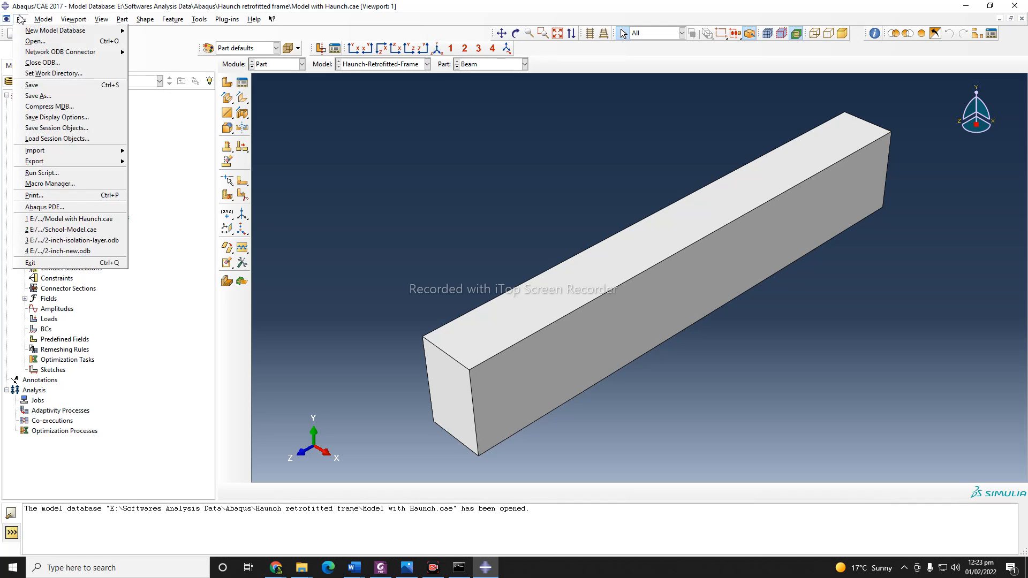
pyautogui.moveTo(54, 73)
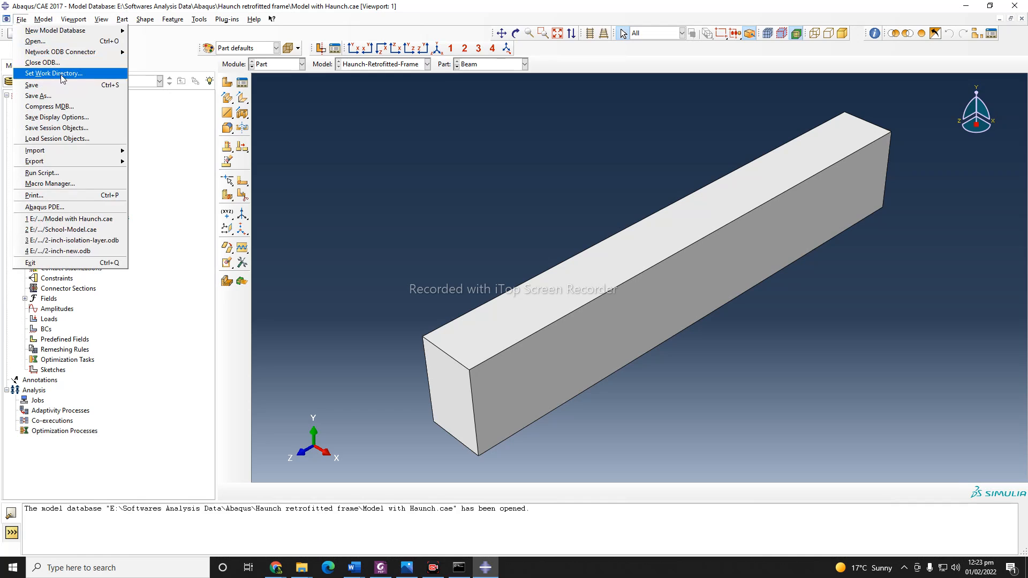
# Step: Set the work directory to Softwares Analysis Data/Abaqus/Haunch retrofitted frame
pyautogui.click(54, 73)
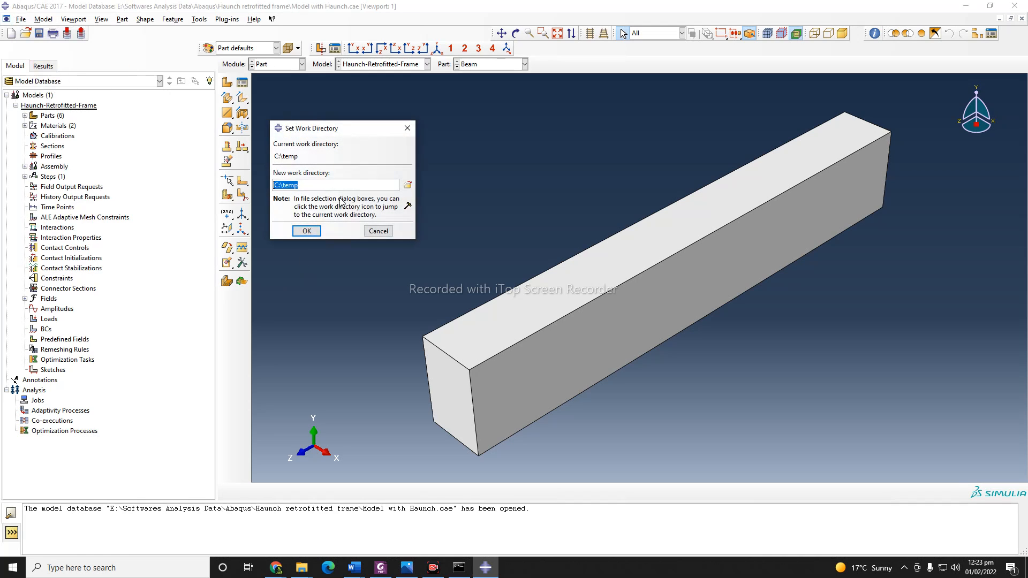
pyautogui.moveTo(312, 128); pyautogui.dragTo(383, 119)
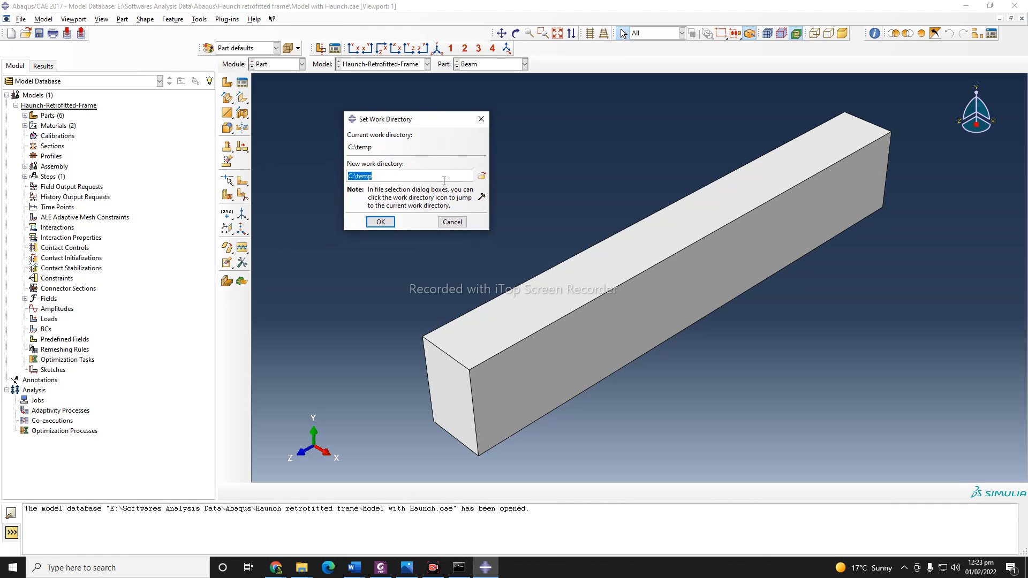
pyautogui.click(482, 176)
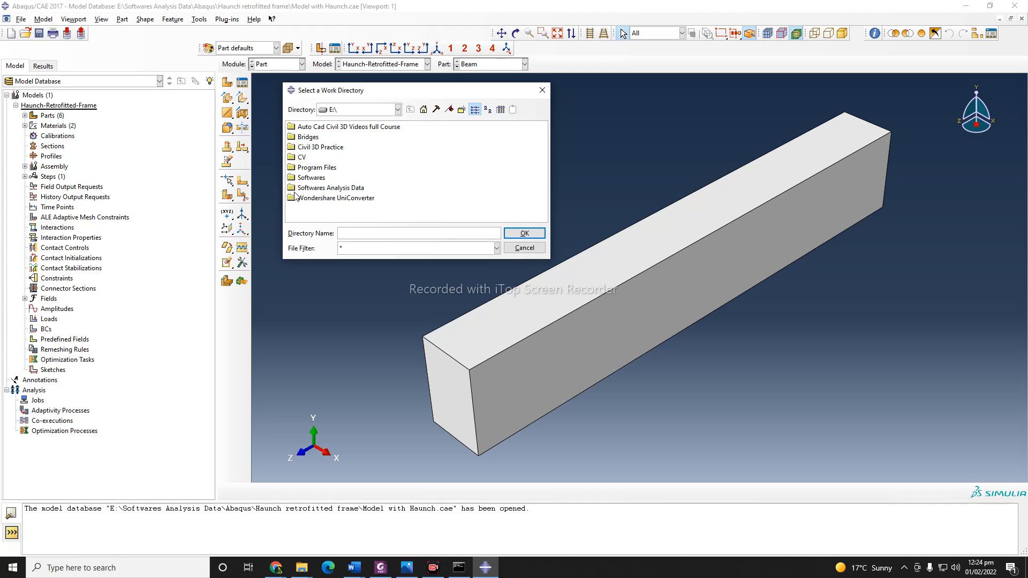
pyautogui.moveTo(391, 155)
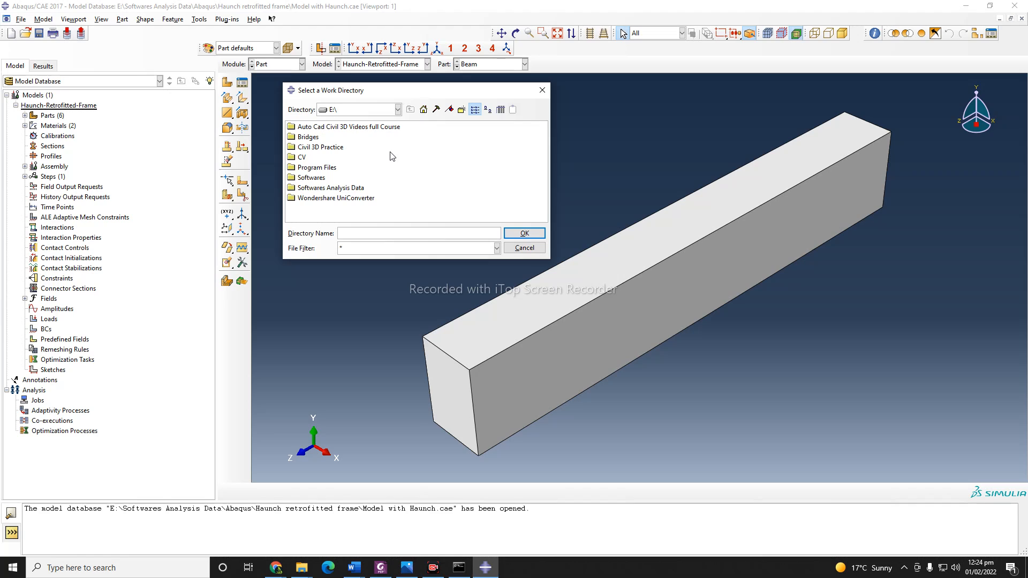
pyautogui.moveTo(420, 102)
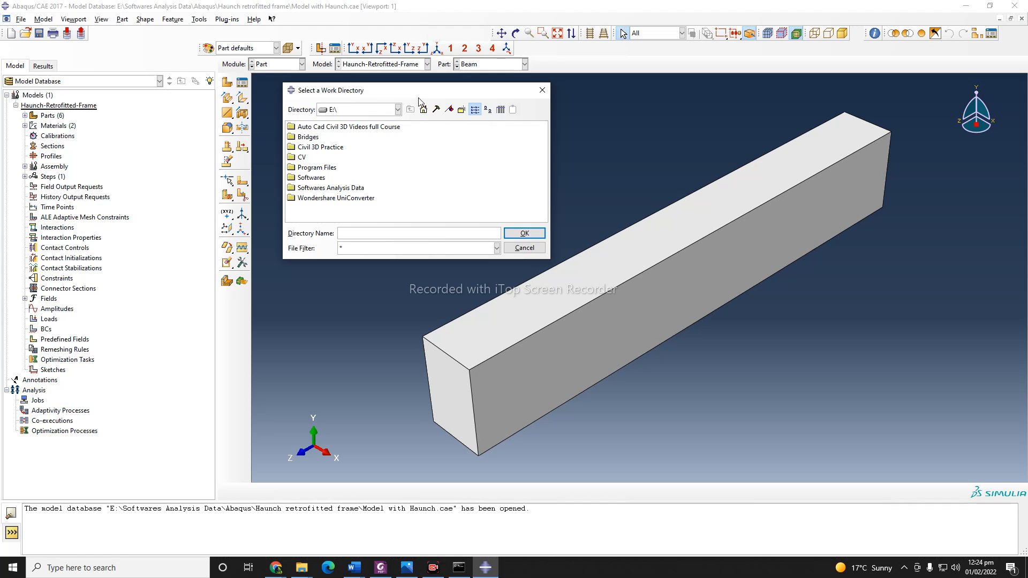
pyautogui.moveTo(418, 97)
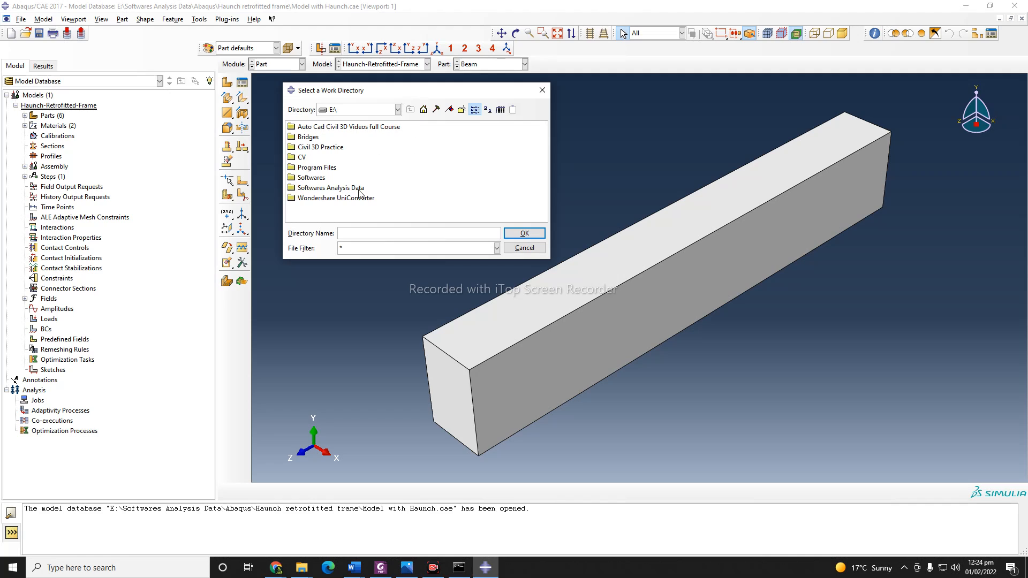
pyautogui.doubleClick(333, 187)
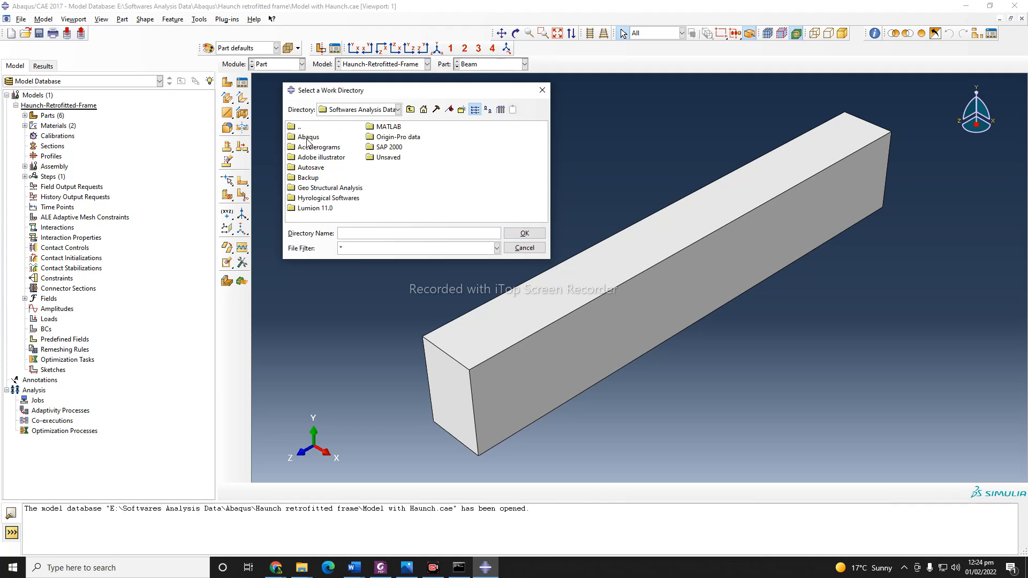
pyautogui.doubleClick(309, 137)
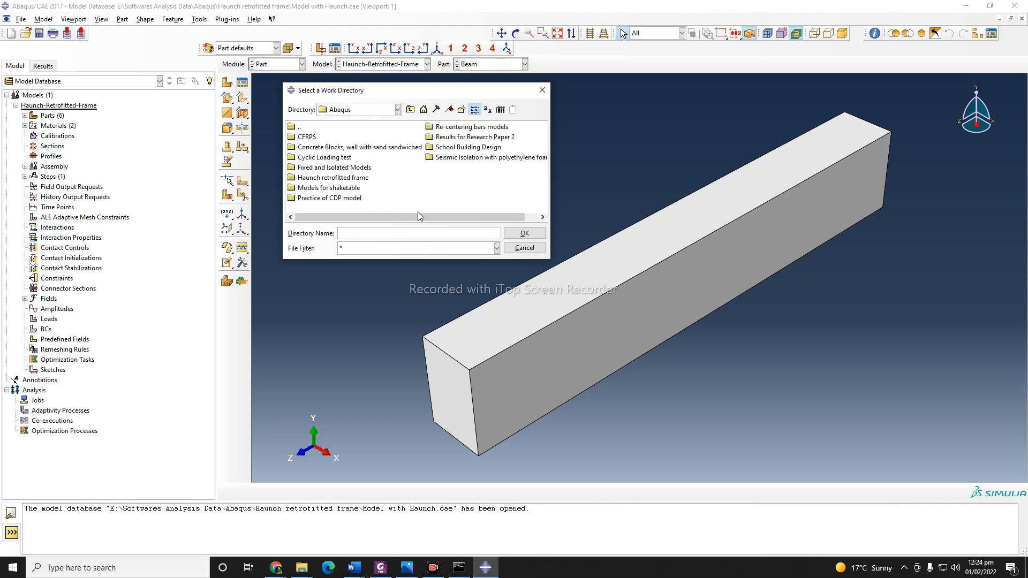
pyautogui.moveTo(324, 200)
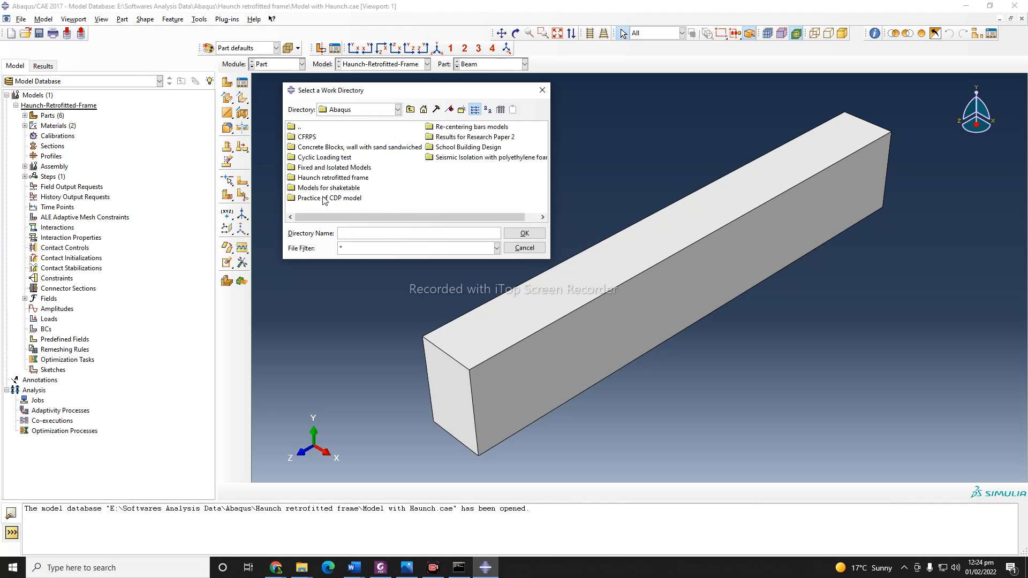
pyautogui.doubleClick(329, 177)
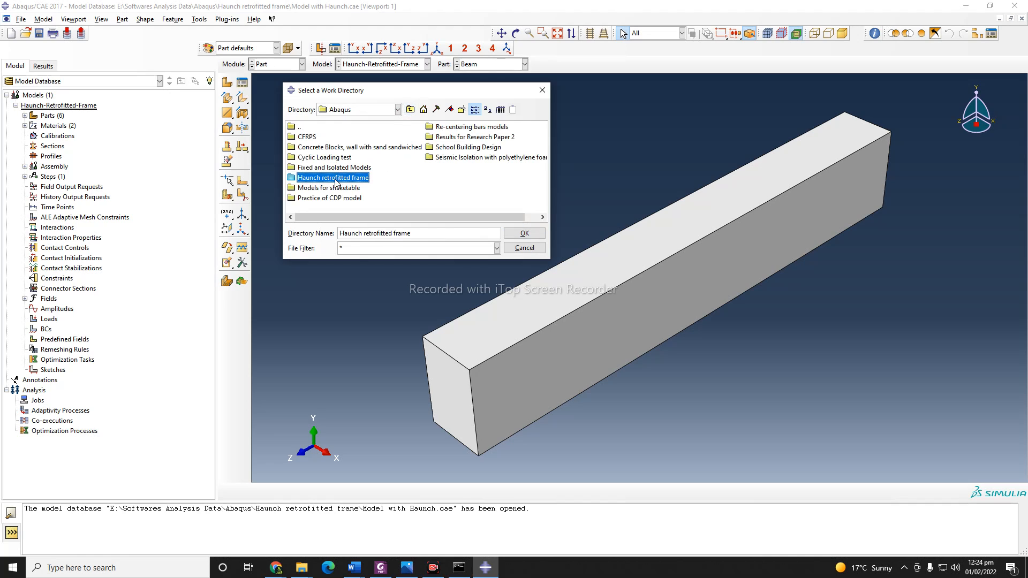
pyautogui.click(524, 233)
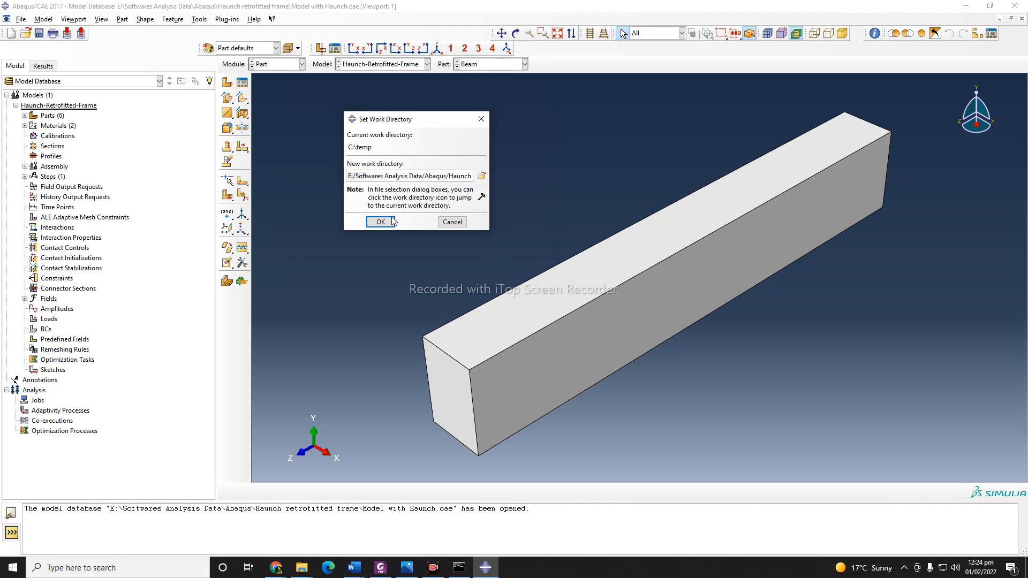
pyautogui.click(380, 221)
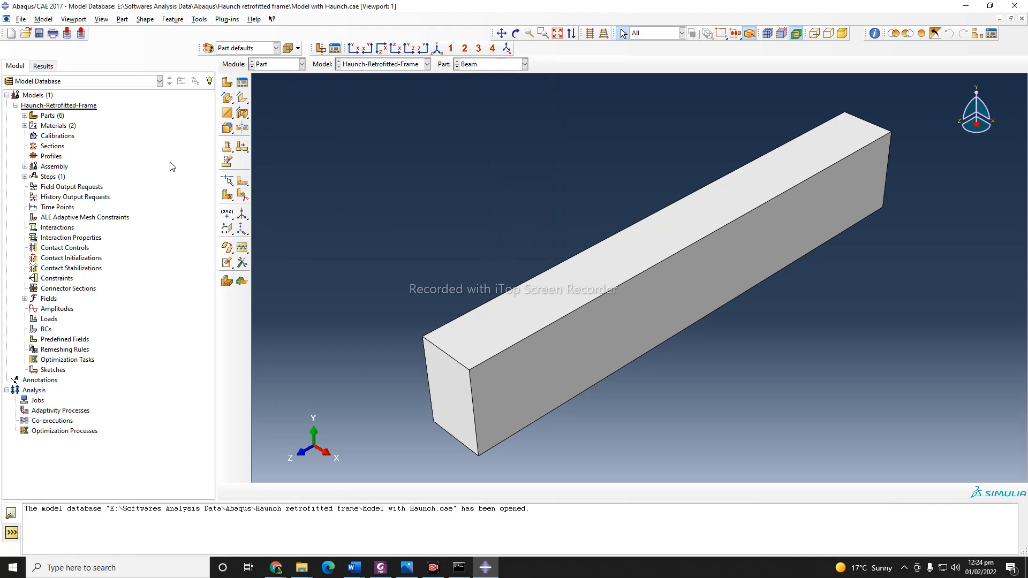
pyautogui.moveTo(271, 160)
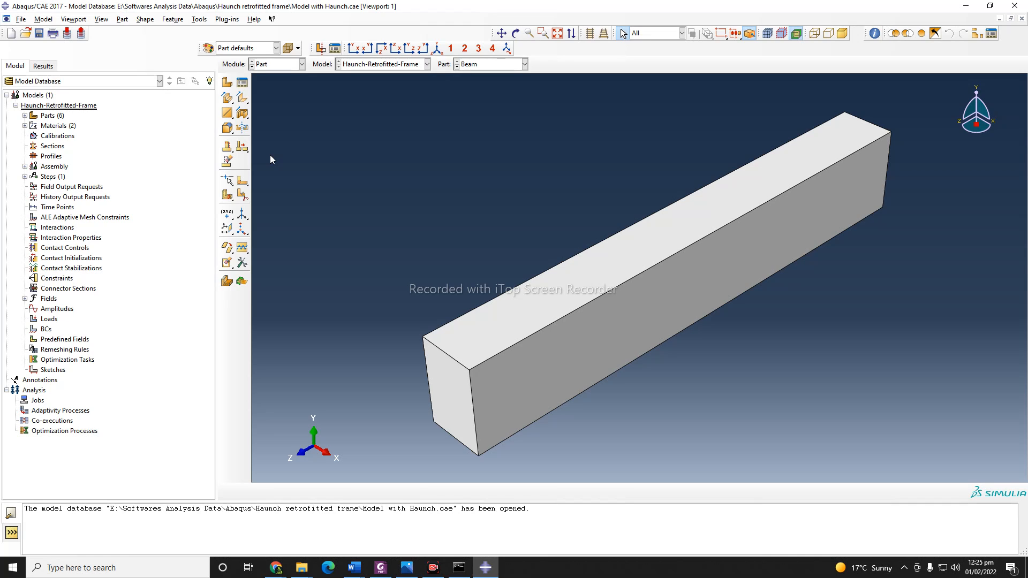
pyautogui.moveTo(337, 184)
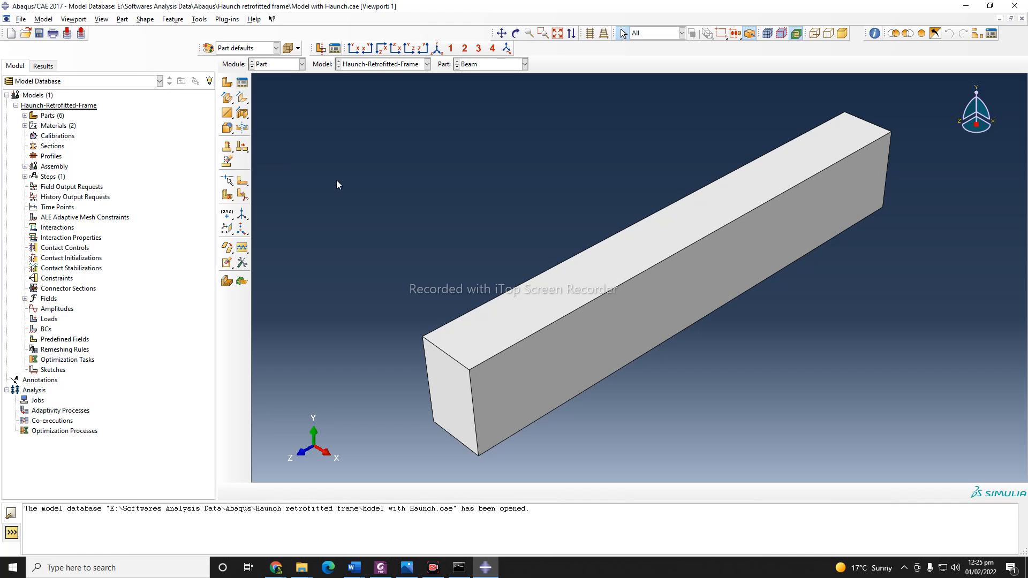
pyautogui.moveTo(380, 207)
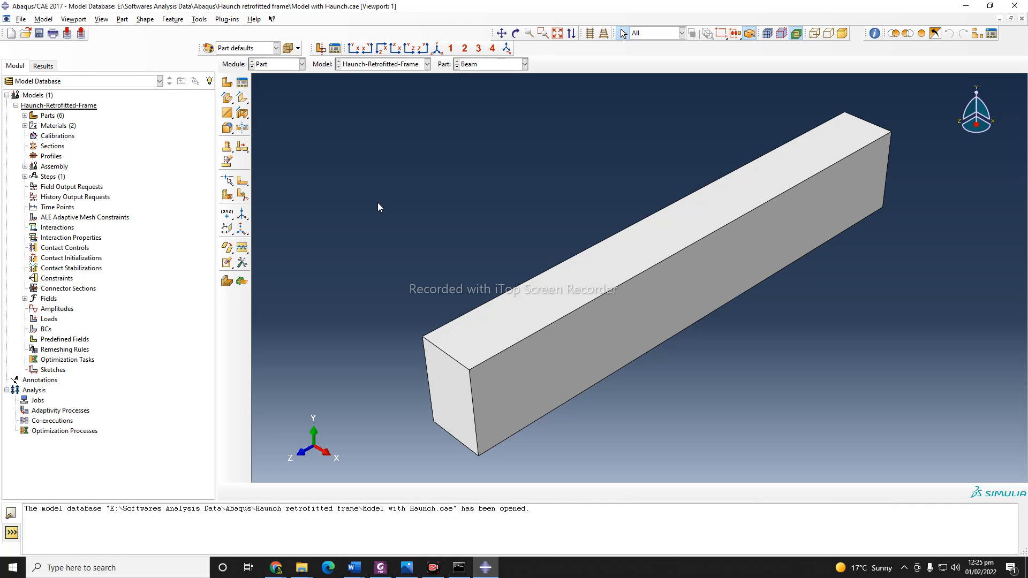
pyautogui.moveTo(325, 446)
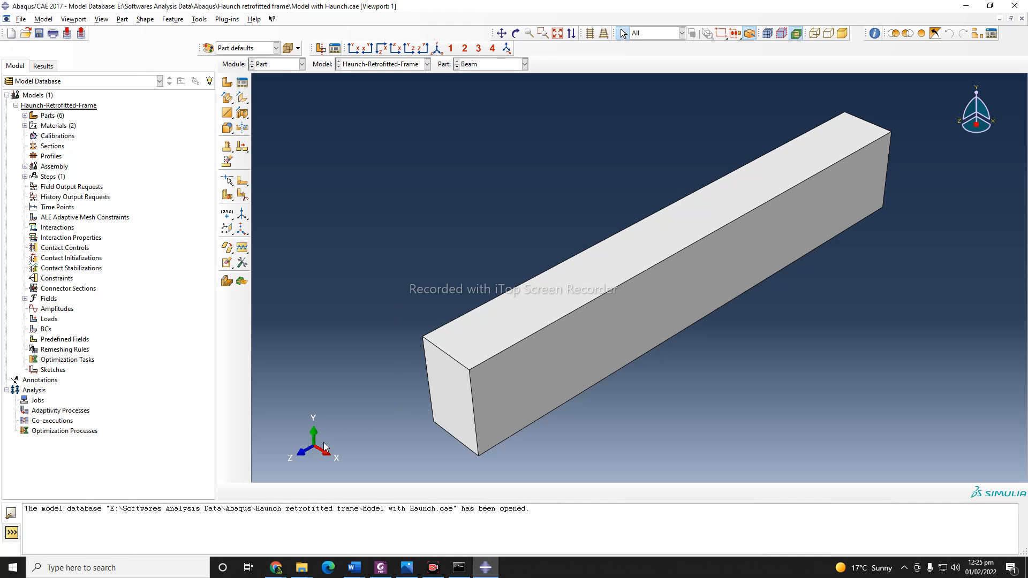
# Step: View the enlarged consistent units table (SI, mm, ft, inch) in the 'abaqus units' image results
pyautogui.click(275, 568)
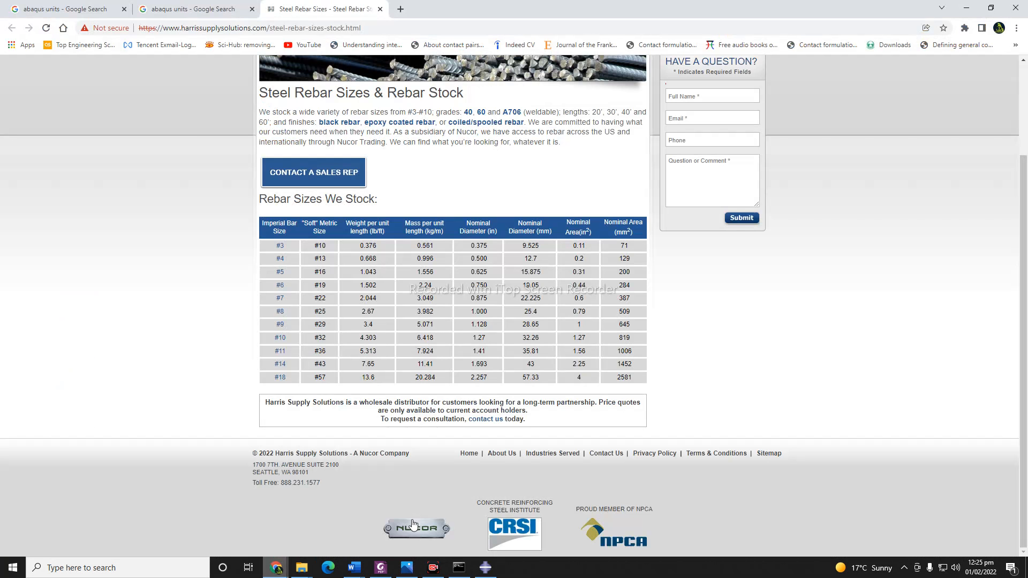
pyautogui.click(191, 8)
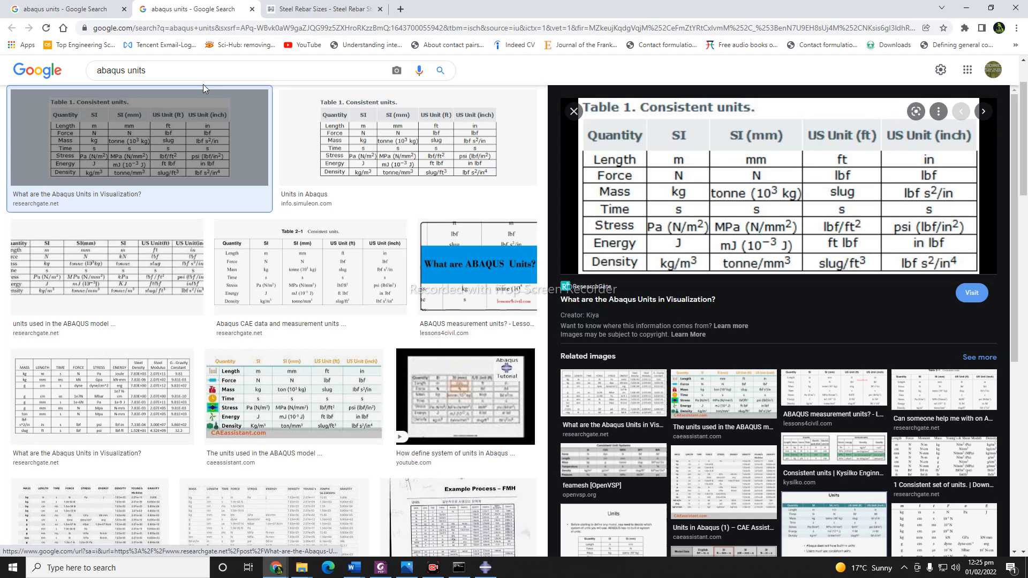
pyautogui.moveTo(711, 143)
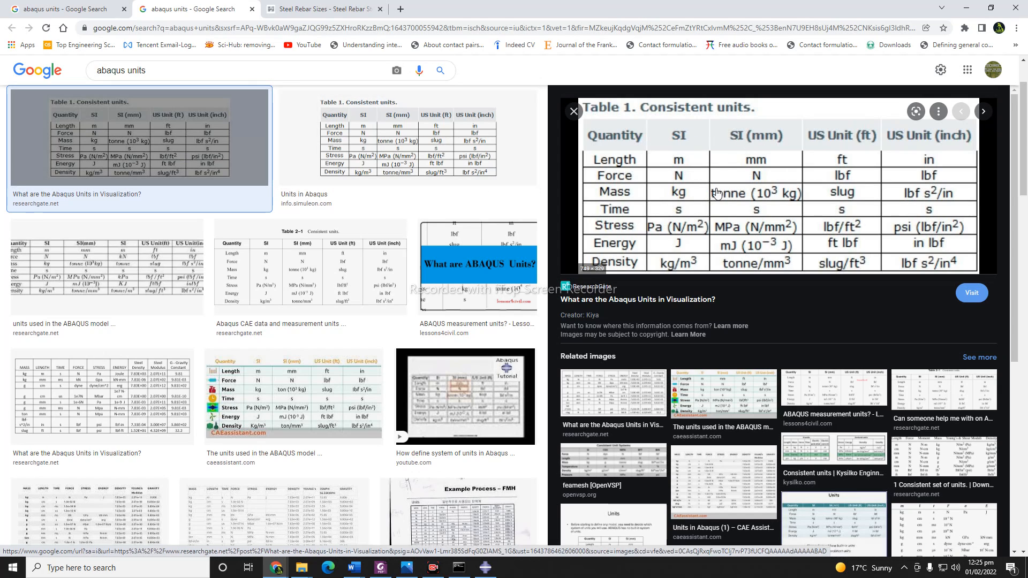
pyautogui.moveTo(706, 212)
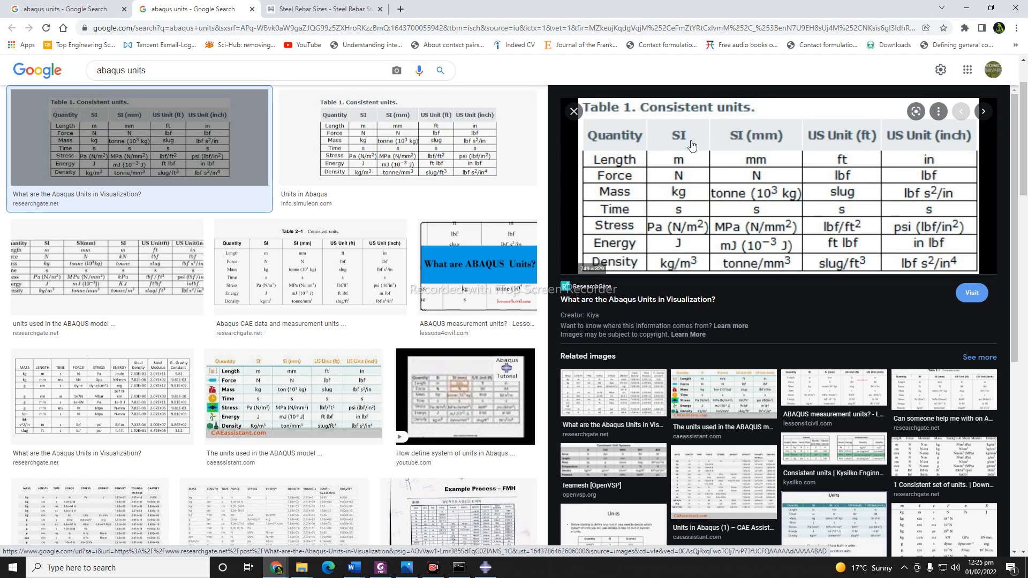
pyautogui.moveTo(843, 143)
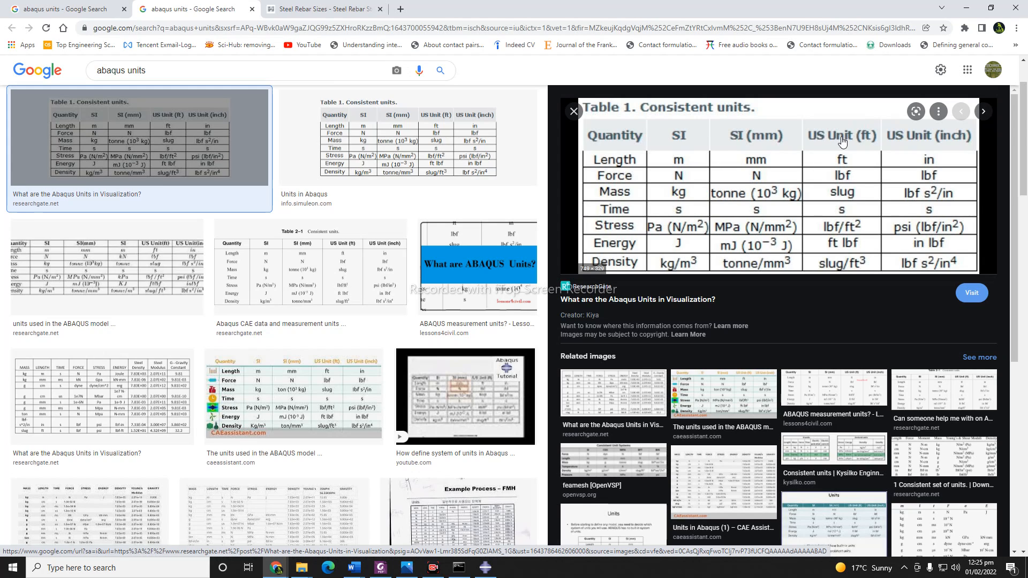
pyautogui.moveTo(686, 164)
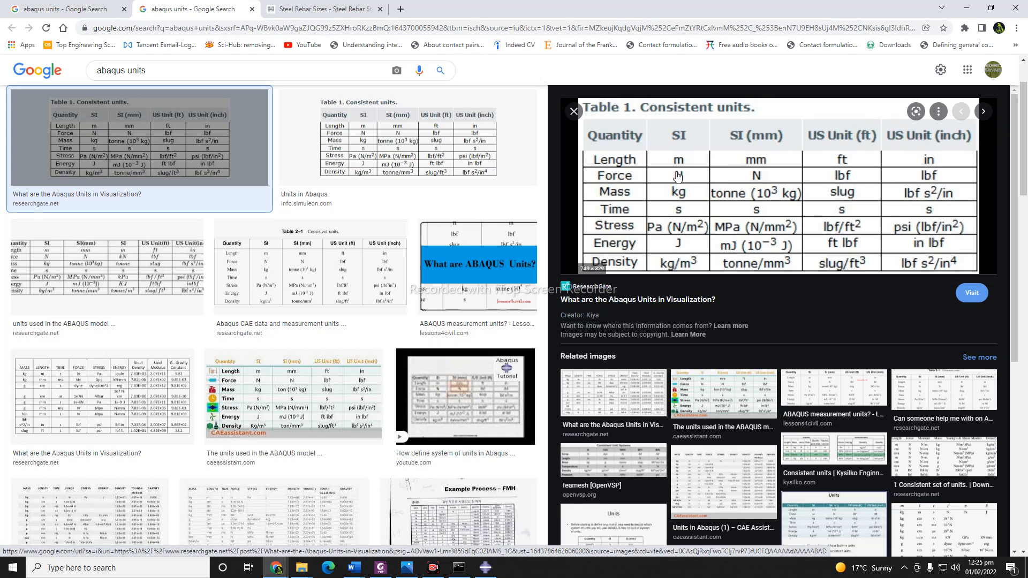
pyautogui.moveTo(646, 169)
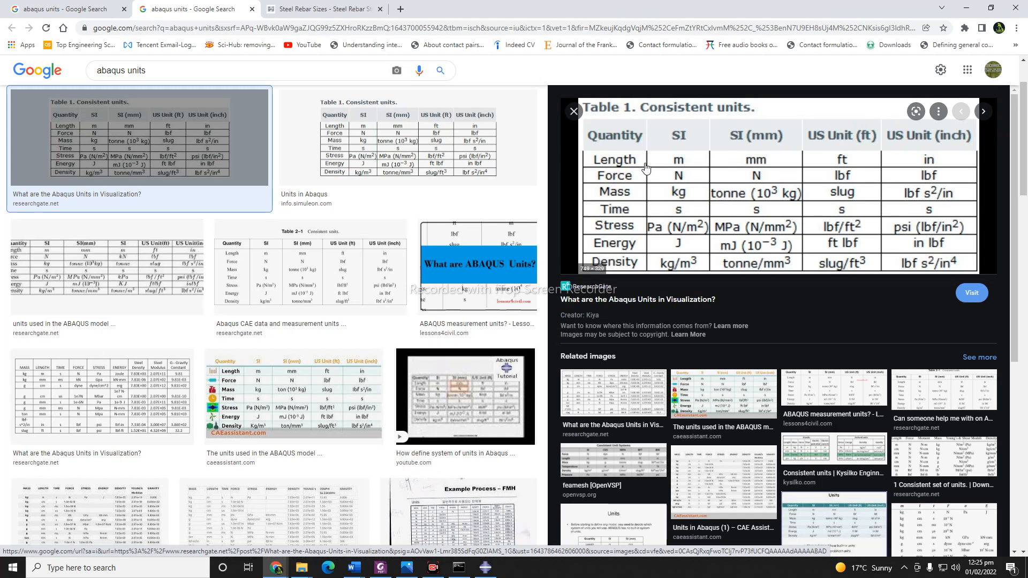
pyautogui.moveTo(688, 185)
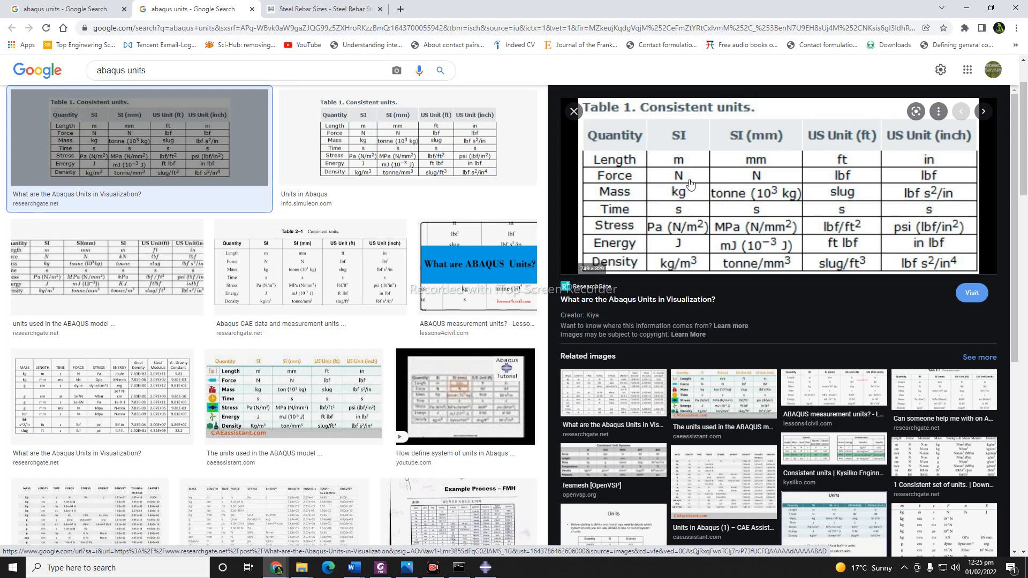
pyautogui.moveTo(697, 216)
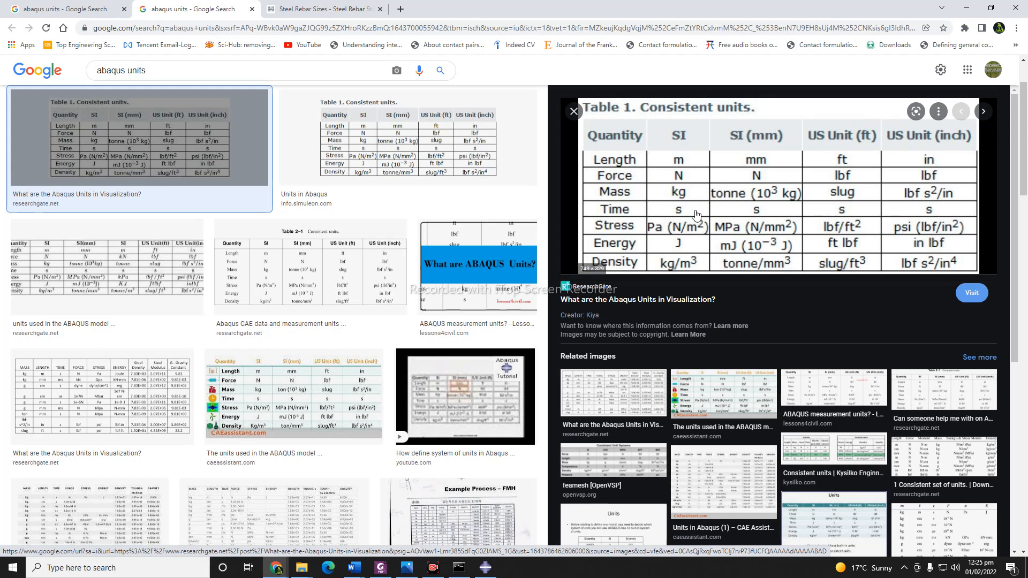
pyautogui.moveTo(663, 251)
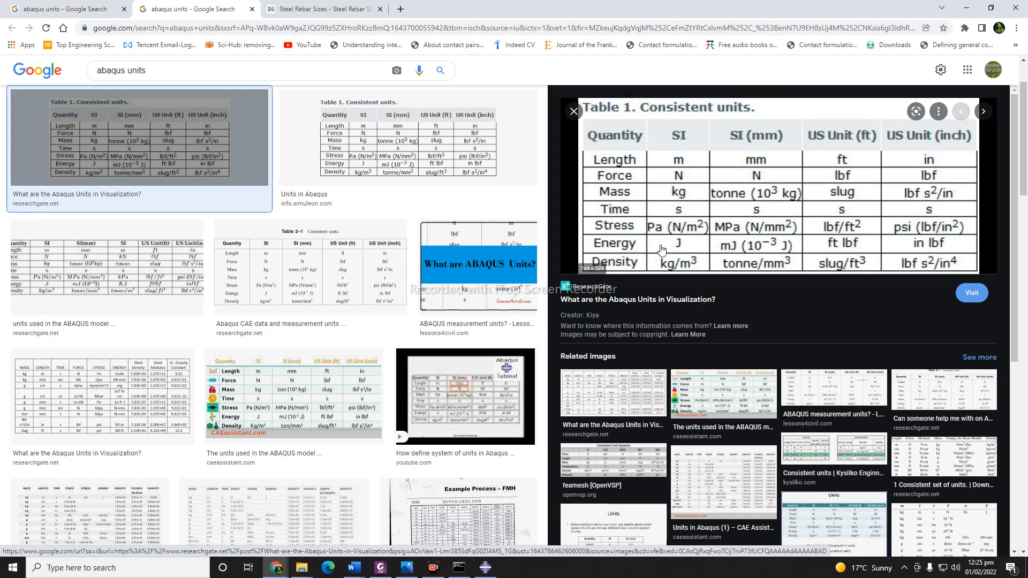
pyautogui.moveTo(668, 270)
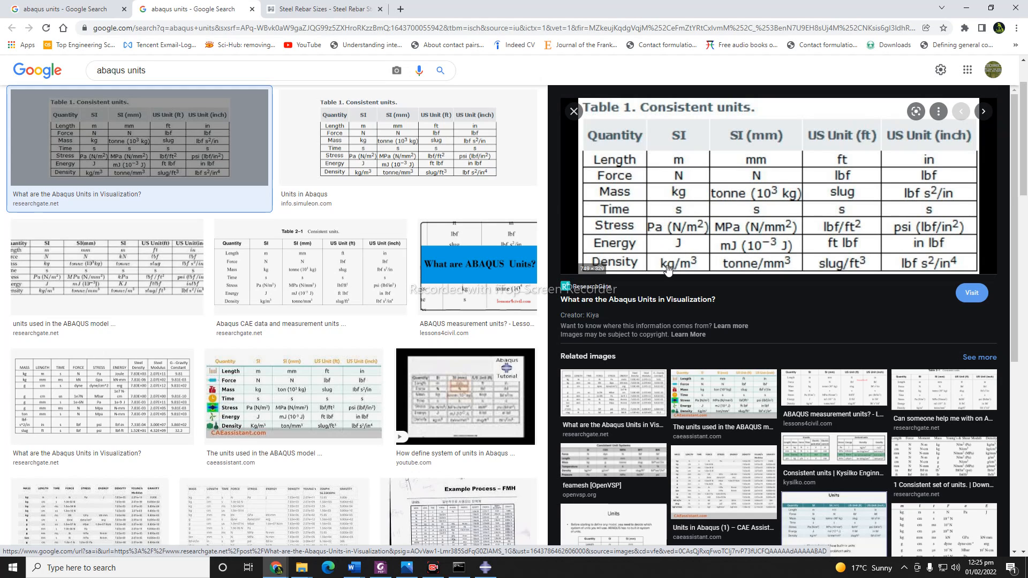
pyautogui.moveTo(645, 253)
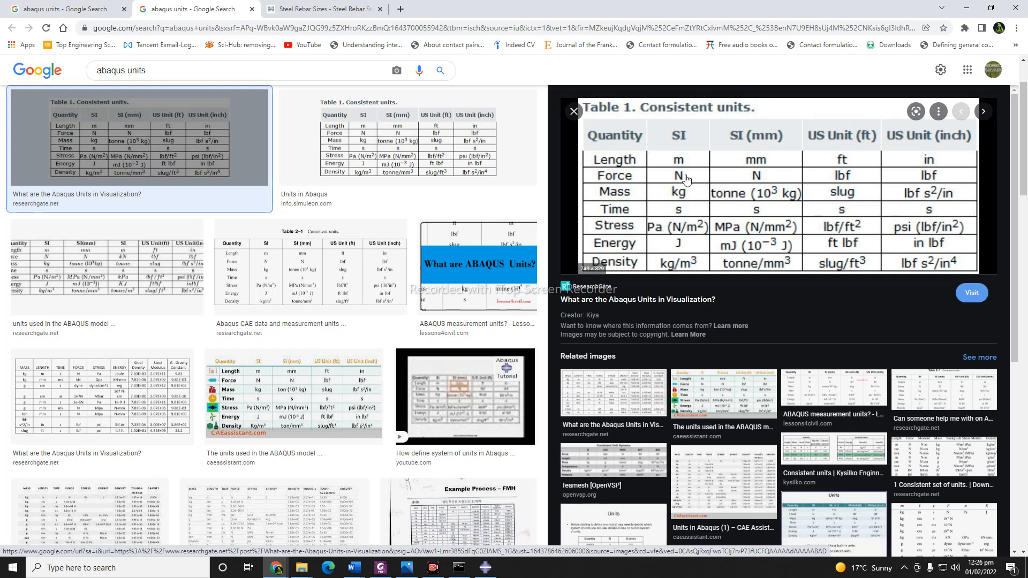
pyautogui.moveTo(677, 175)
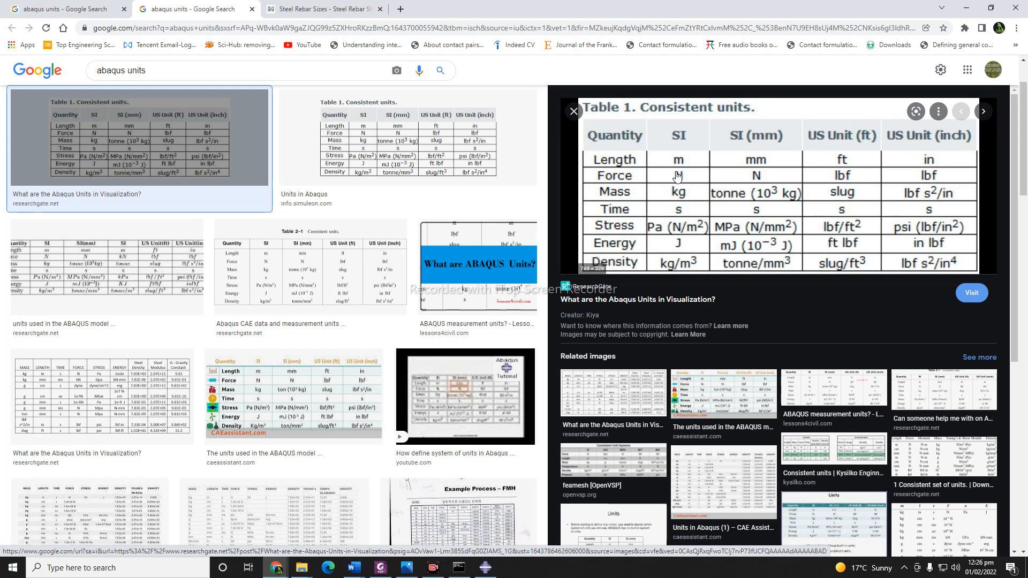
pyautogui.moveTo(637, 194)
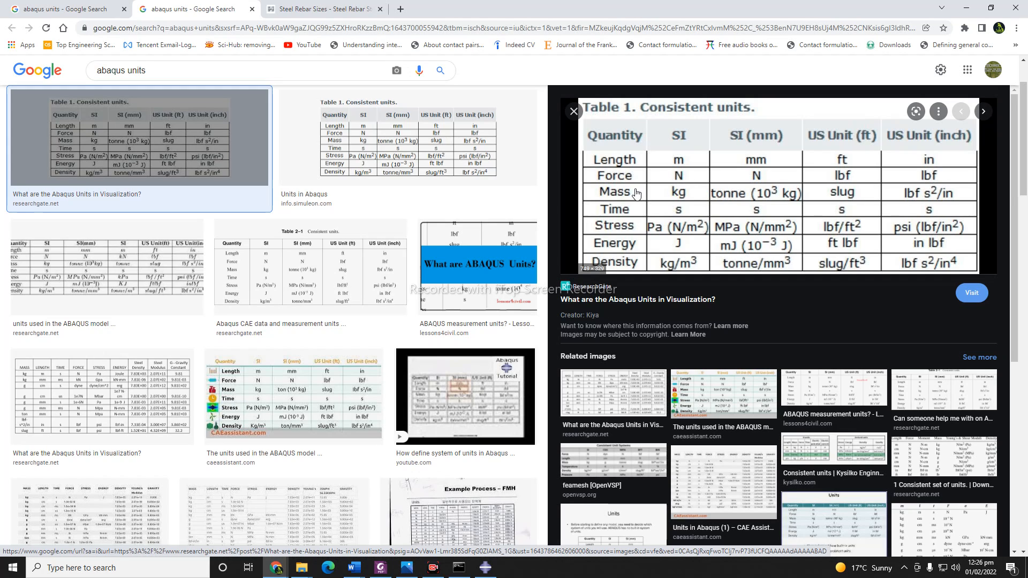
pyautogui.moveTo(152, 124)
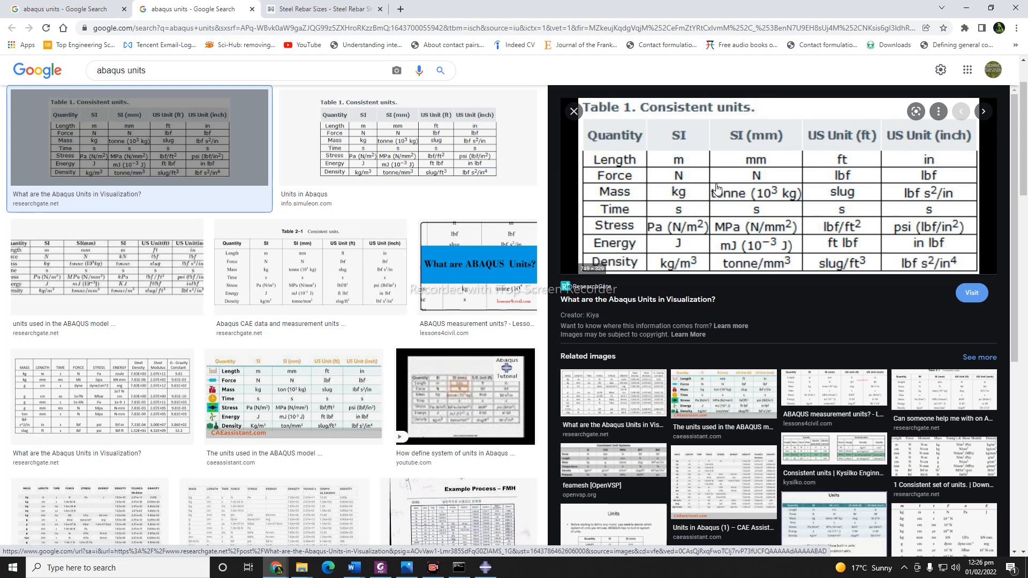
pyautogui.moveTo(912, 190)
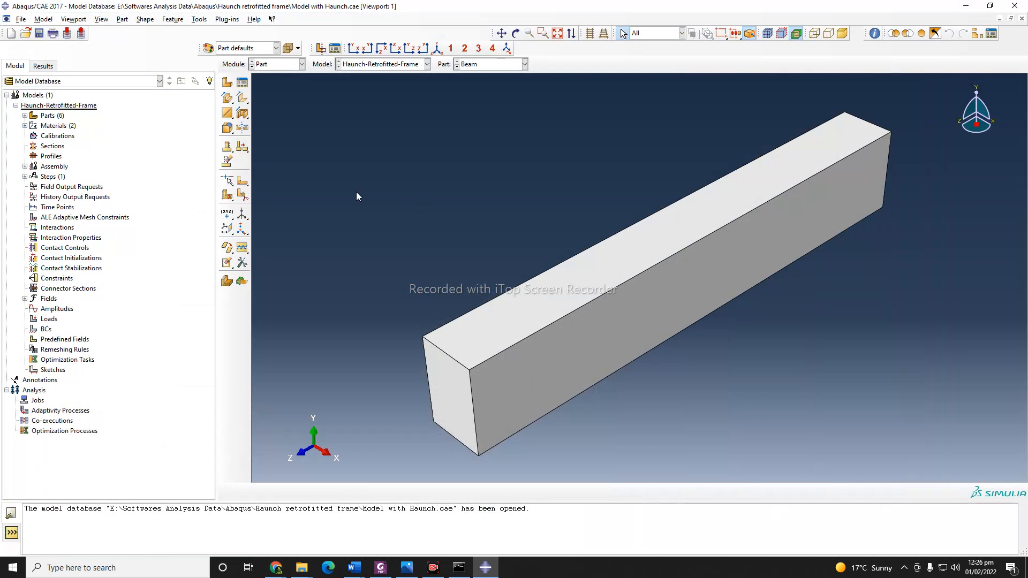
pyautogui.moveTo(315, 118)
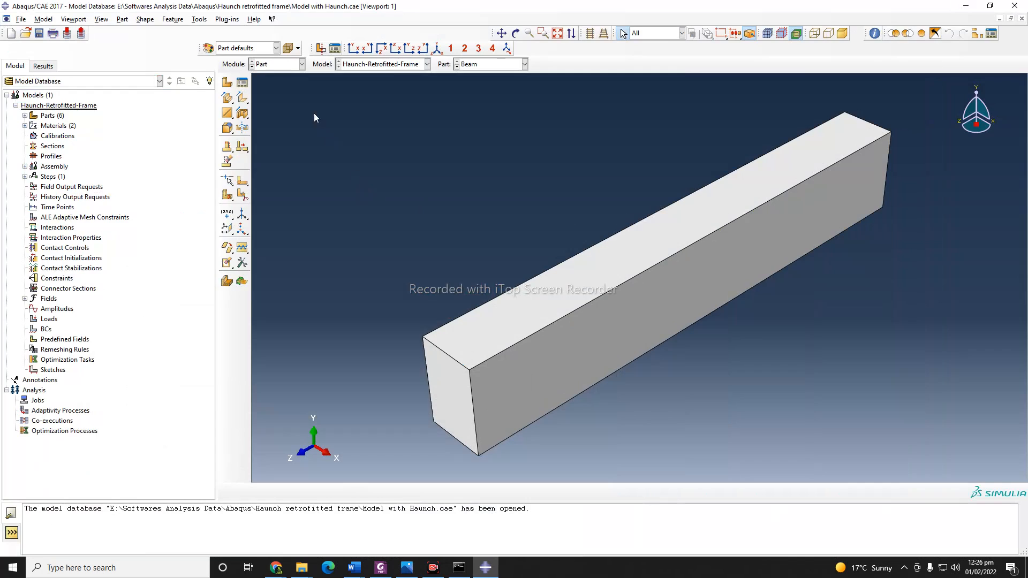
# Step: Browse the Module list (Property, Assembly, Step) while staying in the Part module
pyautogui.click(301, 64)
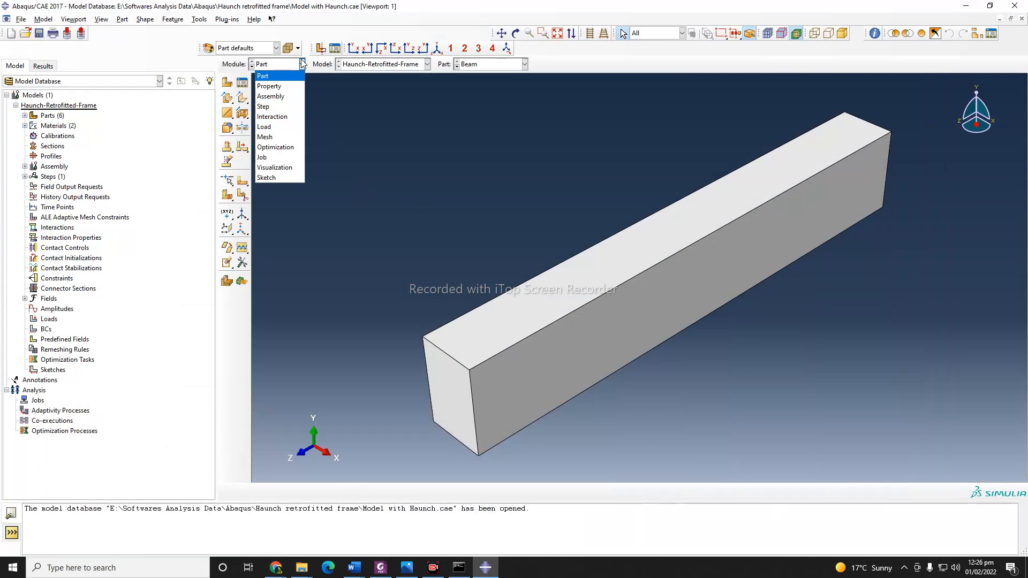
pyautogui.click(263, 76)
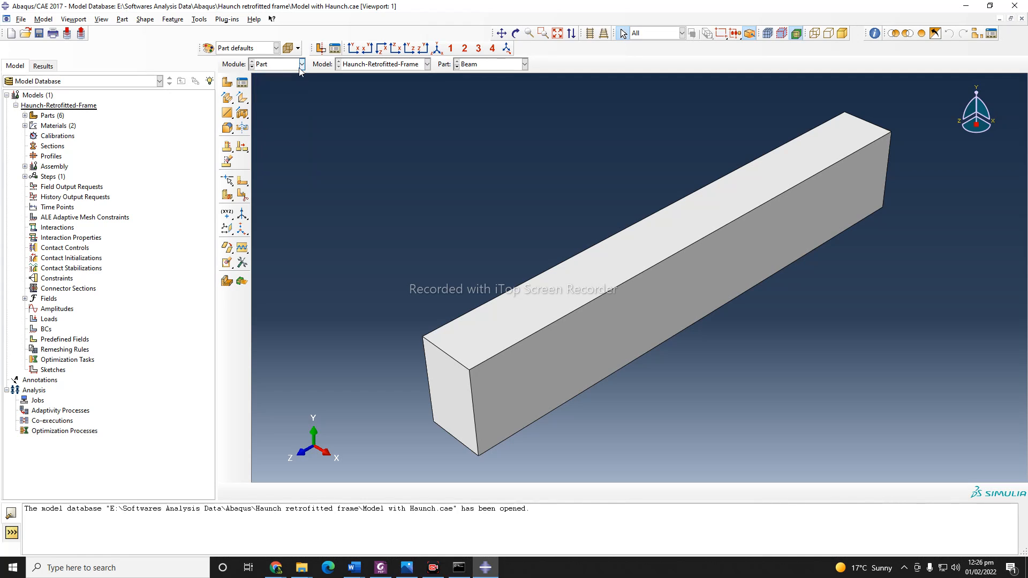
pyautogui.click(301, 64)
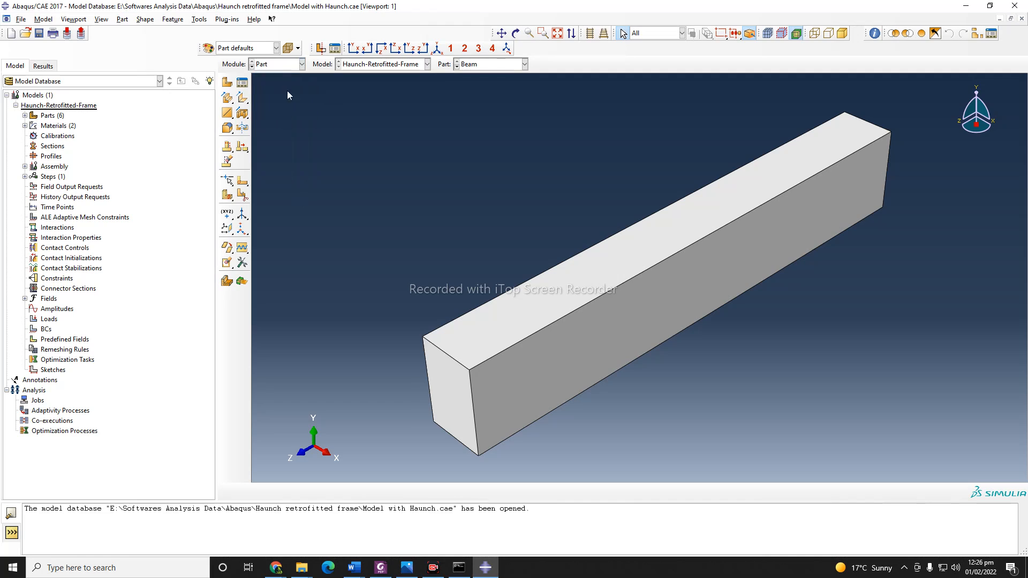
pyautogui.moveTo(280, 78)
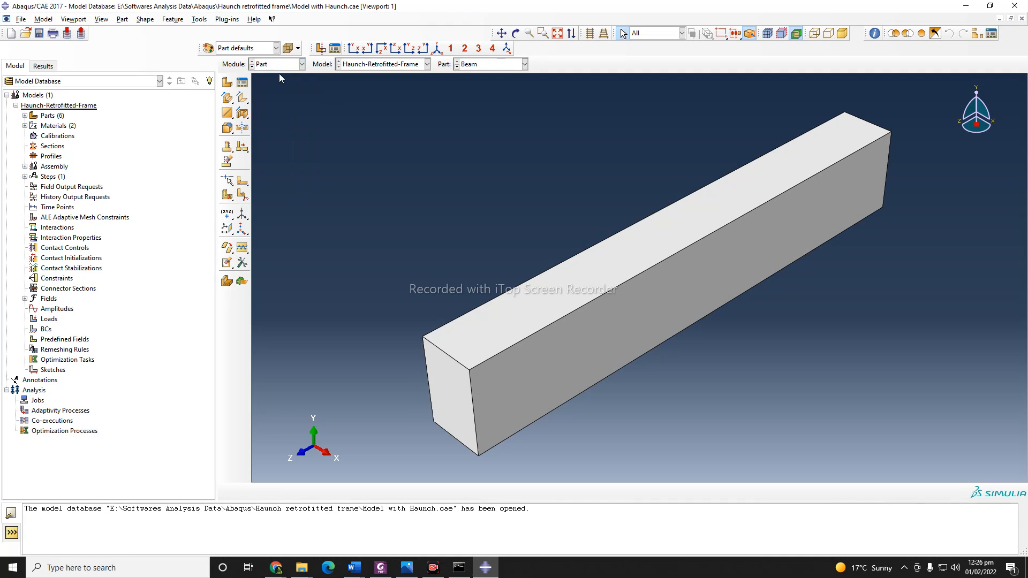
pyautogui.click(301, 64)
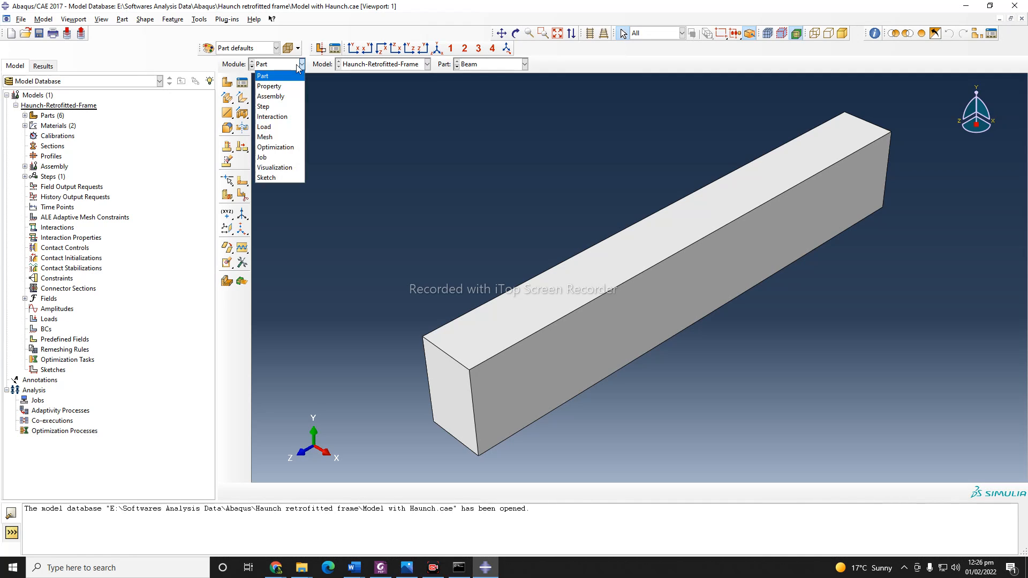
pyautogui.moveTo(295, 70)
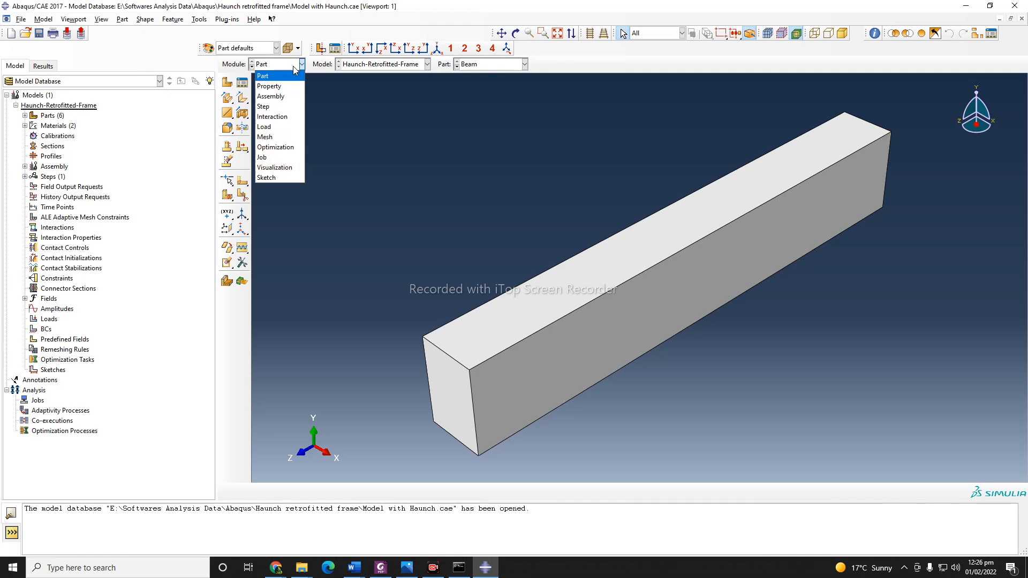
pyautogui.moveTo(269, 86)
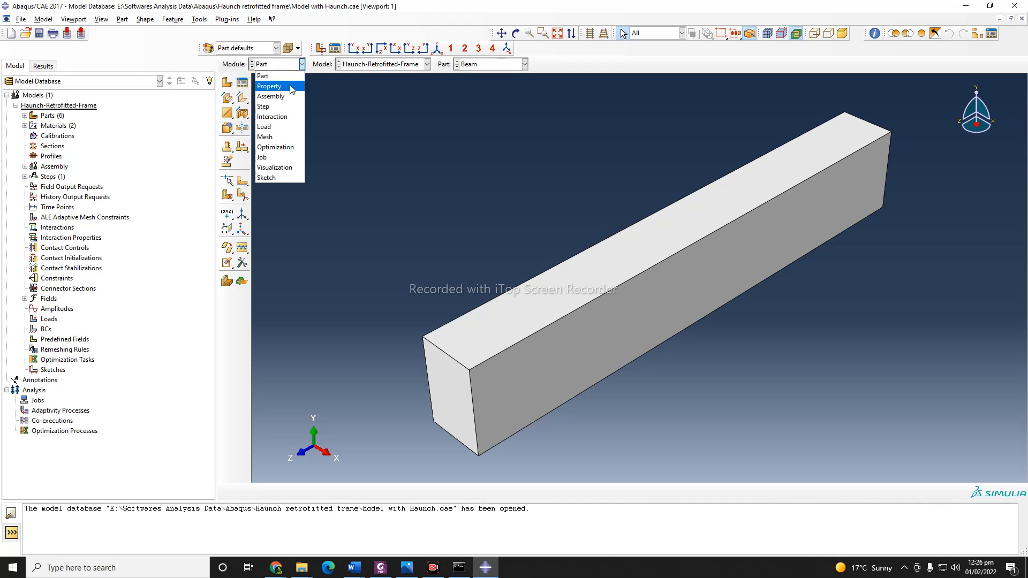
pyautogui.moveTo(269, 97)
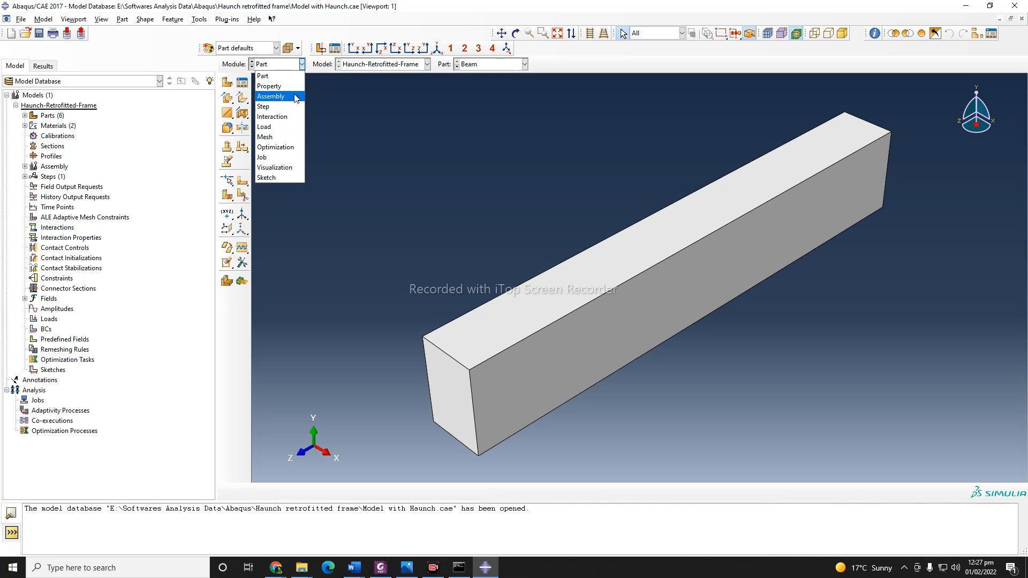
pyautogui.moveTo(294, 106)
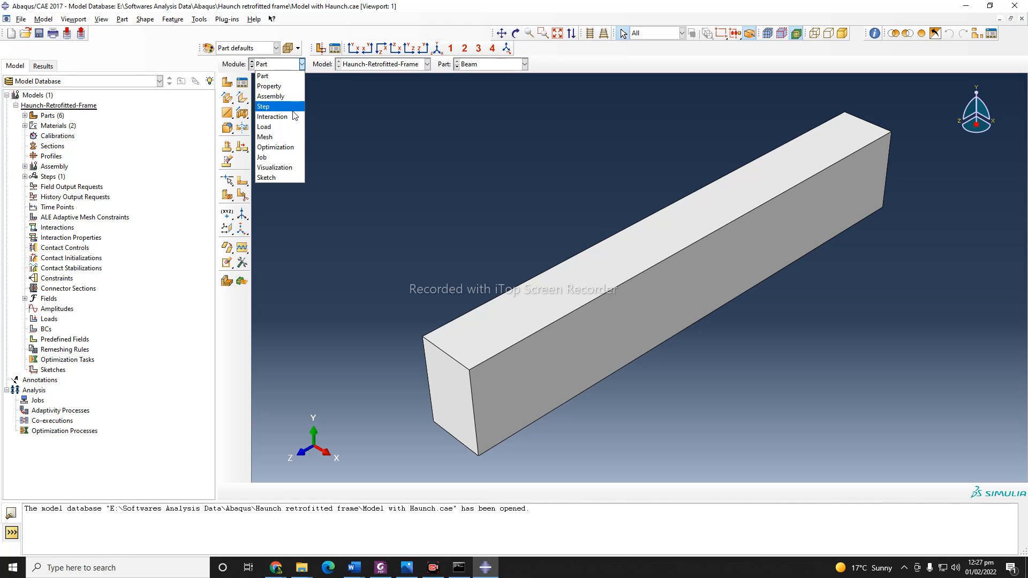
pyautogui.moveTo(272, 117)
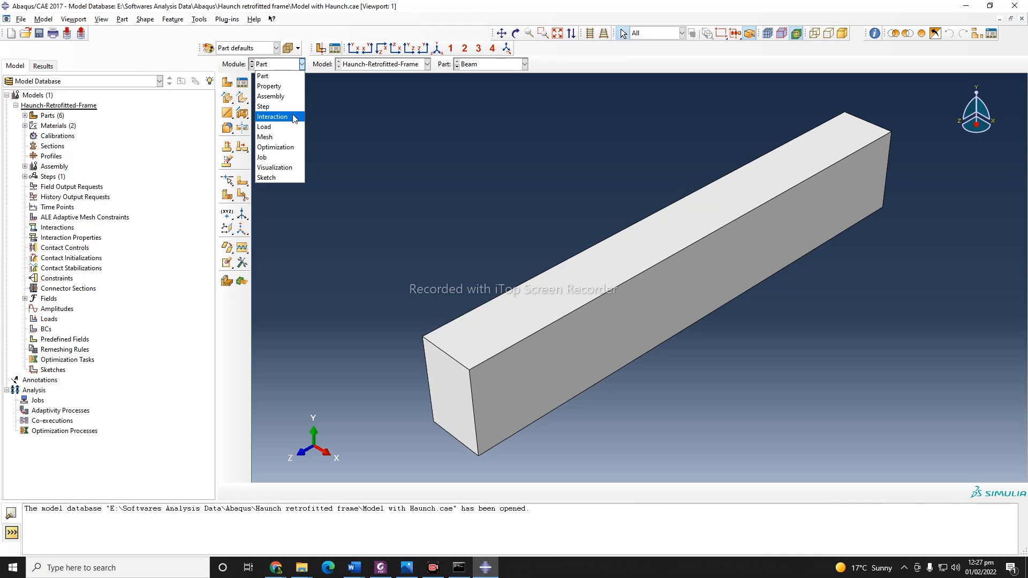
pyautogui.moveTo(284, 126)
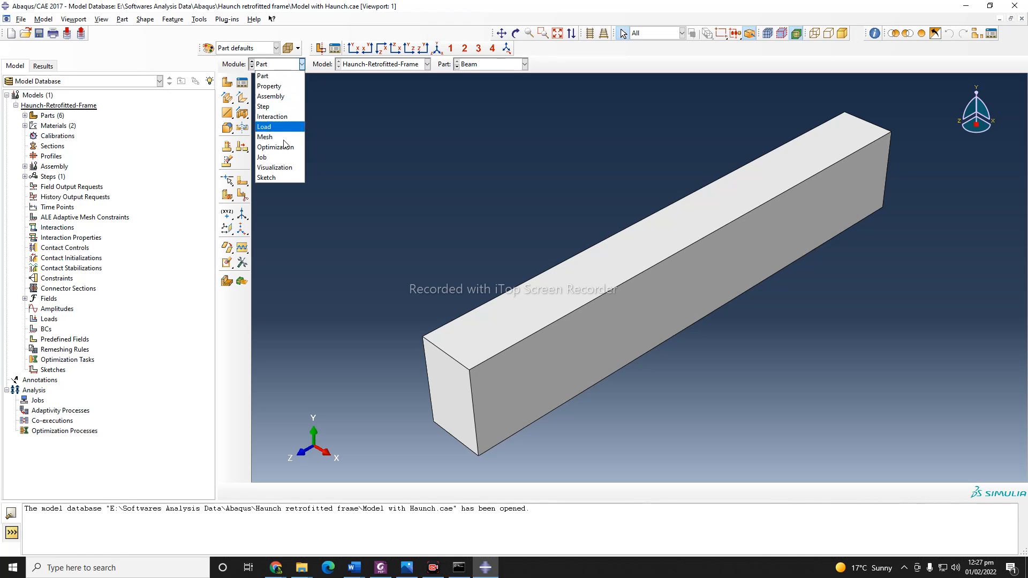
pyautogui.moveTo(265, 136)
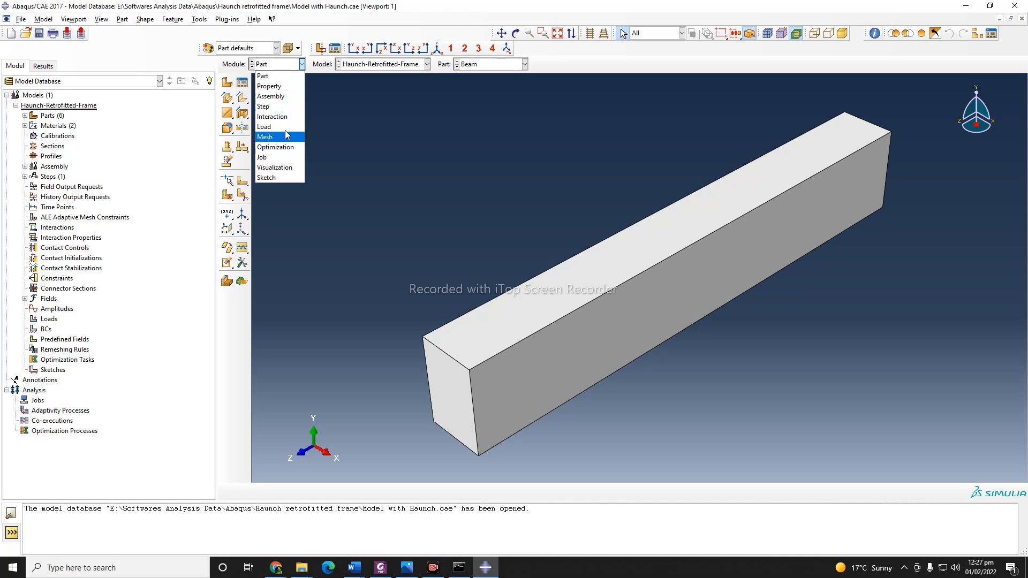
pyautogui.moveTo(265, 126)
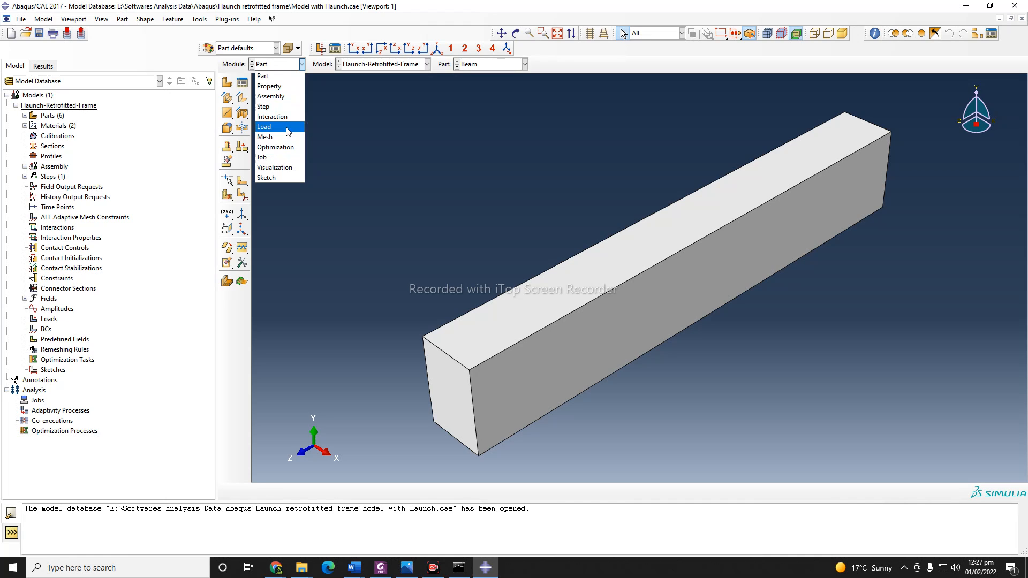
pyautogui.moveTo(278, 146)
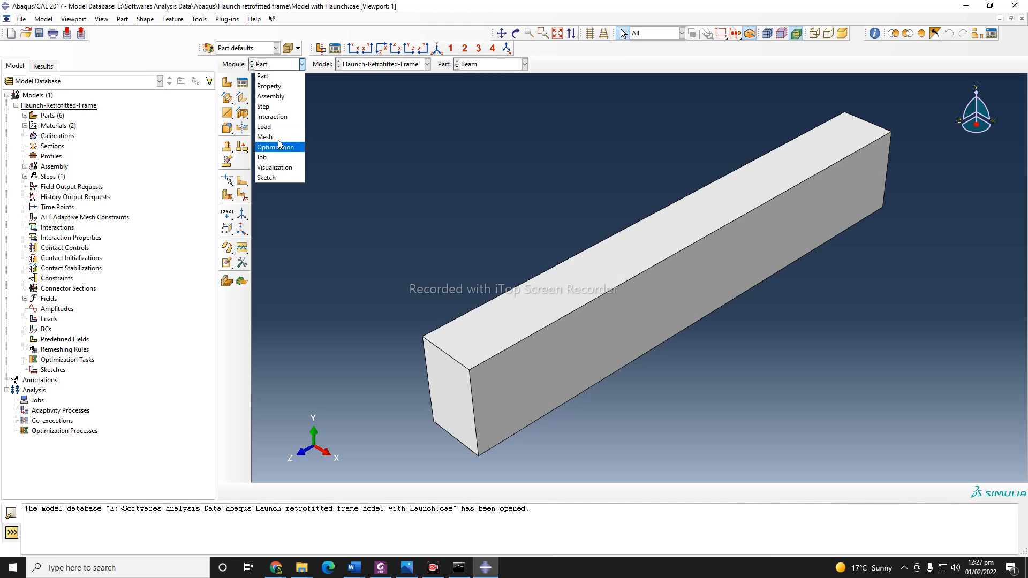
pyautogui.moveTo(265, 137)
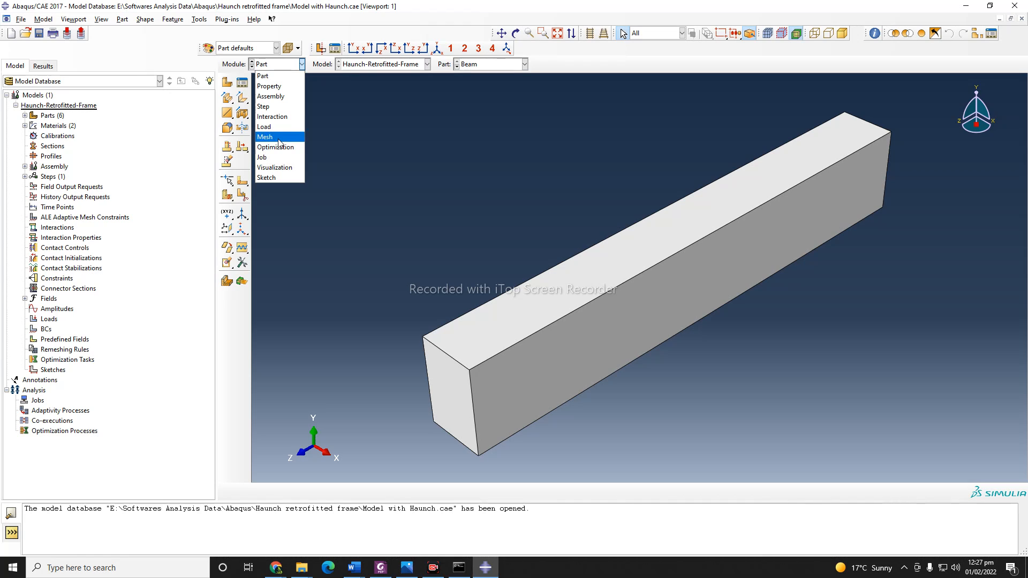
pyautogui.moveTo(275, 147)
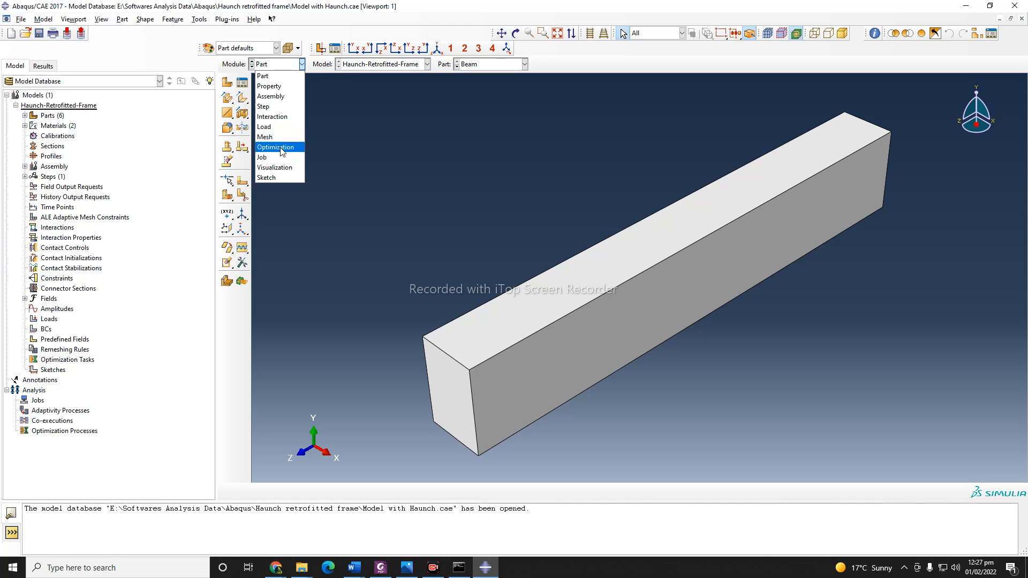
pyautogui.moveTo(262, 157)
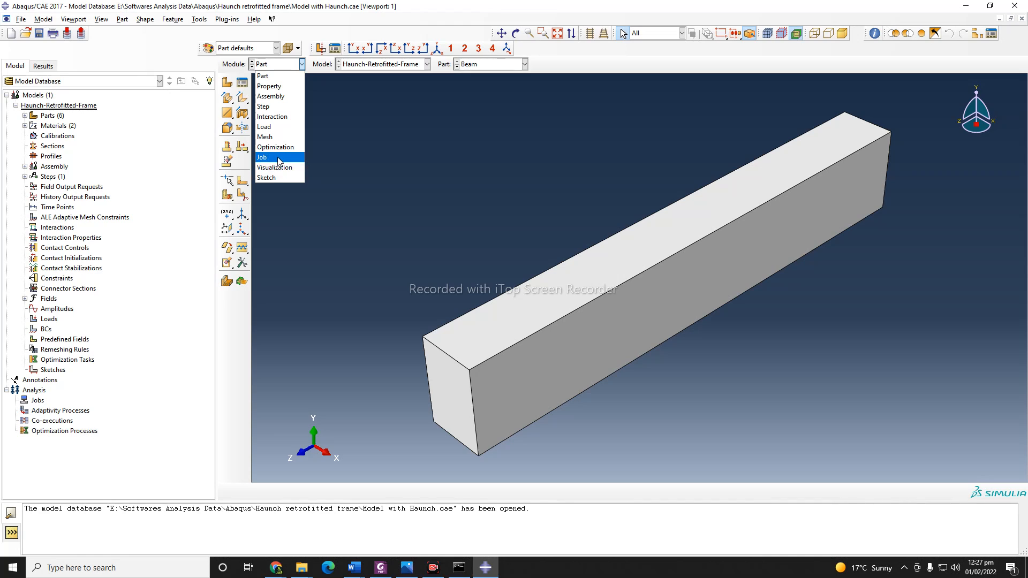
pyautogui.moveTo(275, 167)
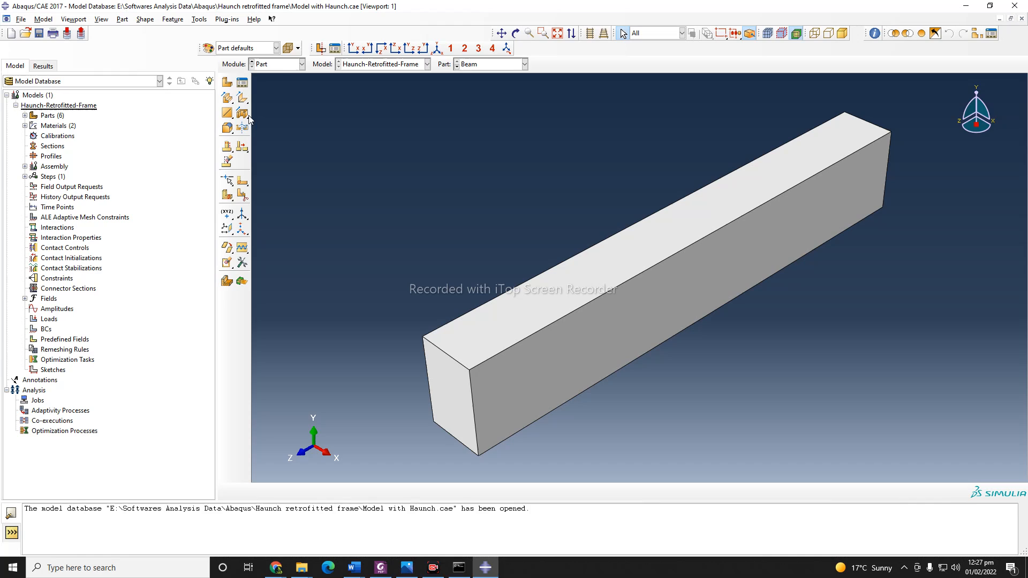
pyautogui.moveTo(29, 125)
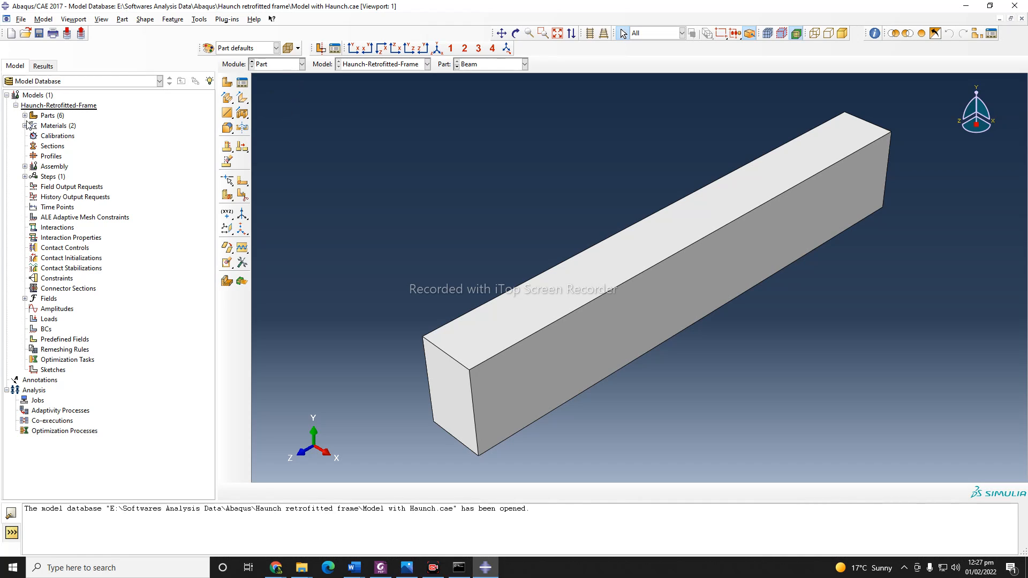
pyautogui.moveTo(227, 82)
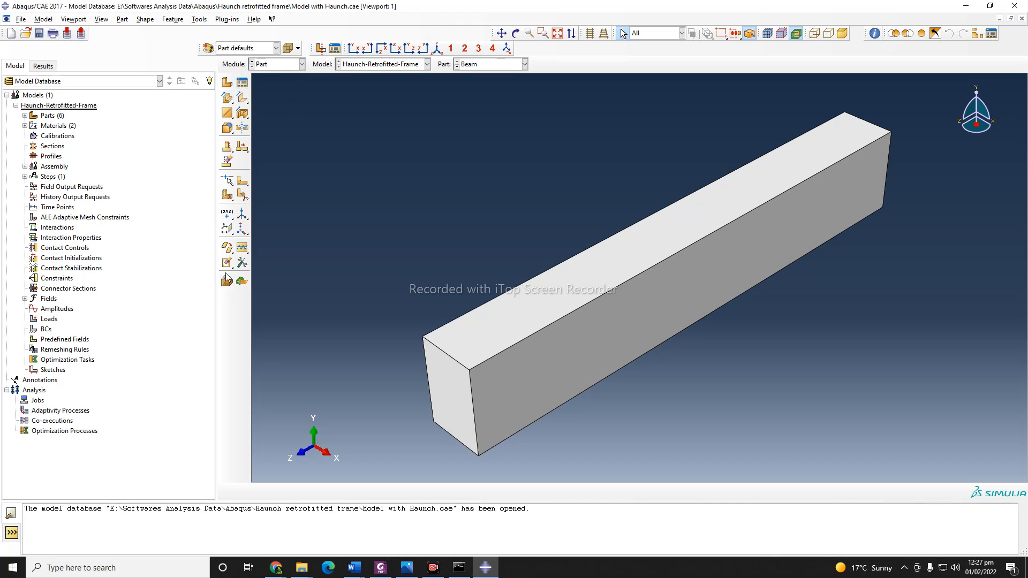
# Step: Expand the six-part Parts list and start creating a new part
pyautogui.click(24, 116)
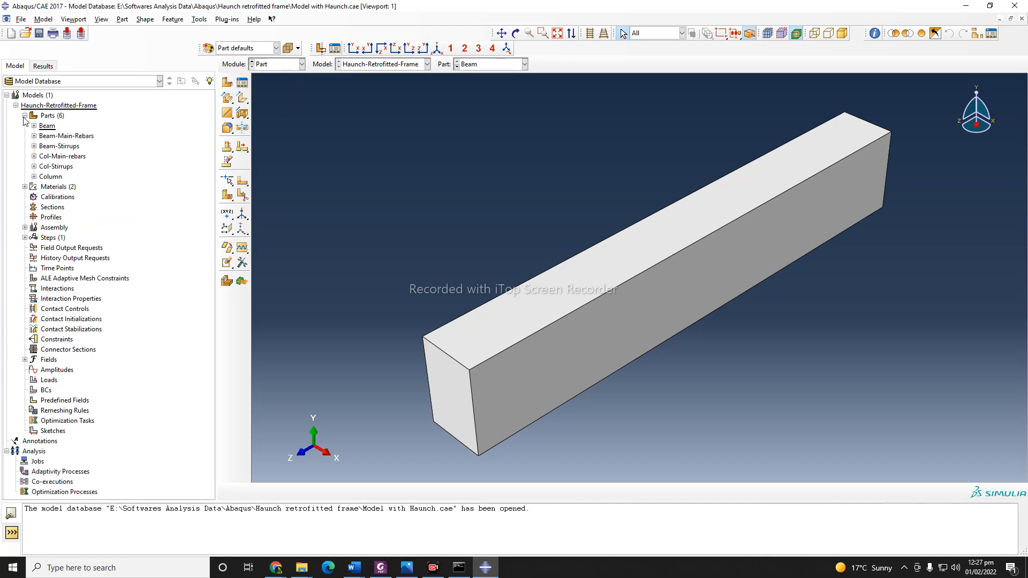
pyautogui.click(49, 117)
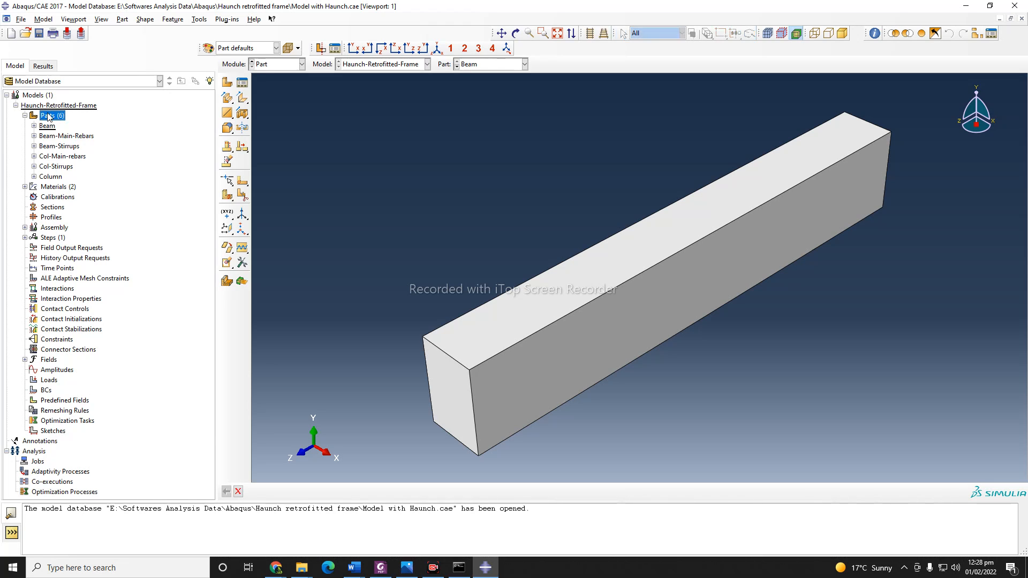
pyautogui.click(227, 82)
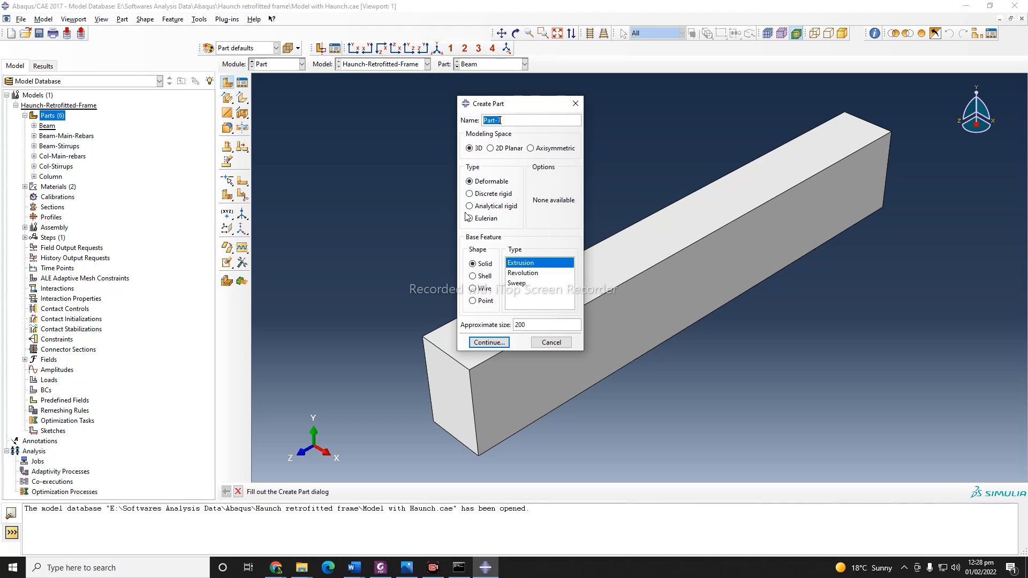
pyautogui.moveTo(526, 217)
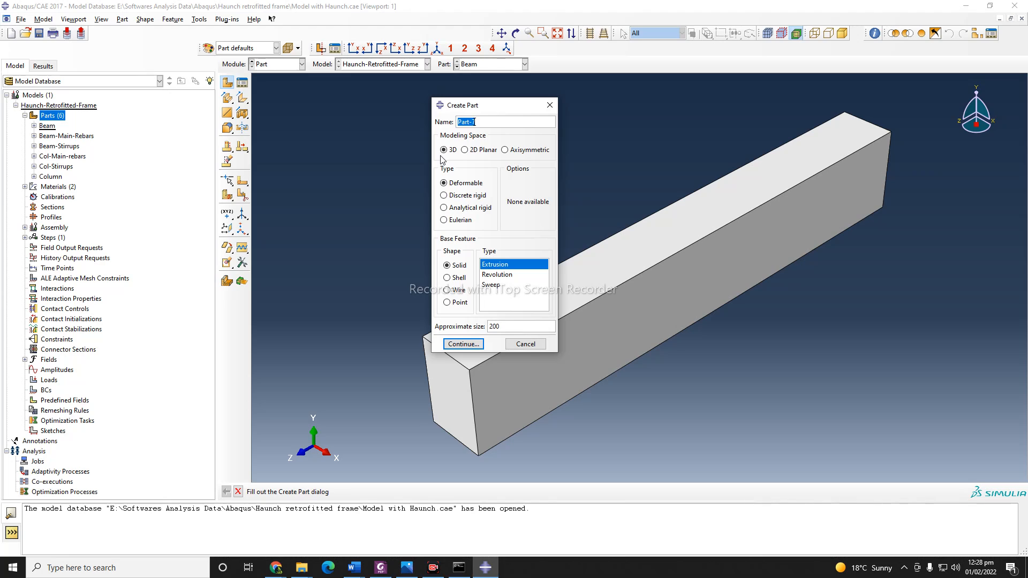
pyautogui.moveTo(506, 112)
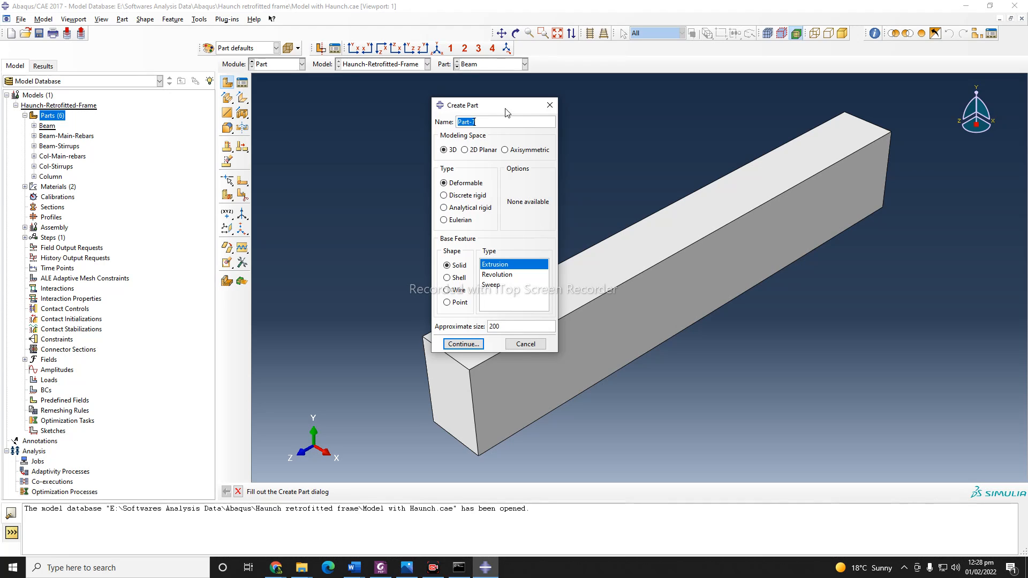
# Step: Try the Wire shape in Create Part, then cancel without adding a part
pyautogui.click(439, 282)
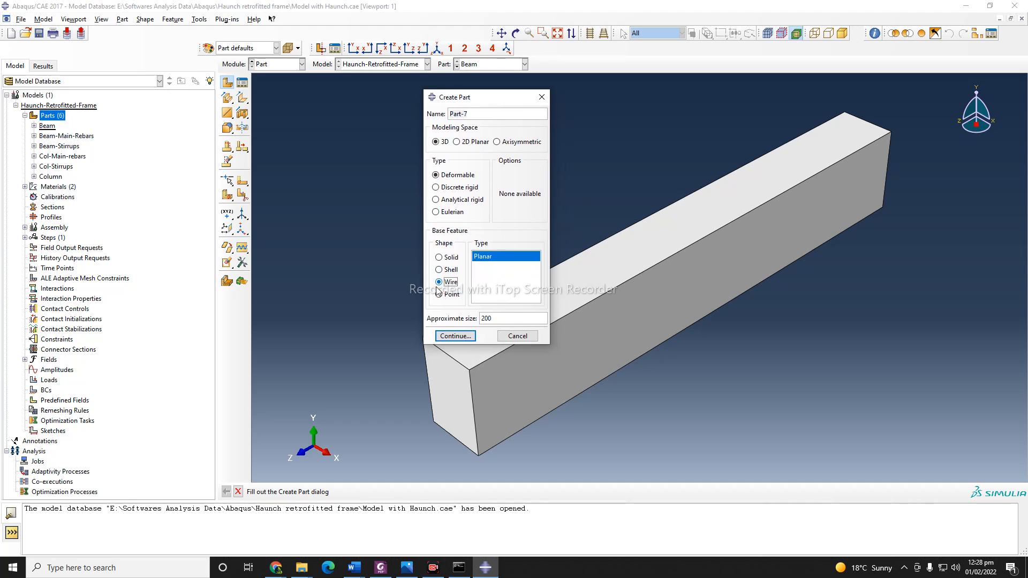
pyautogui.click(517, 336)
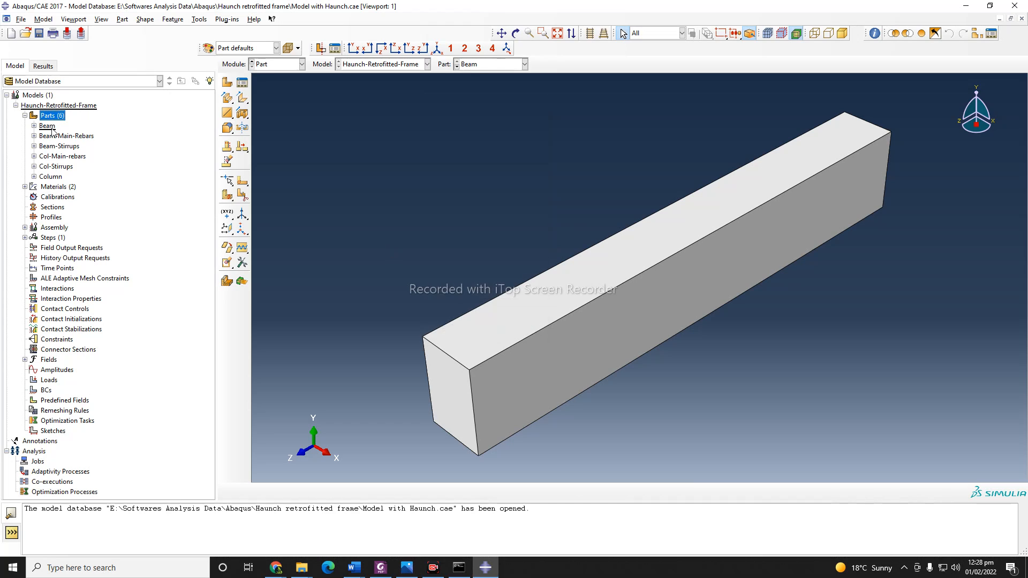
# Step: Open the Beam's Solid extrude-1 section sketch (0.3 by 0.46), abandoning the new part
pyautogui.click(34, 125)
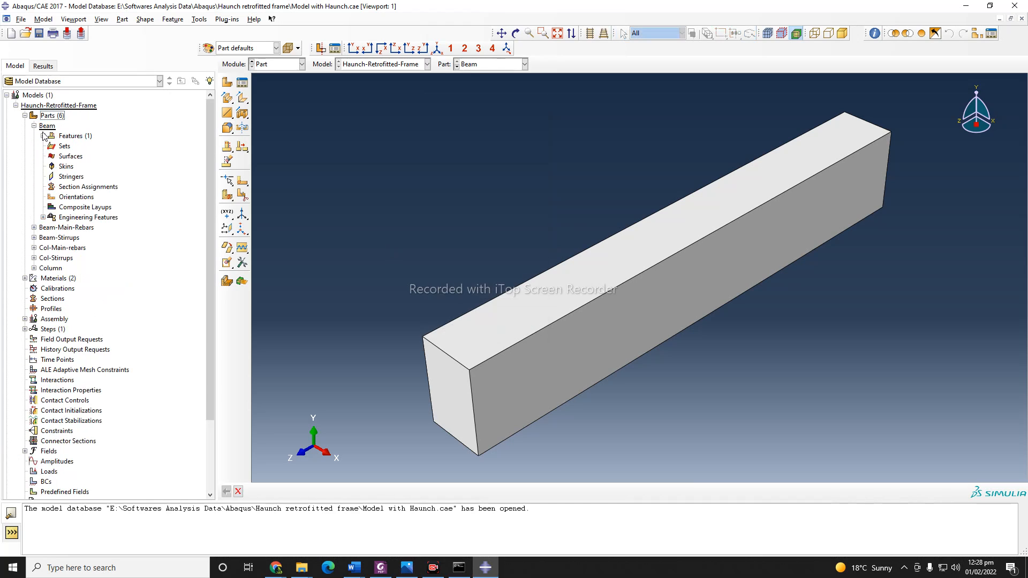
pyautogui.click(43, 136)
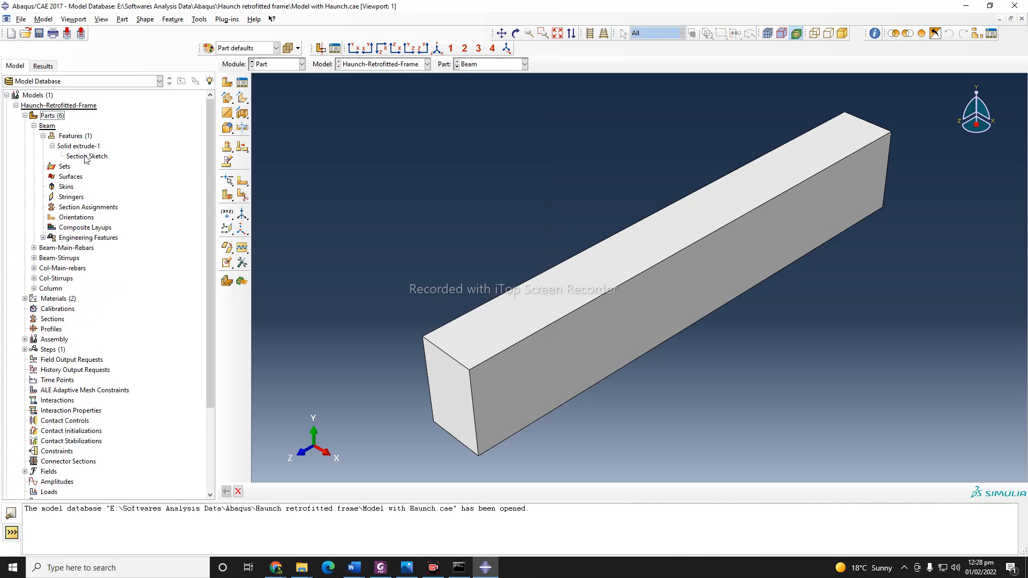
pyautogui.click(53, 116)
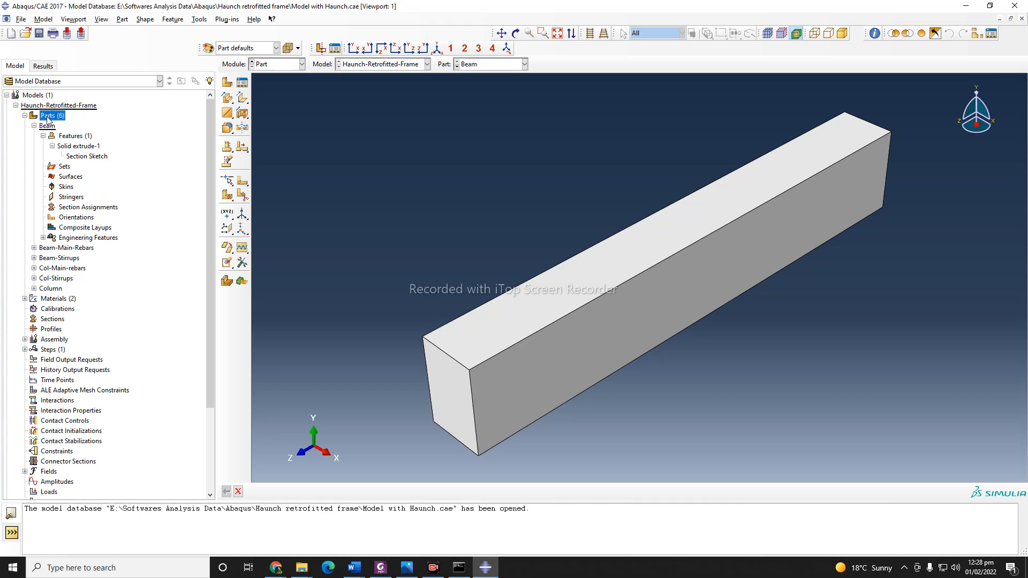
pyautogui.click(227, 81)
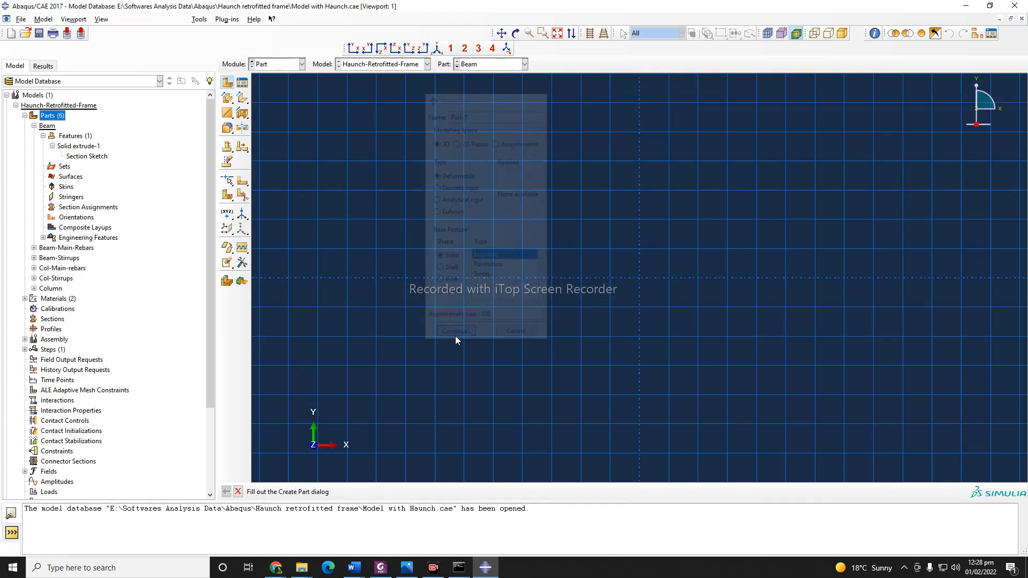
pyautogui.click(455, 330)
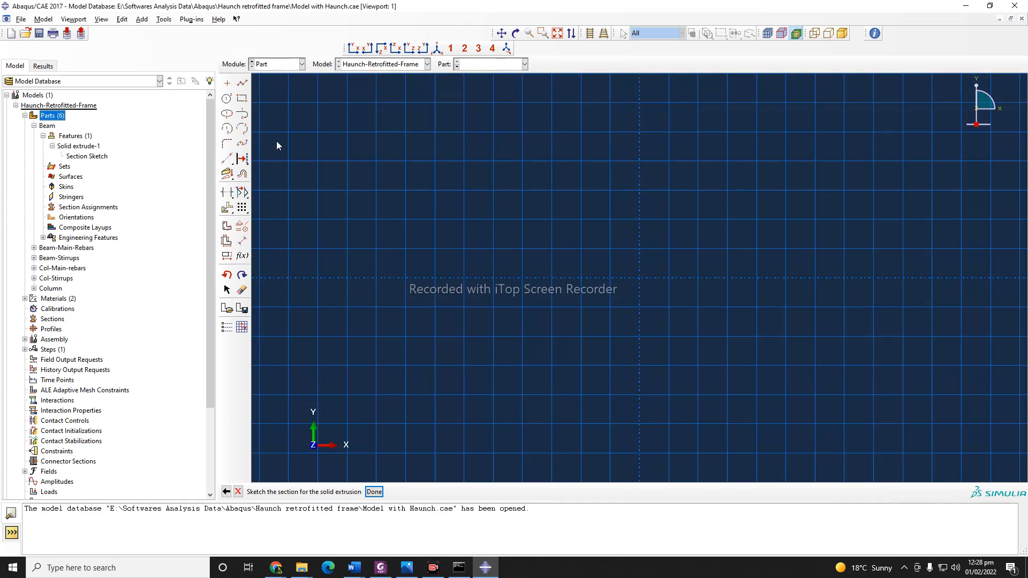
pyautogui.click(242, 99)
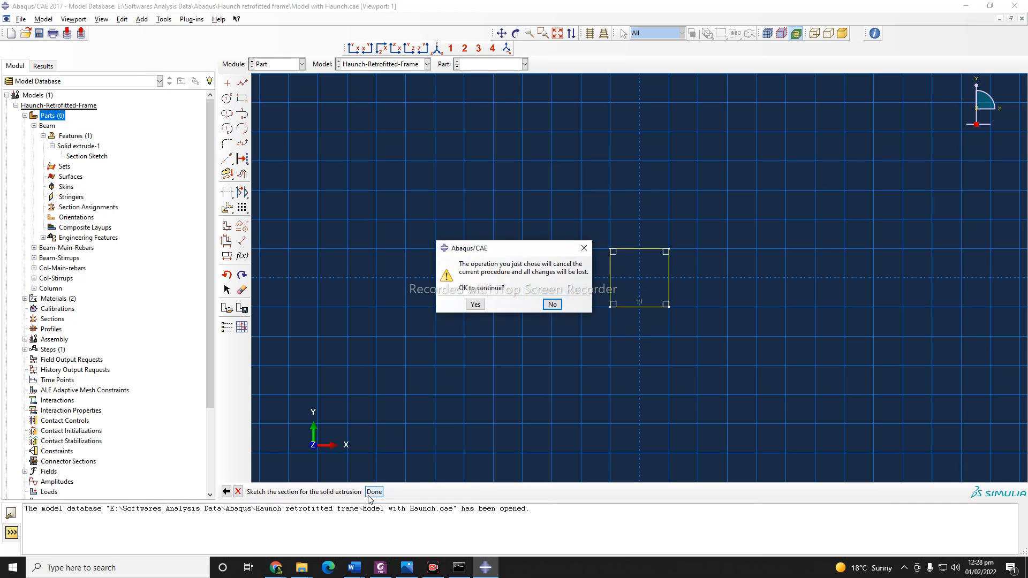
pyautogui.click(474, 305)
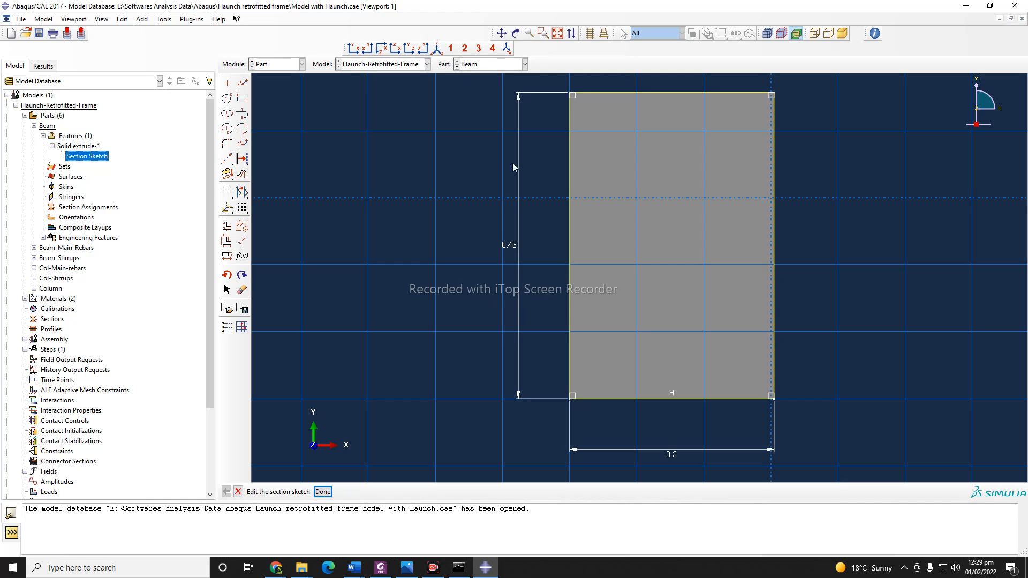
pyautogui.moveTo(386, 553)
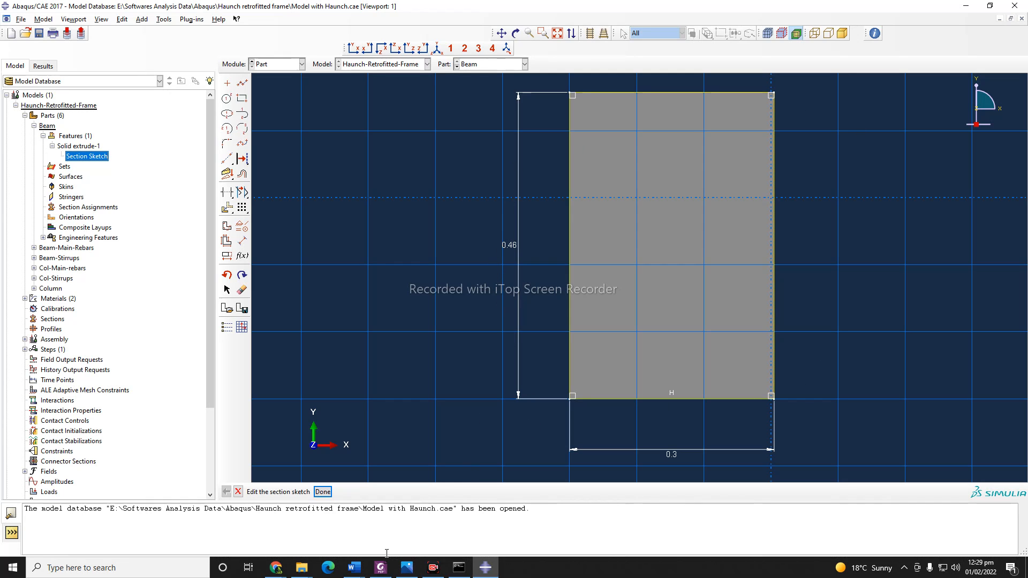
# Step: Switch to Foxit PhantomPDF showing Fig. 3 of the haunch retrofitting paper
pyautogui.click(379, 568)
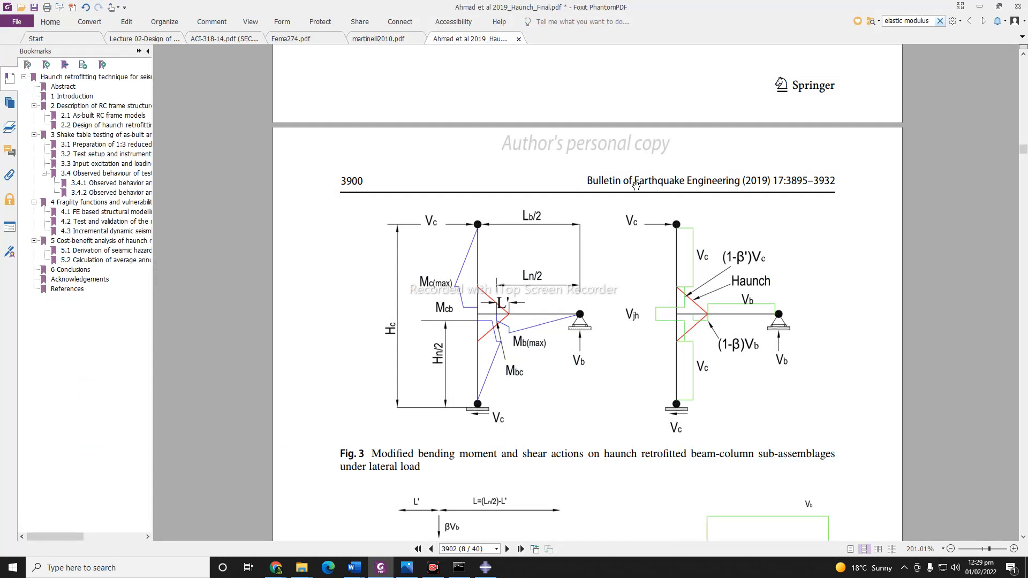
pyautogui.moveTo(967, 18)
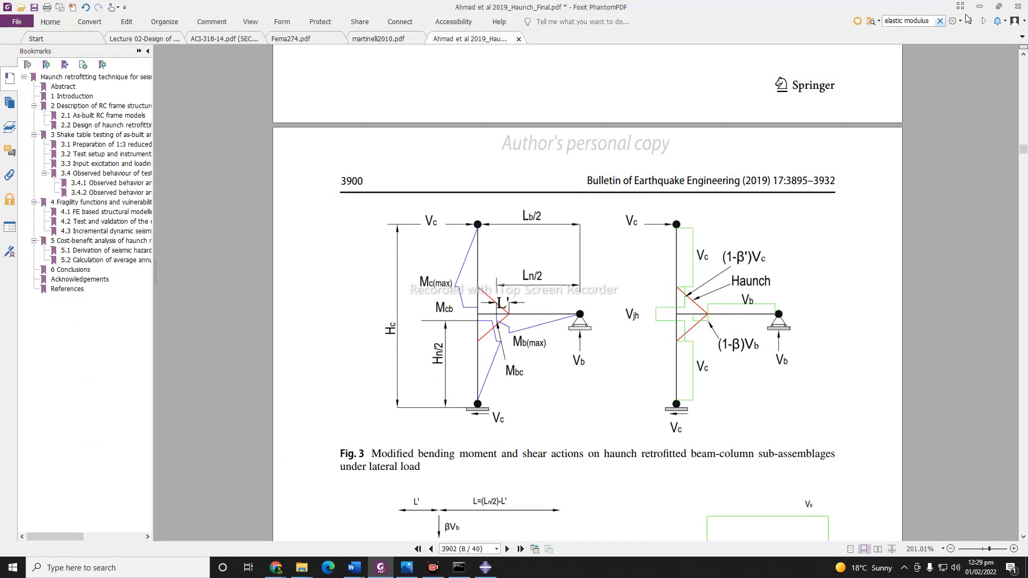
pyautogui.moveTo(984, 7)
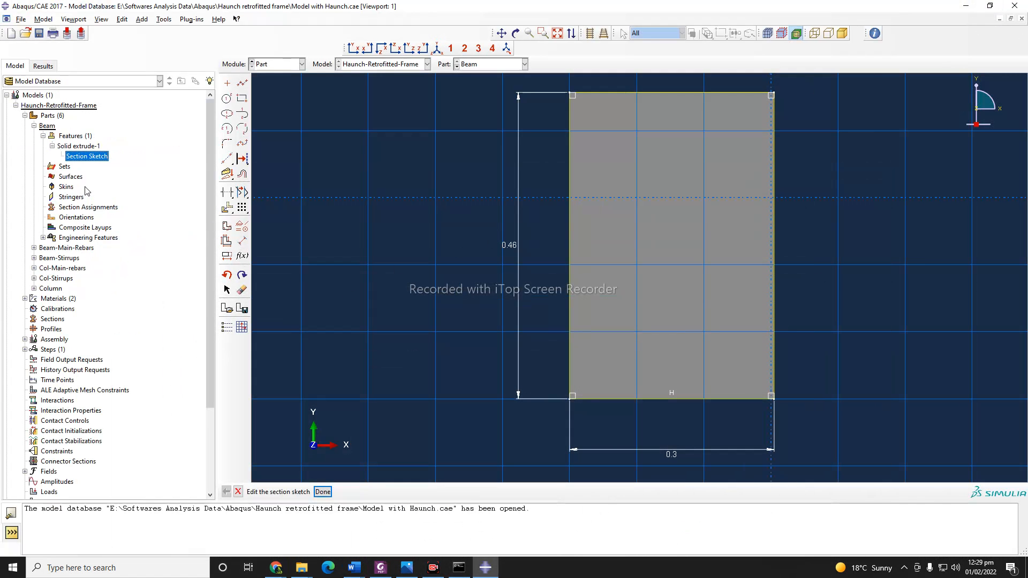
# Step: Close the beam sketch, review the Column's 0.3 by 0.3 section sketch, and collapse its tree
pyautogui.click(322, 491)
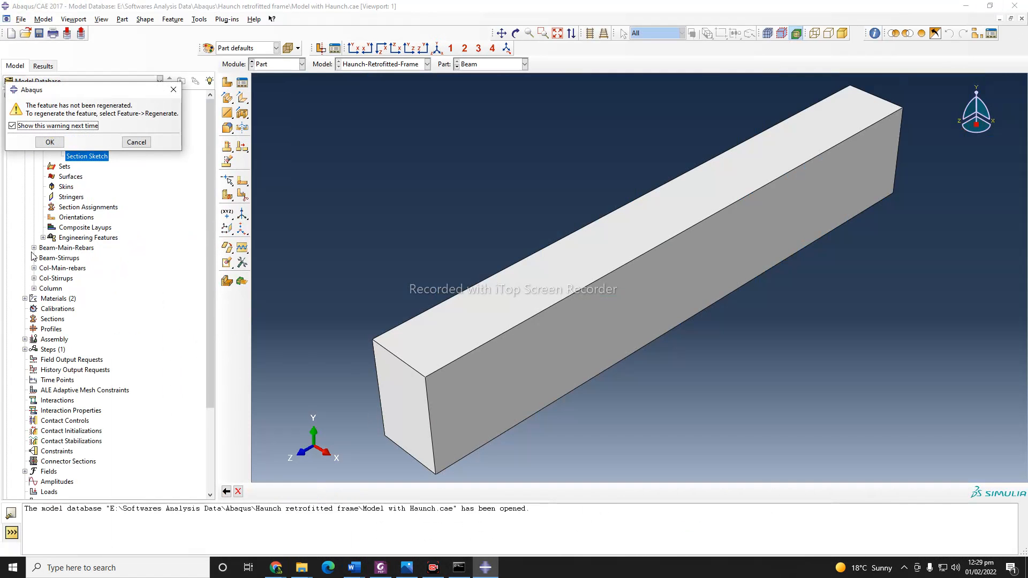
pyautogui.click(49, 142)
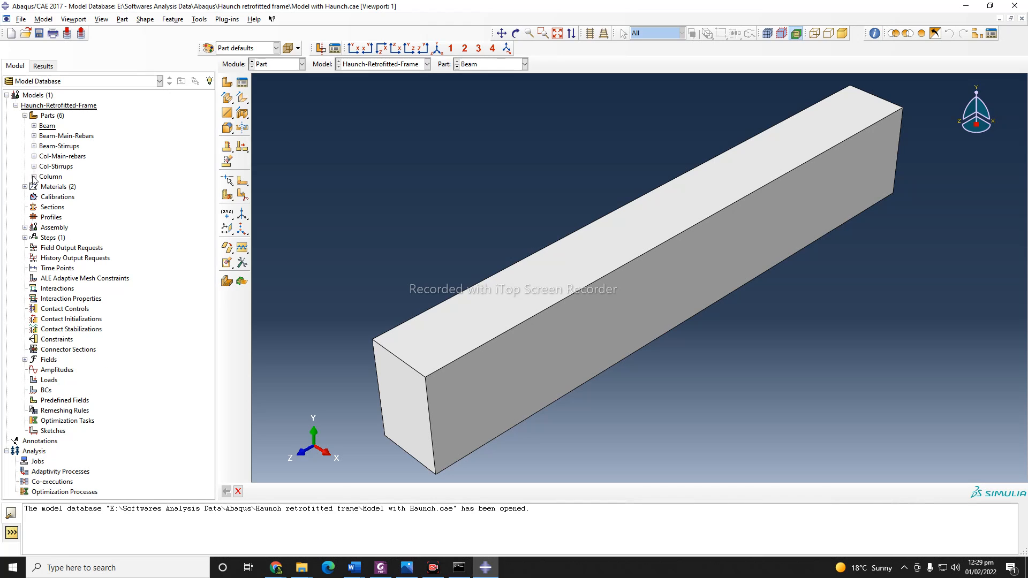
pyautogui.click(34, 176)
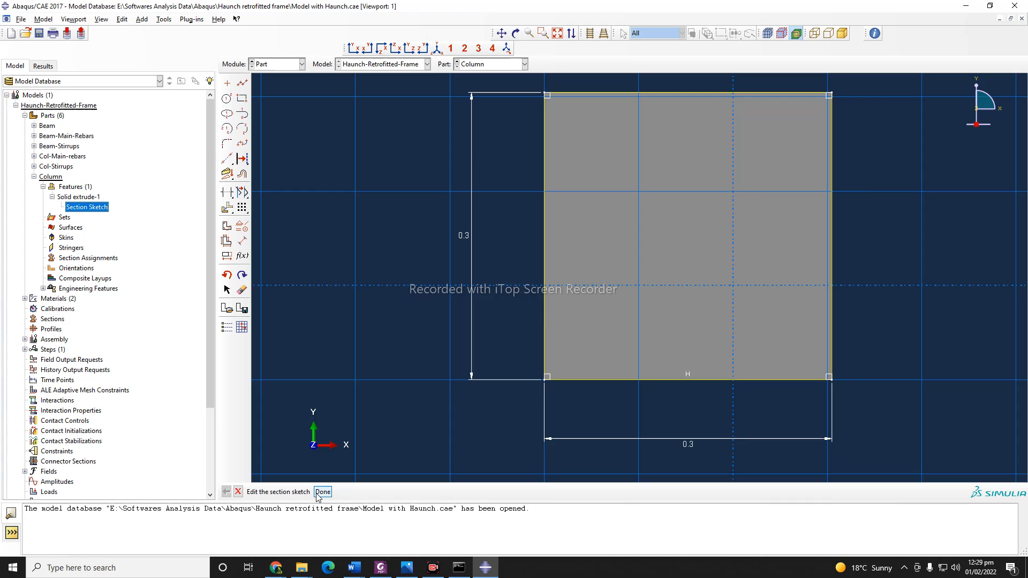
pyautogui.click(321, 491)
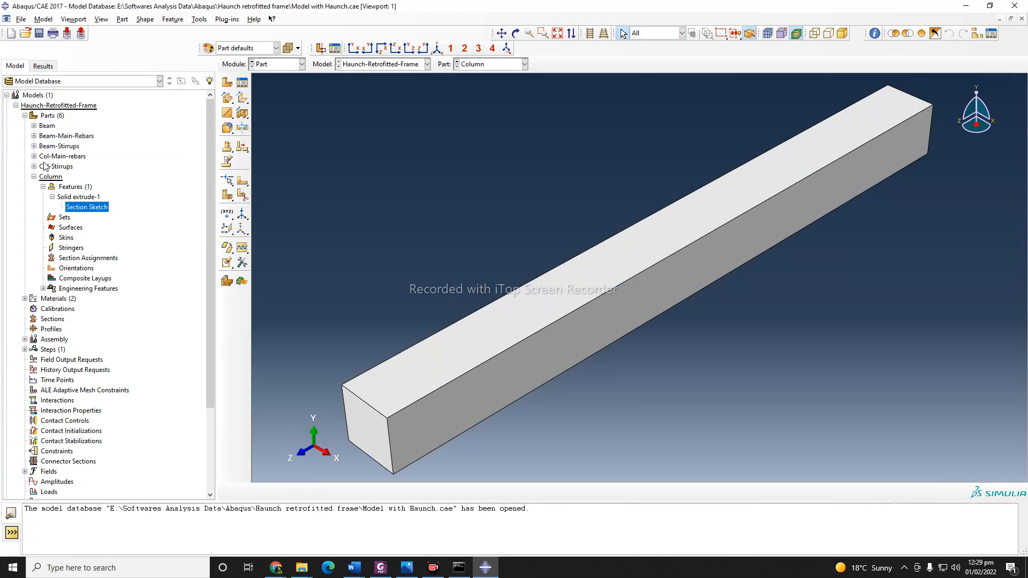
pyautogui.click(33, 176)
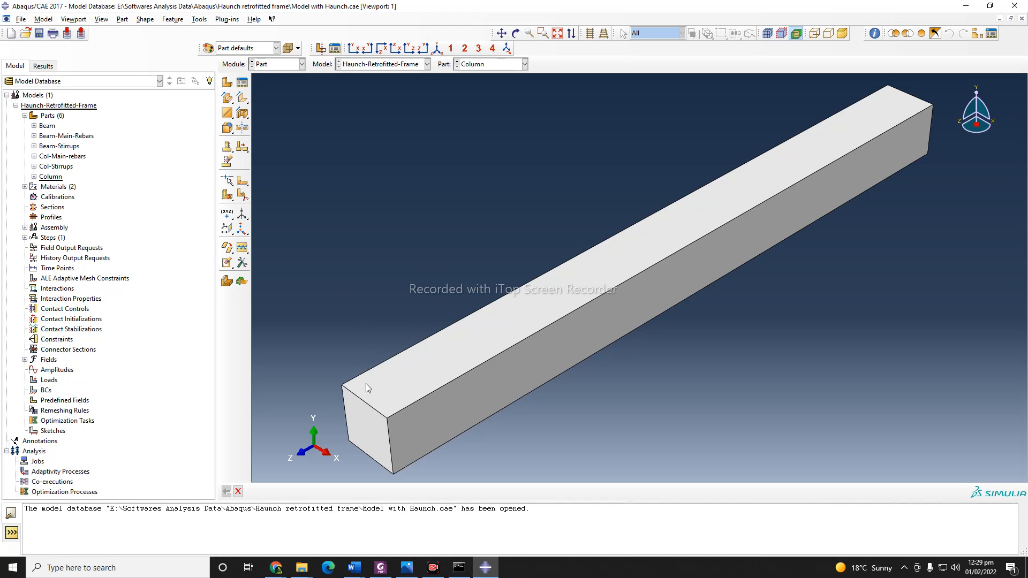
pyautogui.moveTo(177, 221)
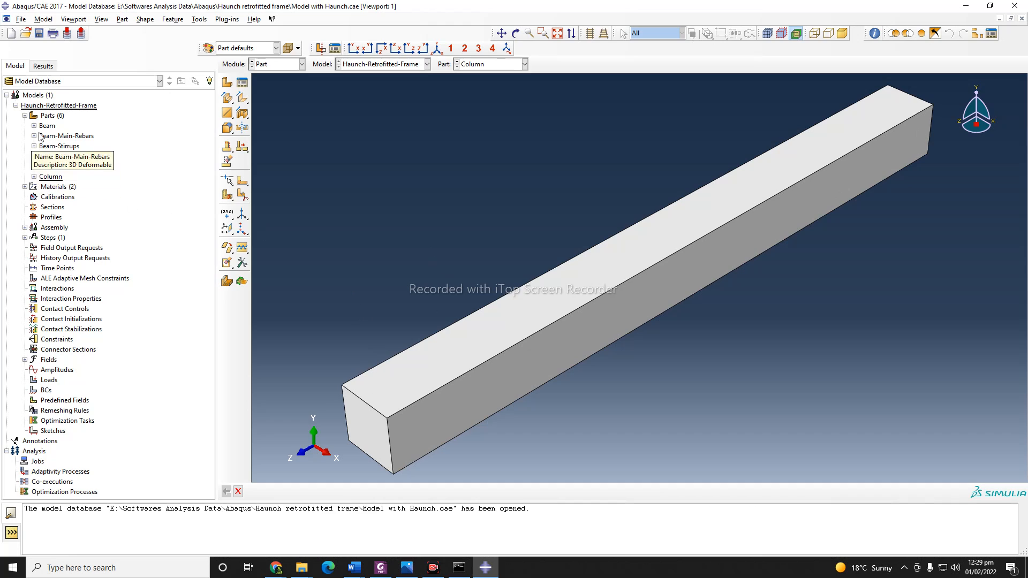
# Step: Review the Beam-Main-Rebars Wire-1 section sketch with its 2.67 main rebar wire
pyautogui.click(33, 135)
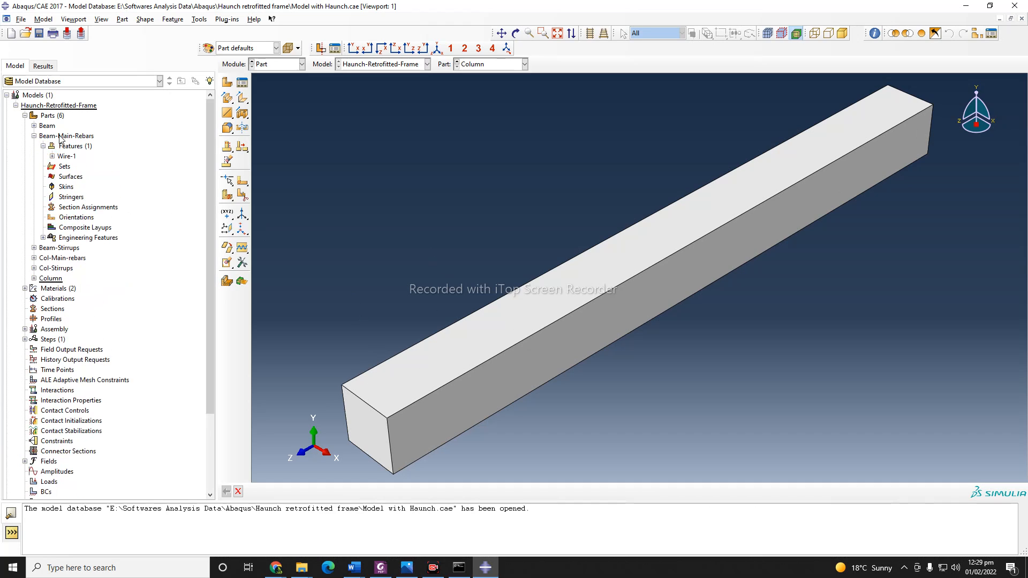
pyautogui.click(52, 155)
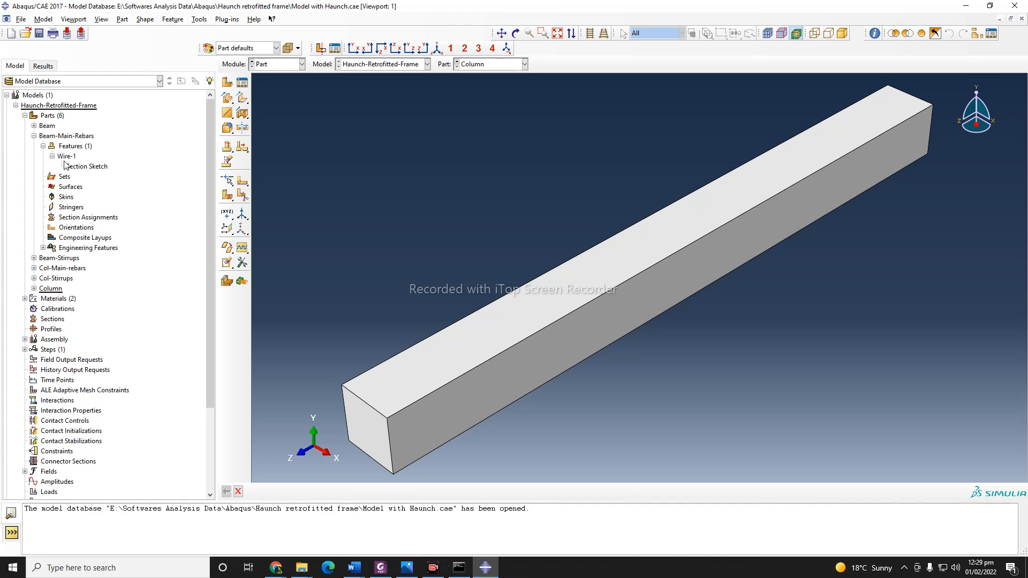
pyautogui.click(87, 166)
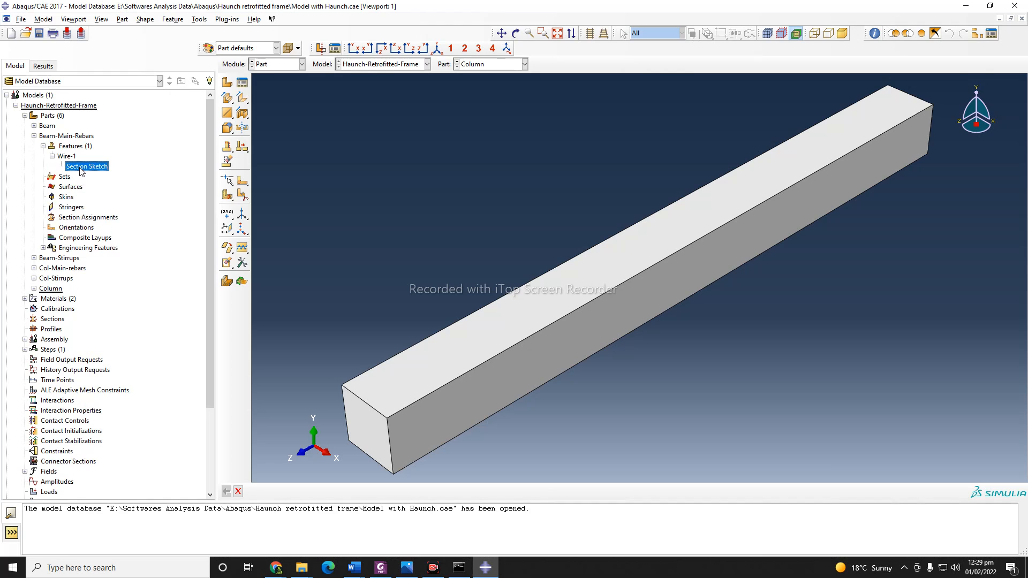
pyautogui.doubleClick(87, 166)
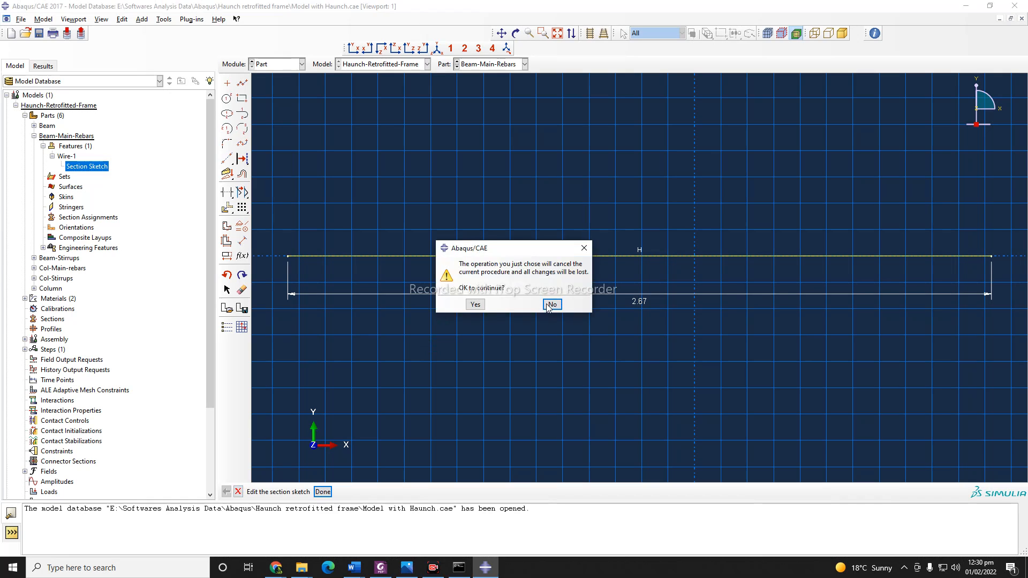
pyautogui.click(474, 305)
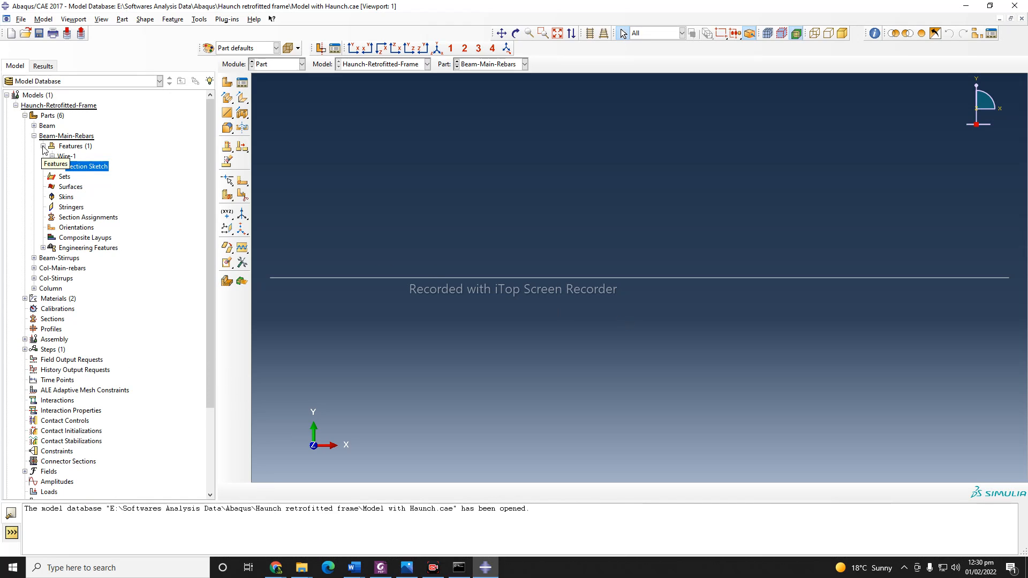
# Step: Review the Beam-Stirrups section sketch showing the 0.27 by 0.42 rectangle
pyautogui.click(34, 136)
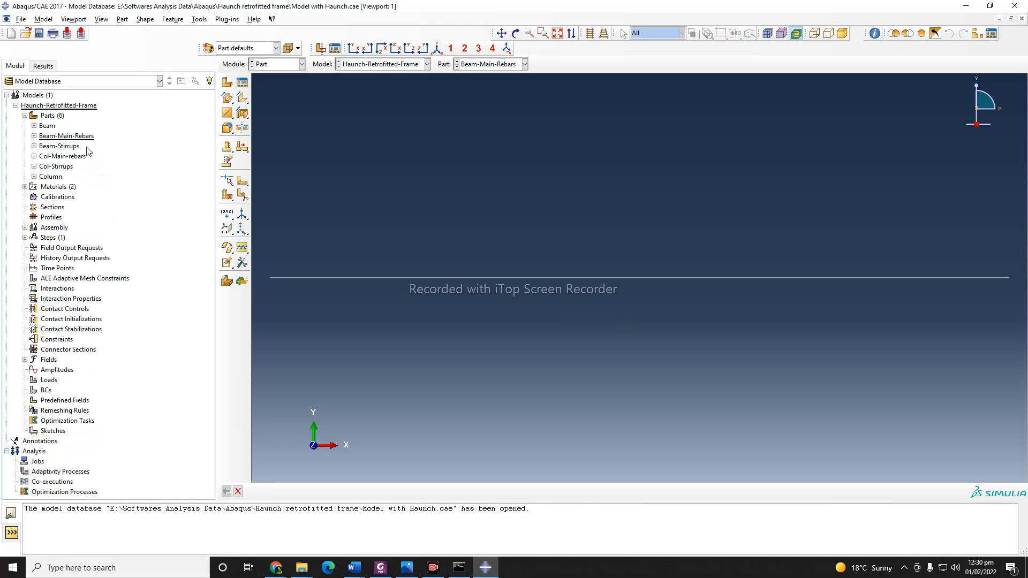
pyautogui.click(59, 146)
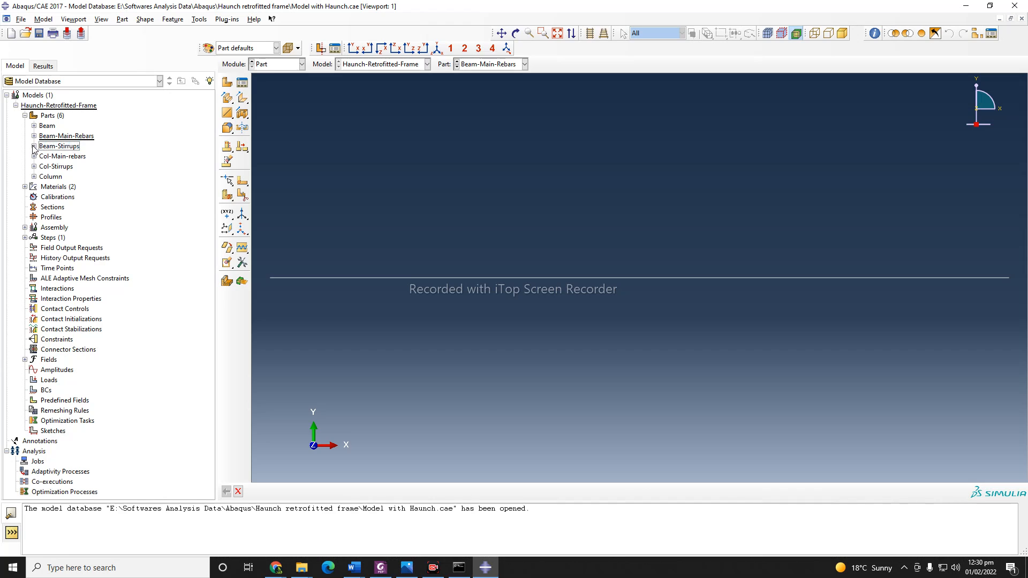
pyautogui.click(34, 145)
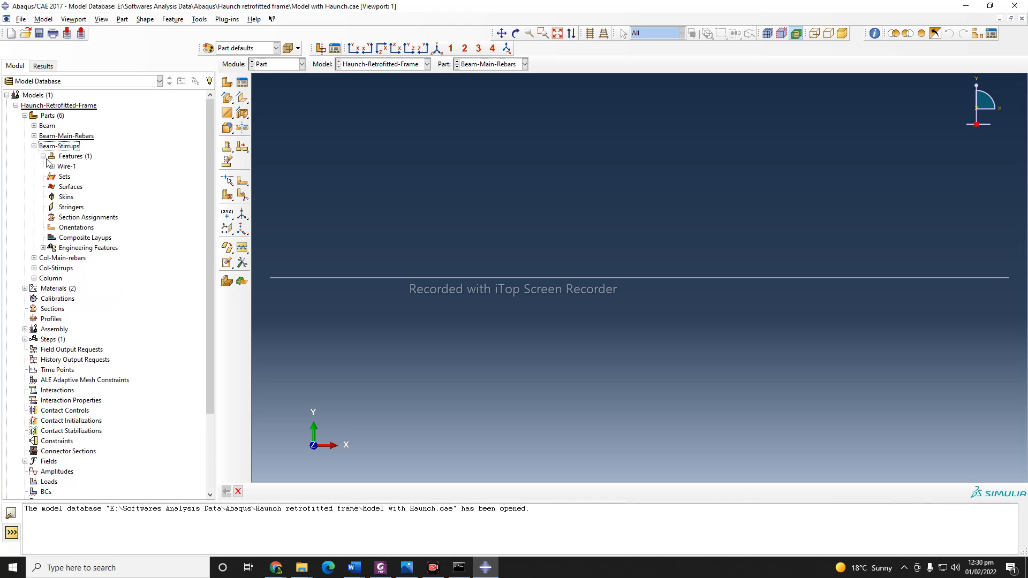
pyautogui.doubleClick(67, 166)
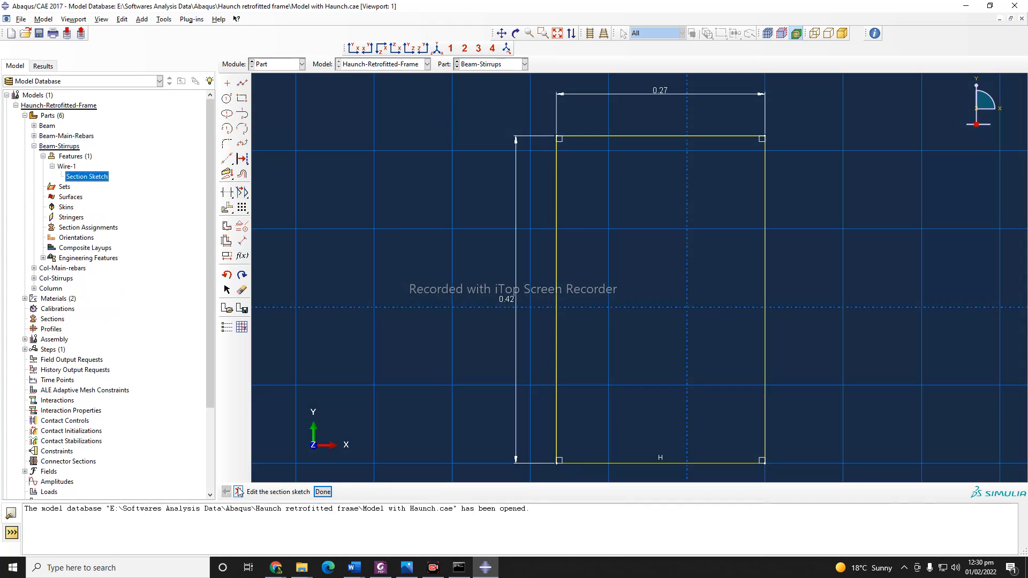
pyautogui.click(322, 492)
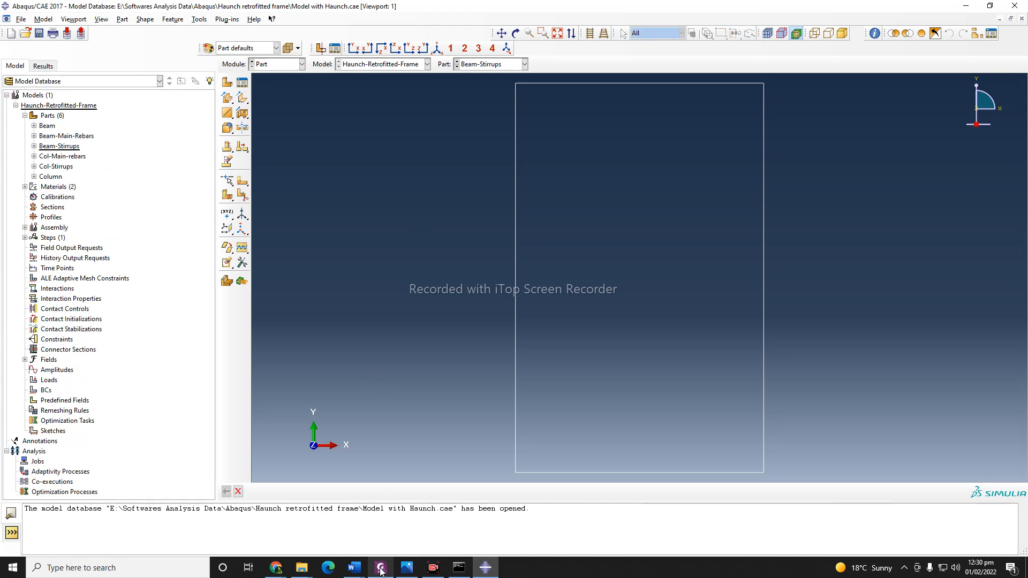
# Step: Review Fig. 3 in the reference paper, then go to Fig. 2 on page 6
pyautogui.click(380, 568)
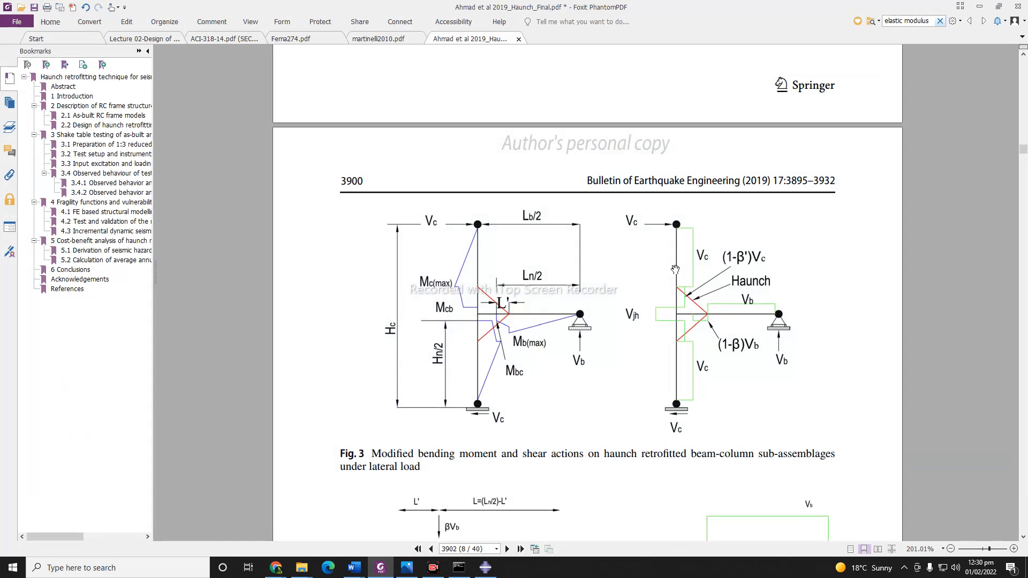
pyautogui.moveTo(674, 225)
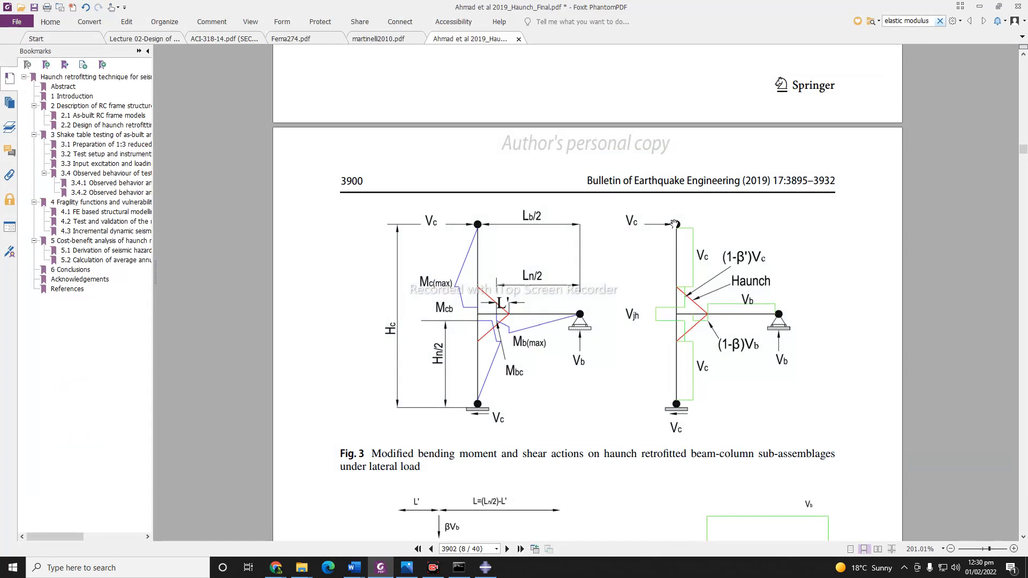
pyautogui.moveTo(649, 226)
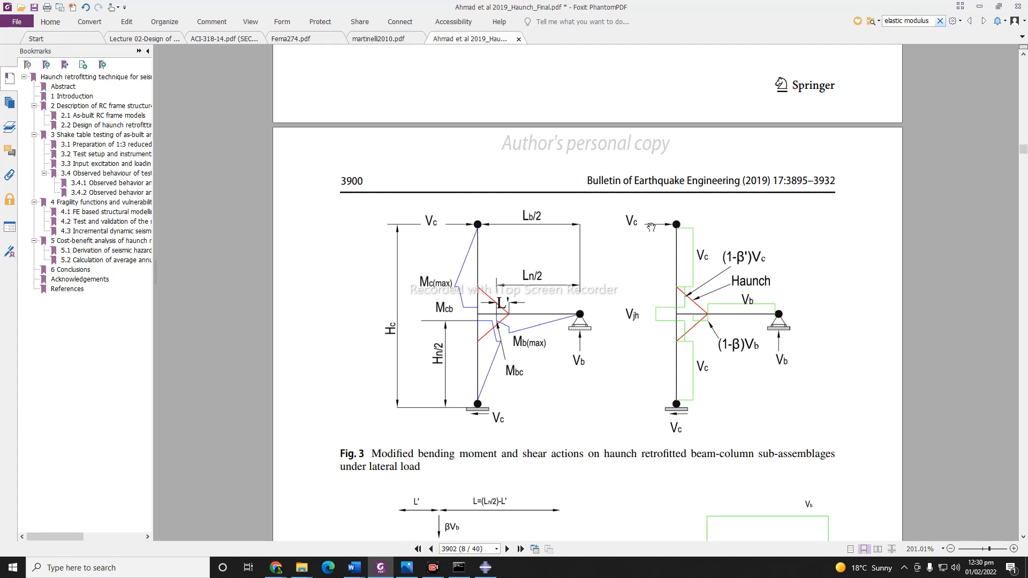
pyautogui.moveTo(646, 286)
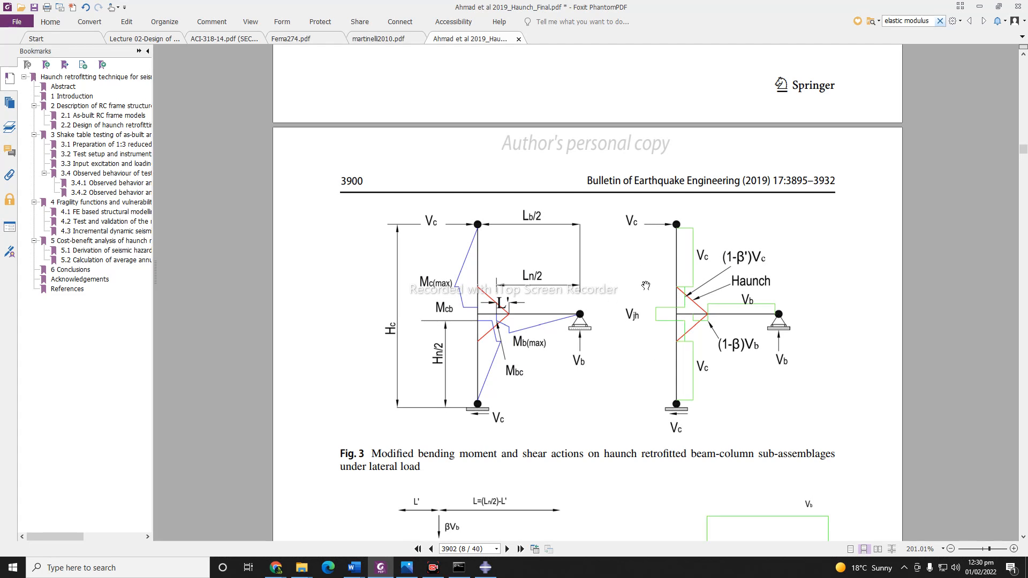
pyautogui.moveTo(662, 266)
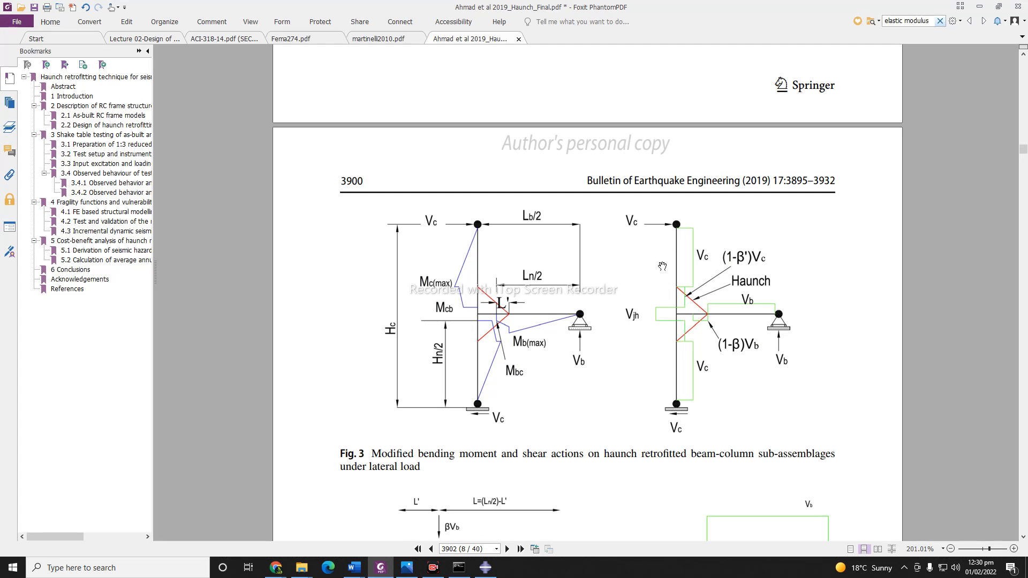
pyautogui.moveTo(671, 234)
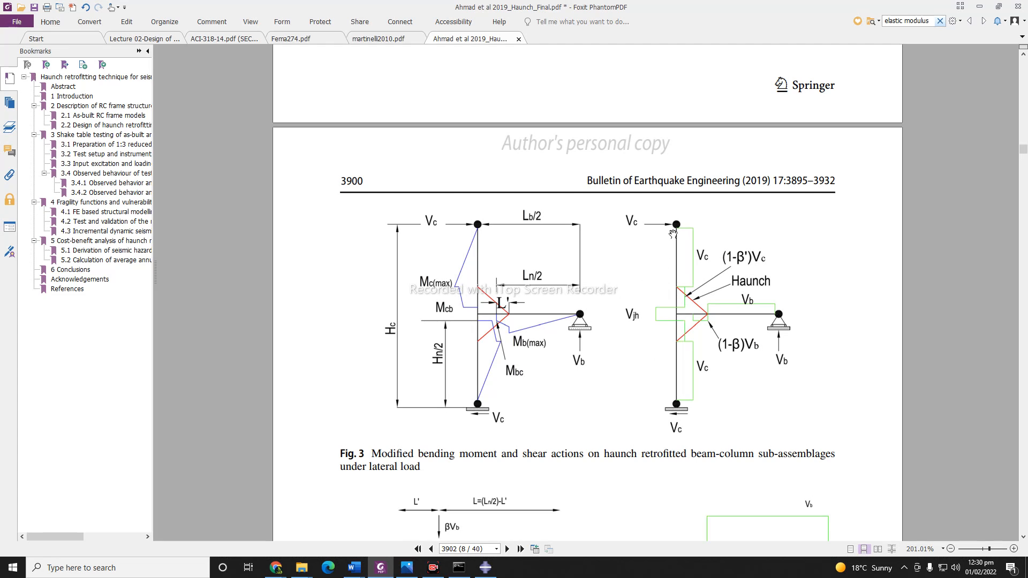
pyautogui.moveTo(650, 362)
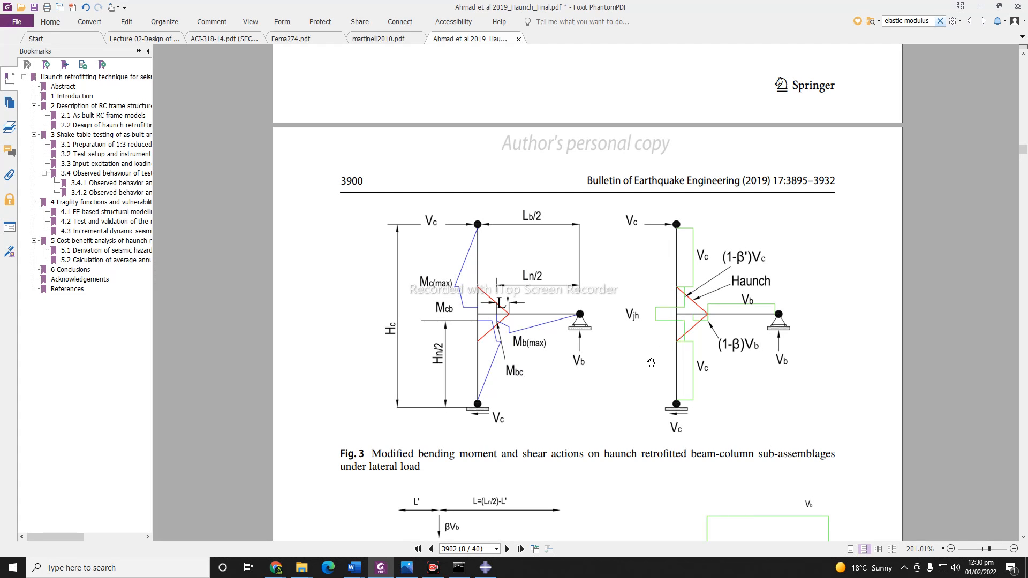
pyautogui.moveTo(658, 266)
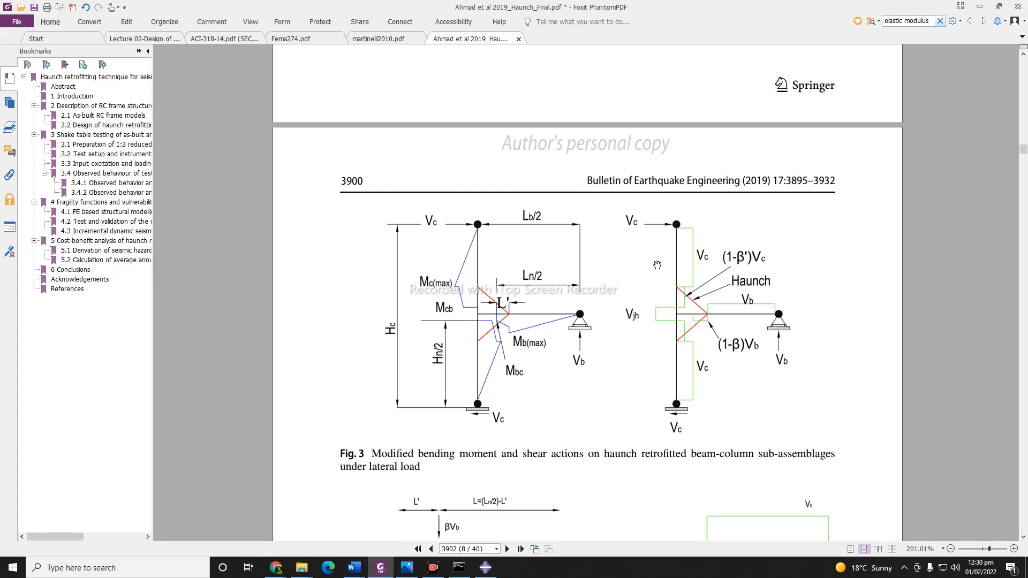
pyautogui.moveTo(664, 241)
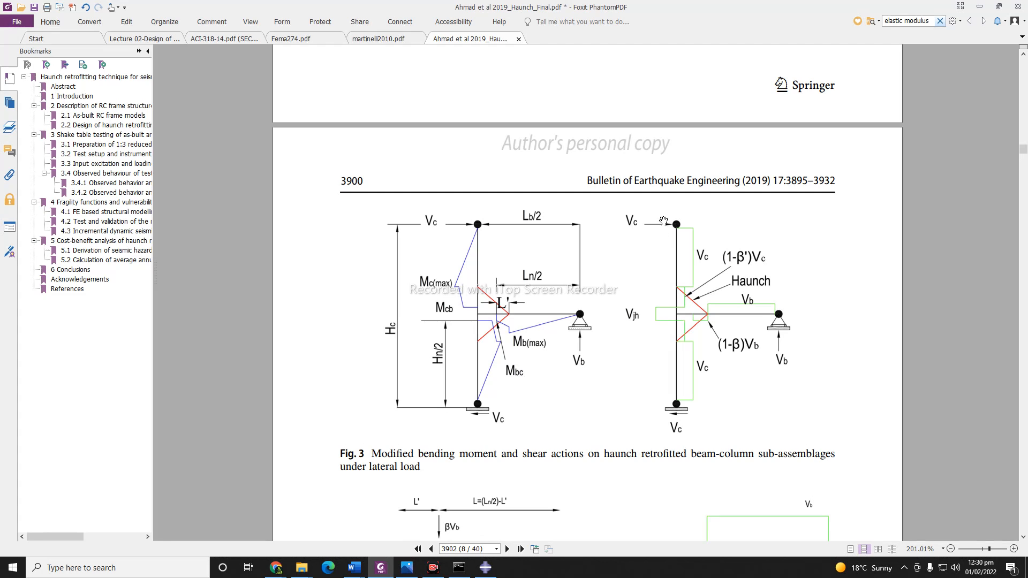
pyautogui.moveTo(668, 293)
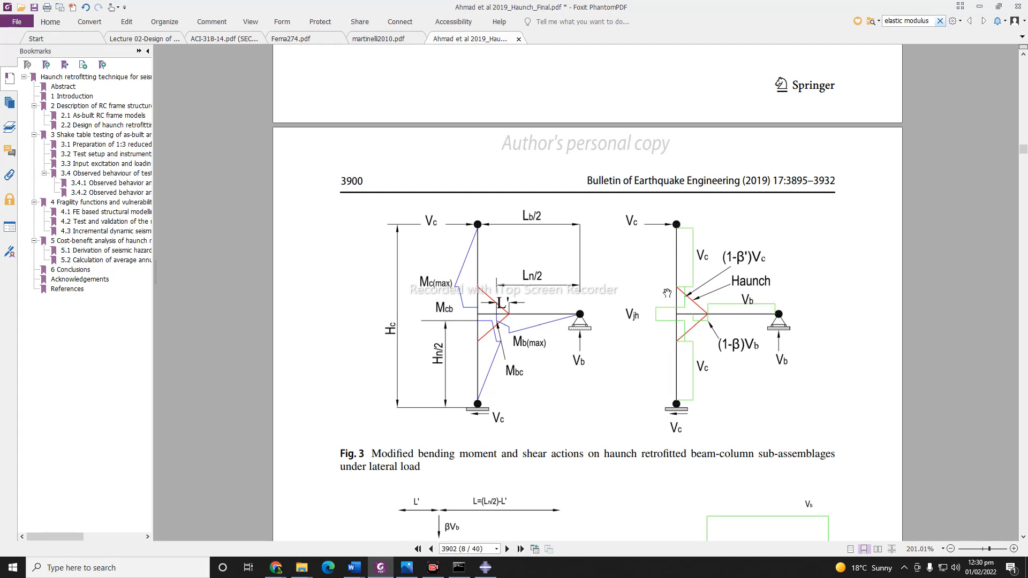
pyautogui.moveTo(653, 400)
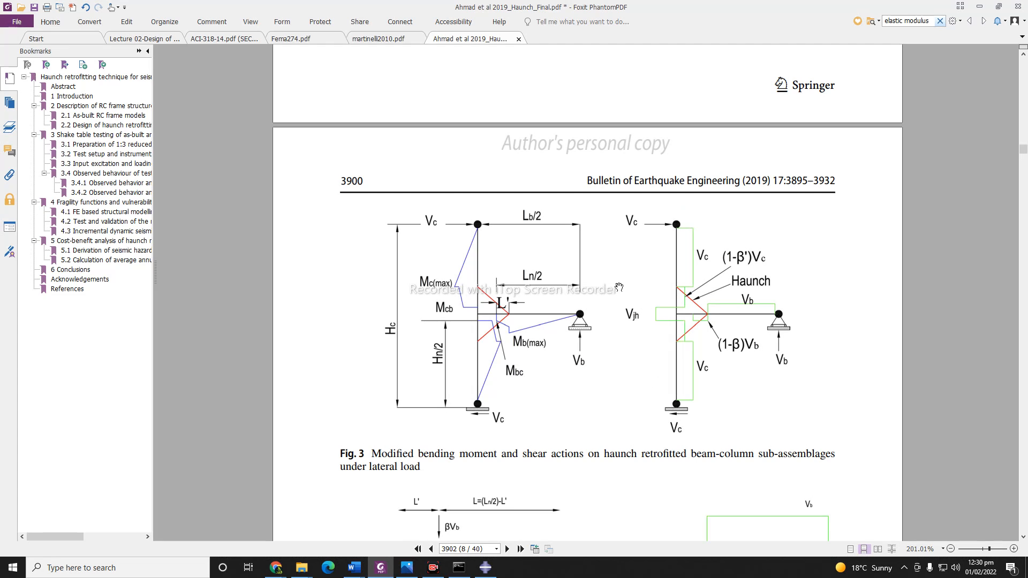
pyautogui.moveTo(664, 247)
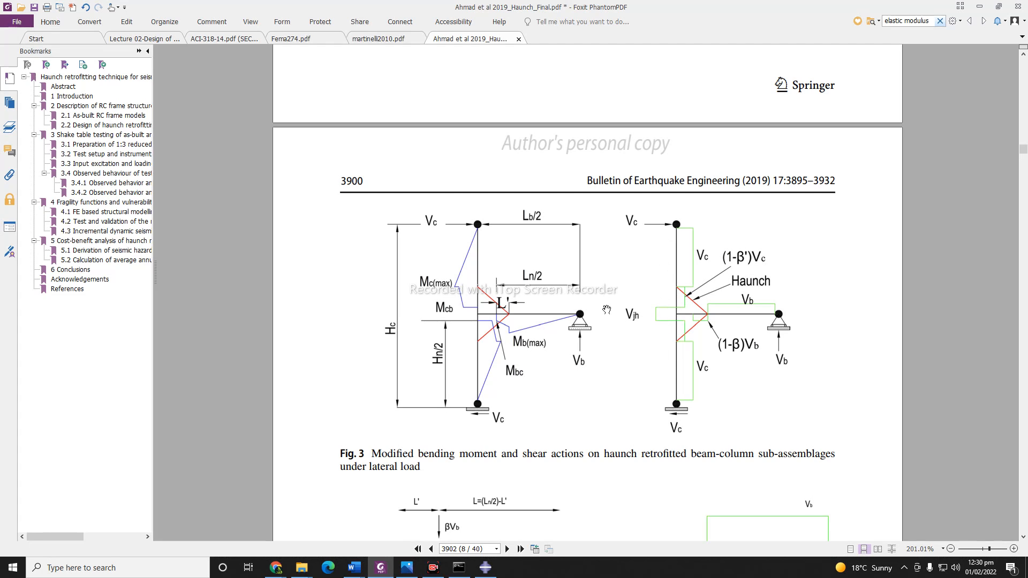
pyautogui.moveTo(631, 294)
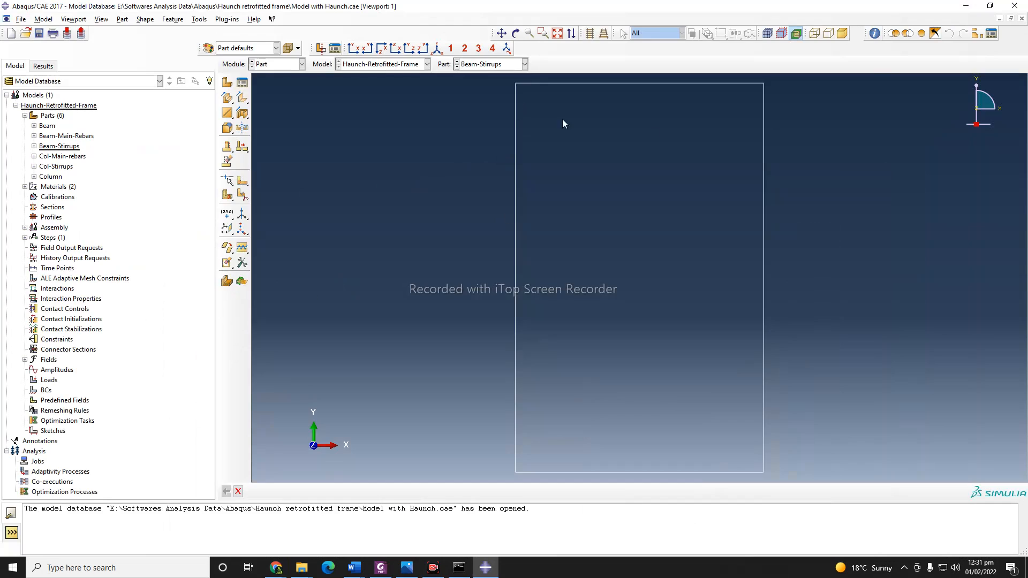
pyautogui.click(406, 568)
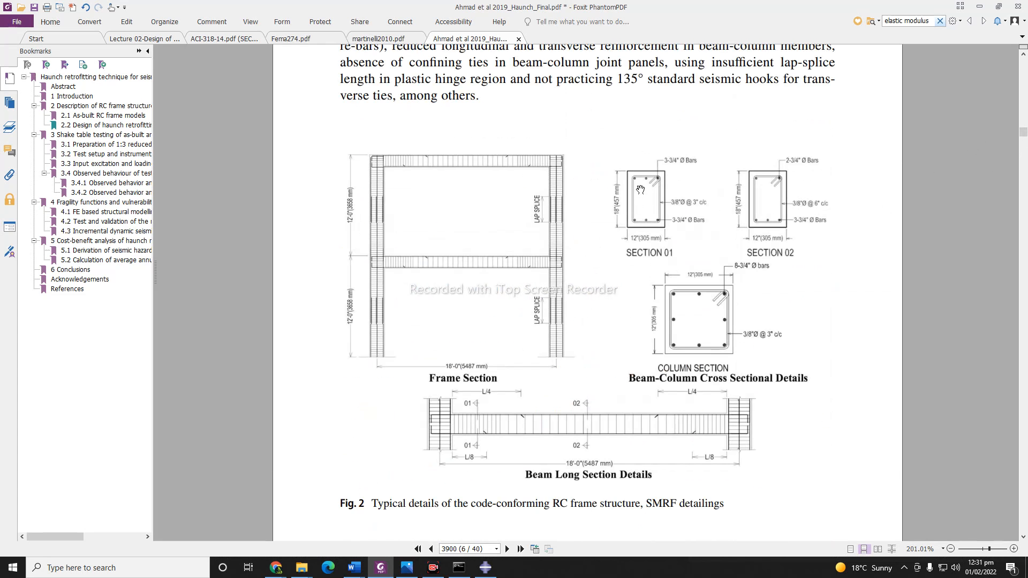
pyautogui.moveTo(654, 203)
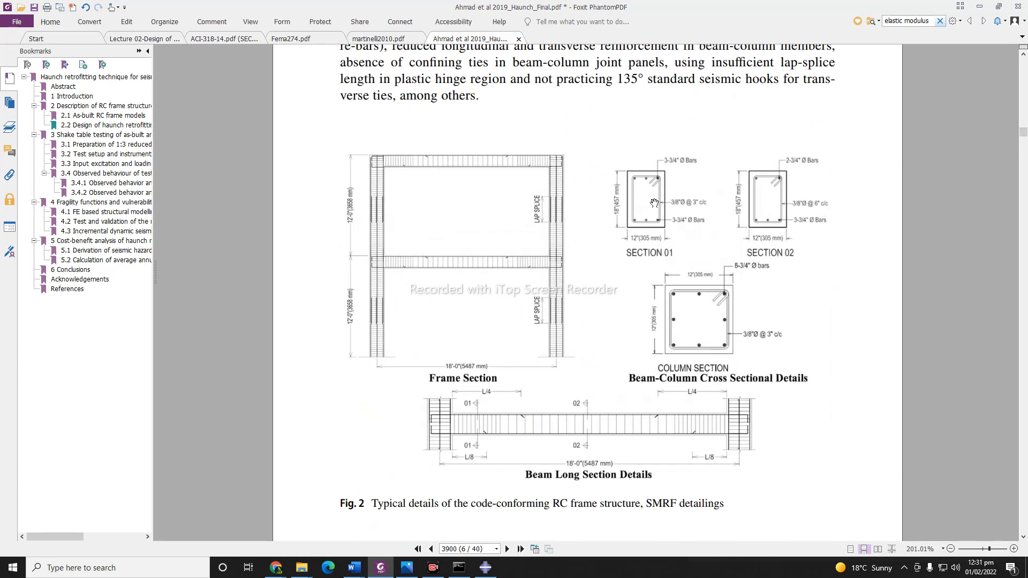
pyautogui.moveTo(654, 236)
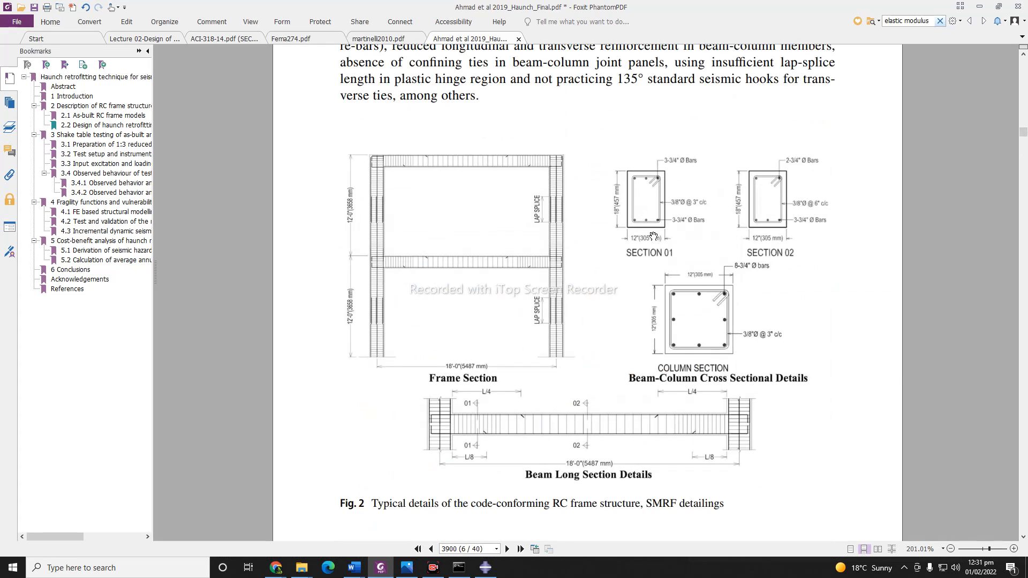
pyautogui.moveTo(637, 186)
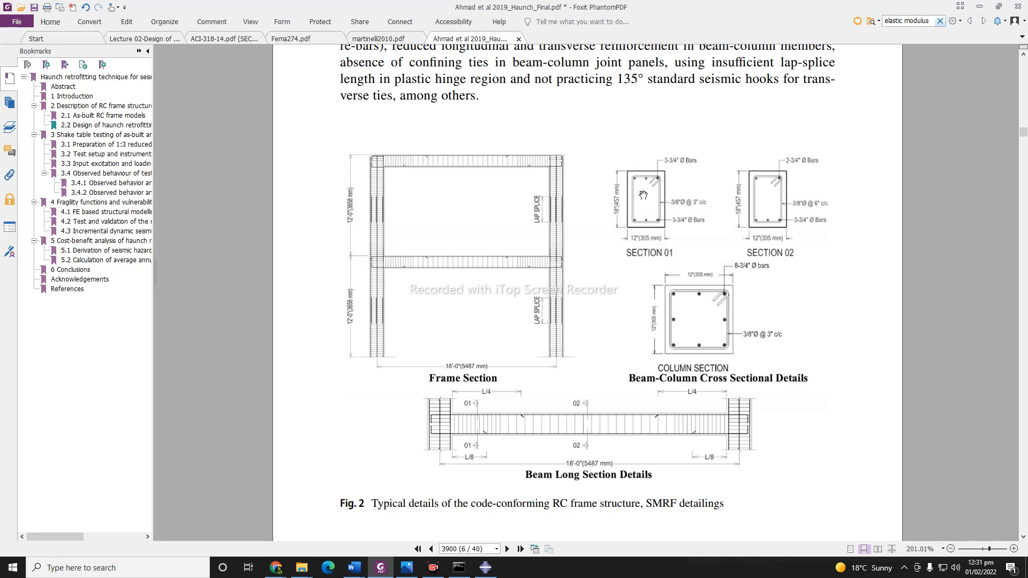
pyautogui.moveTo(626, 198)
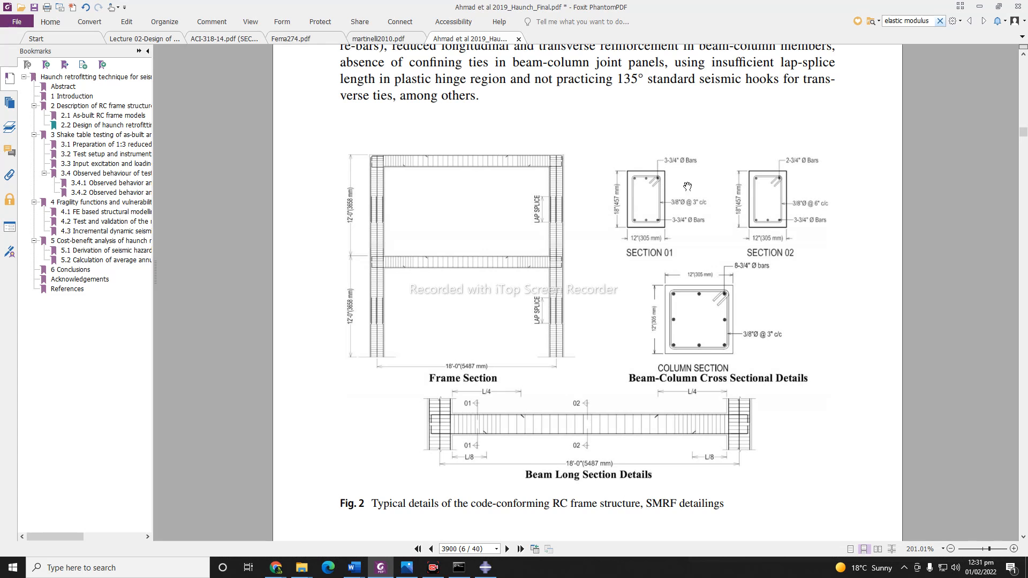
# Step: Return to Abaqus and list the Concrete and Rebar materials in the Model tree
pyautogui.click(485, 568)
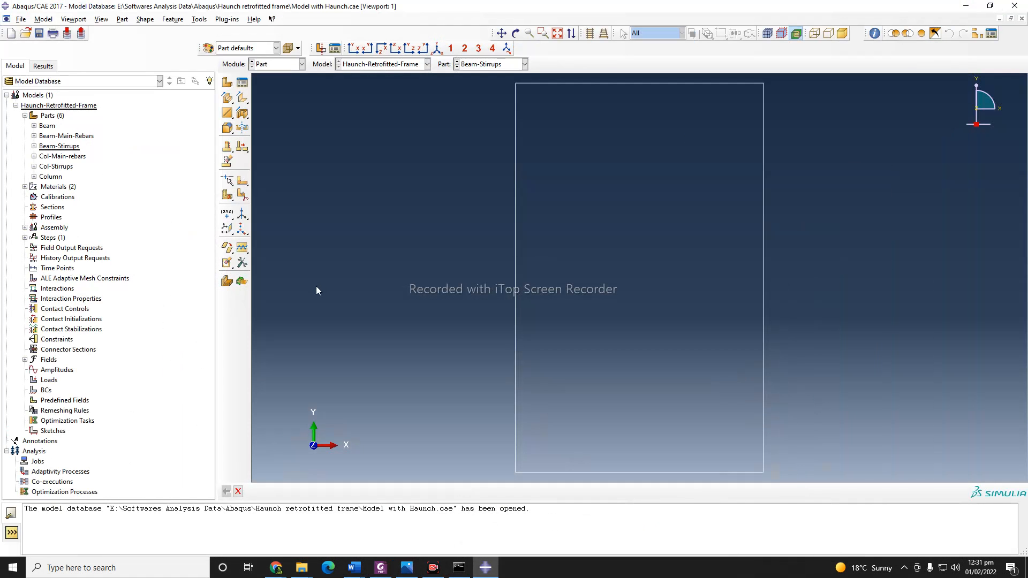
pyautogui.moveTo(62, 156)
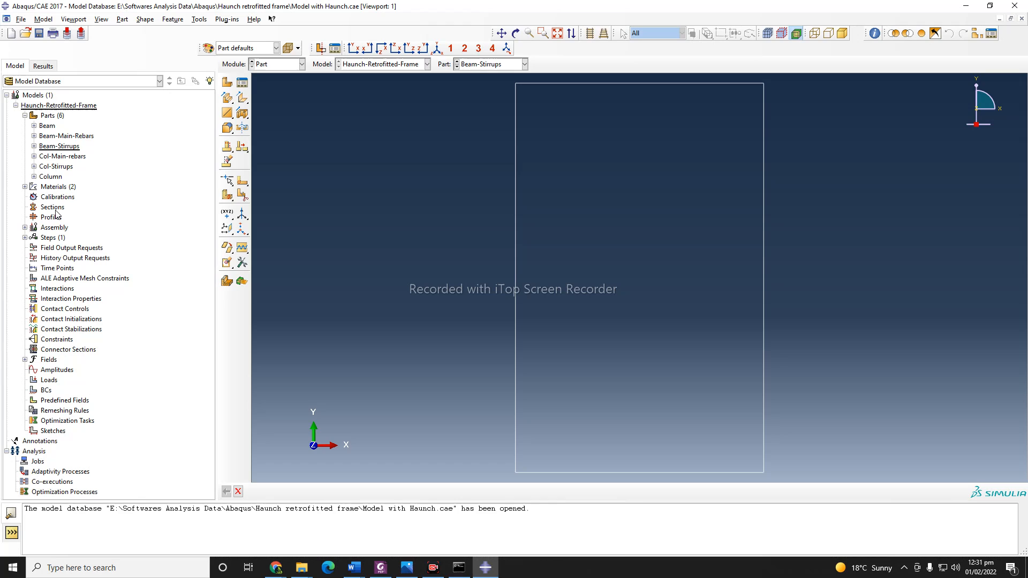
pyautogui.moveTo(24, 190)
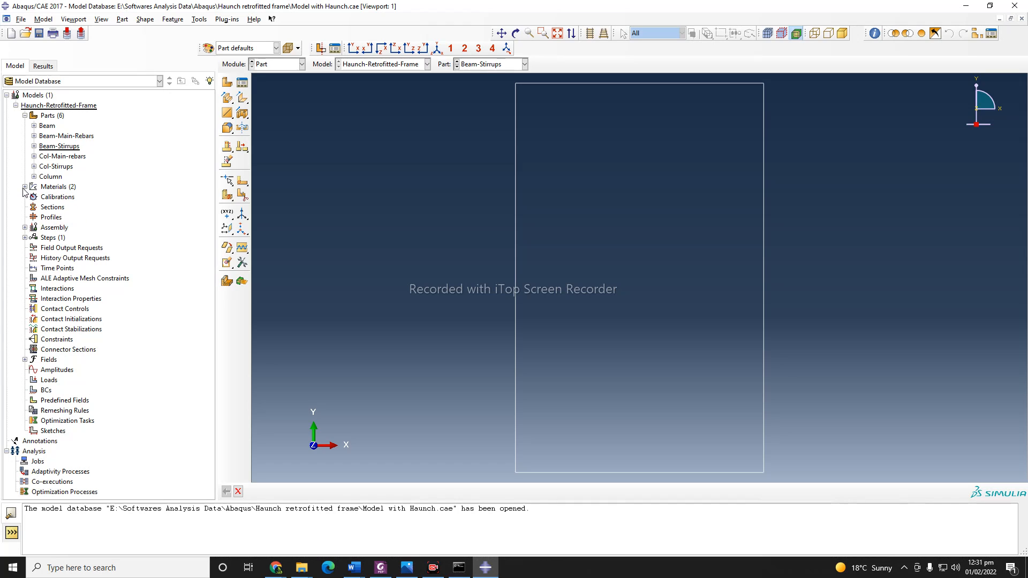
pyautogui.click(24, 187)
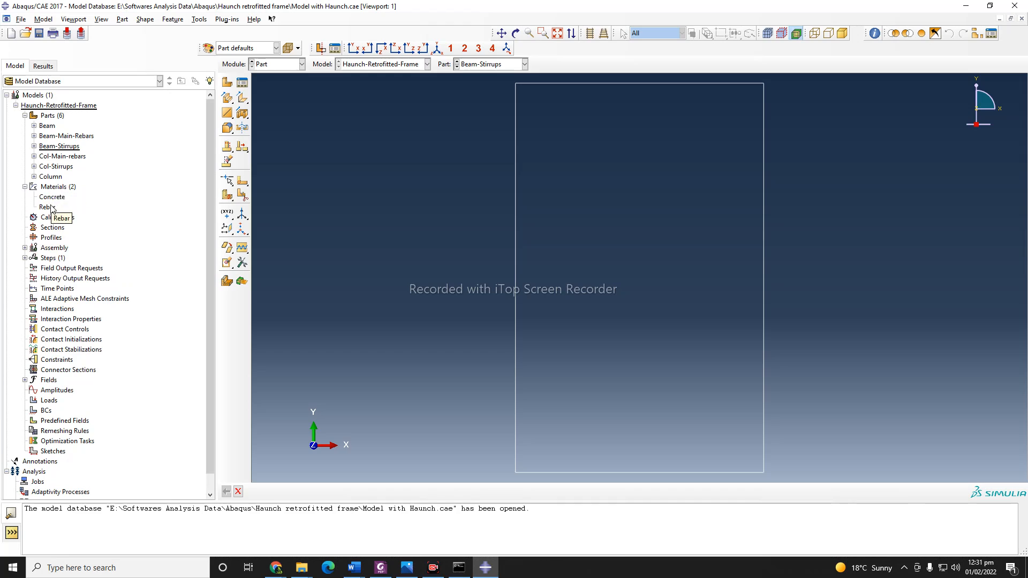
pyautogui.moveTo(52, 196)
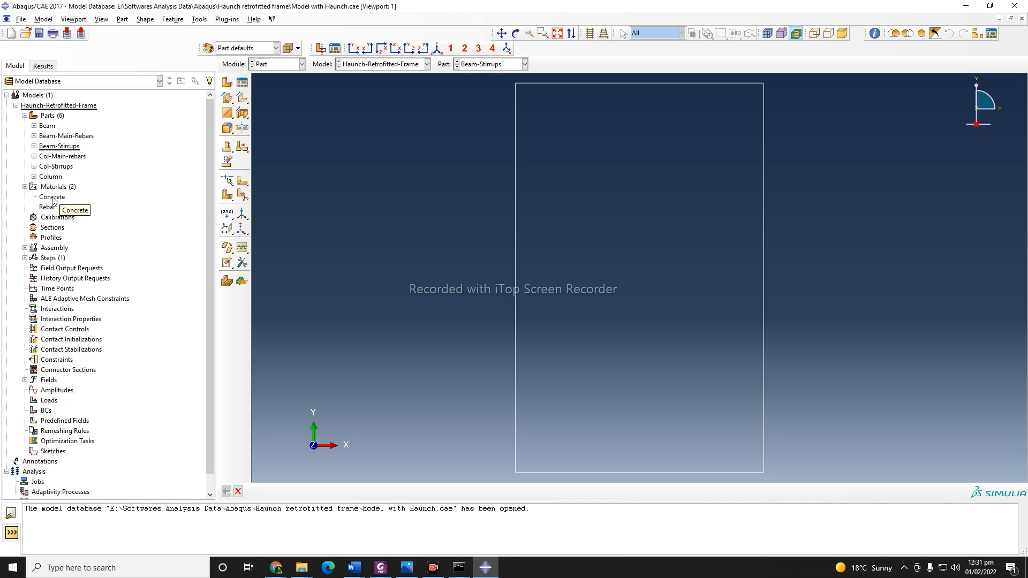
# Step: Edit the Concrete material's mass density from 2500 to 2400
pyautogui.doubleClick(52, 197)
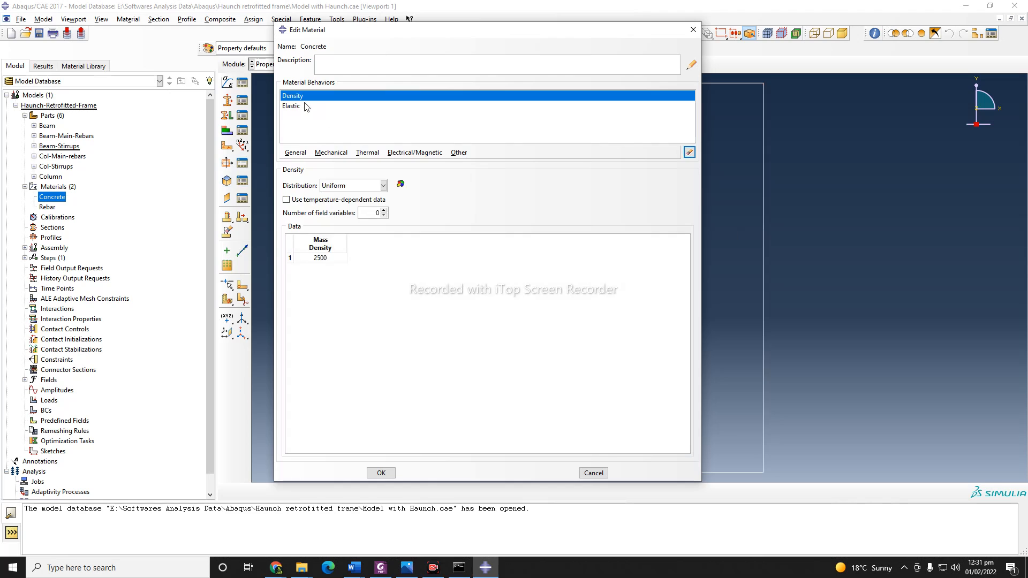
pyautogui.click(291, 106)
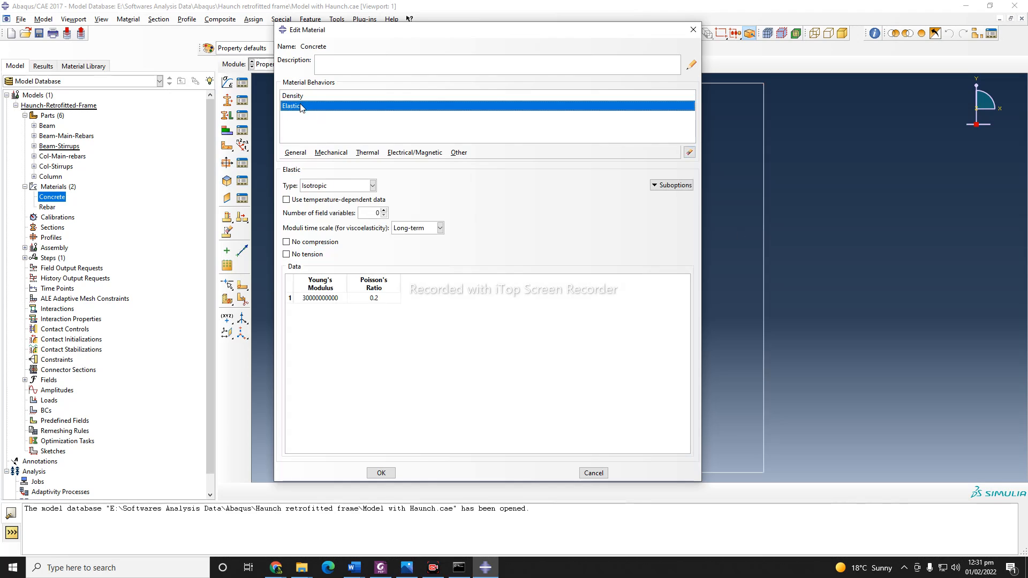
pyautogui.click(292, 96)
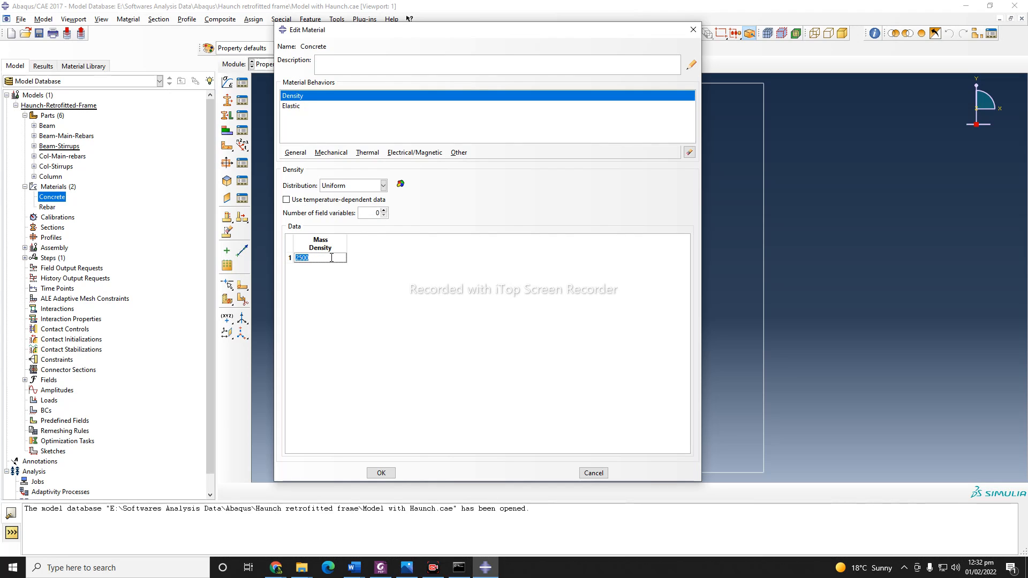
pyautogui.write('2400')
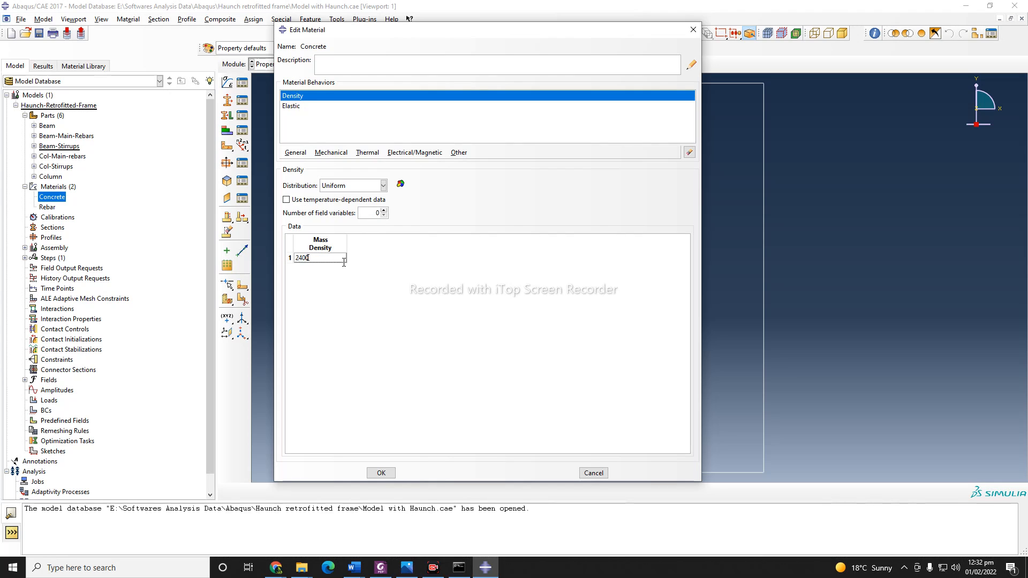
pyautogui.click(290, 106)
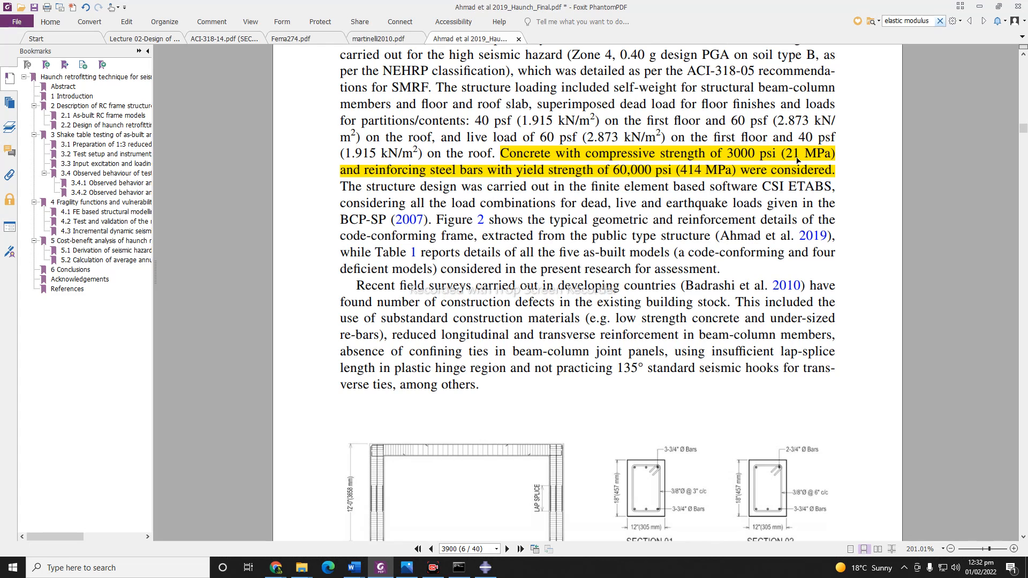
pyautogui.moveTo(482, 190)
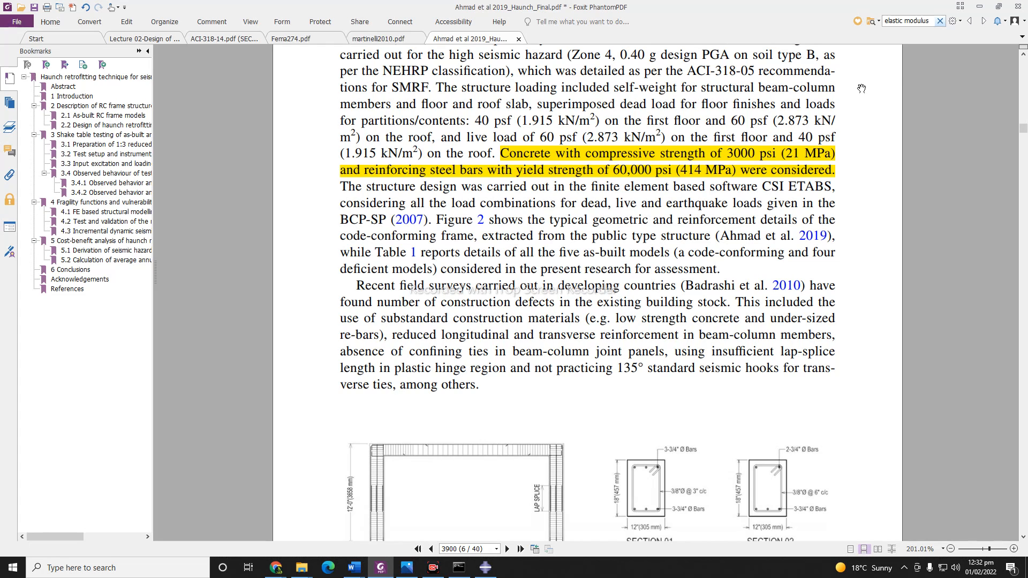
pyautogui.moveTo(982, 11)
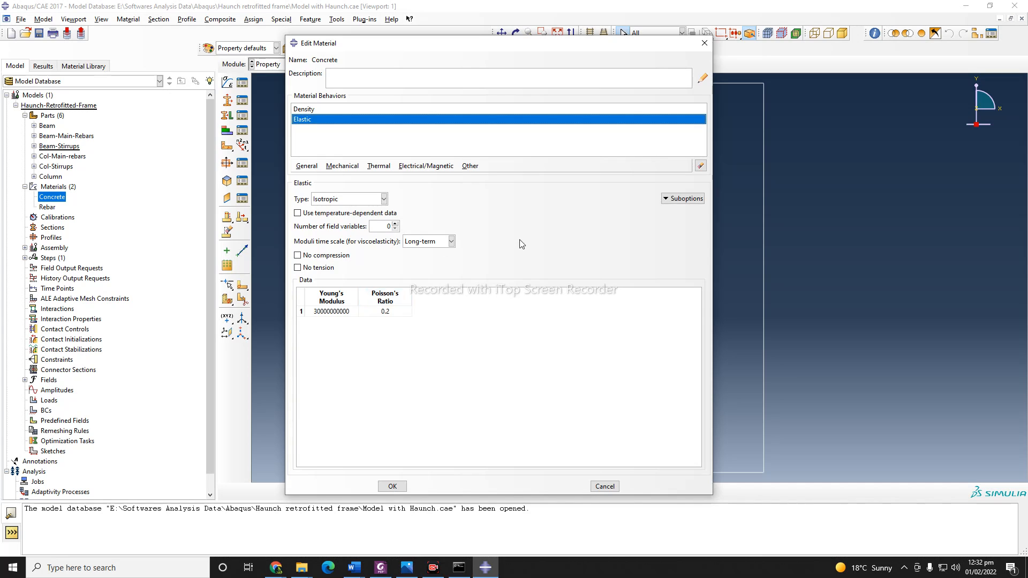
pyautogui.moveTo(531, 246)
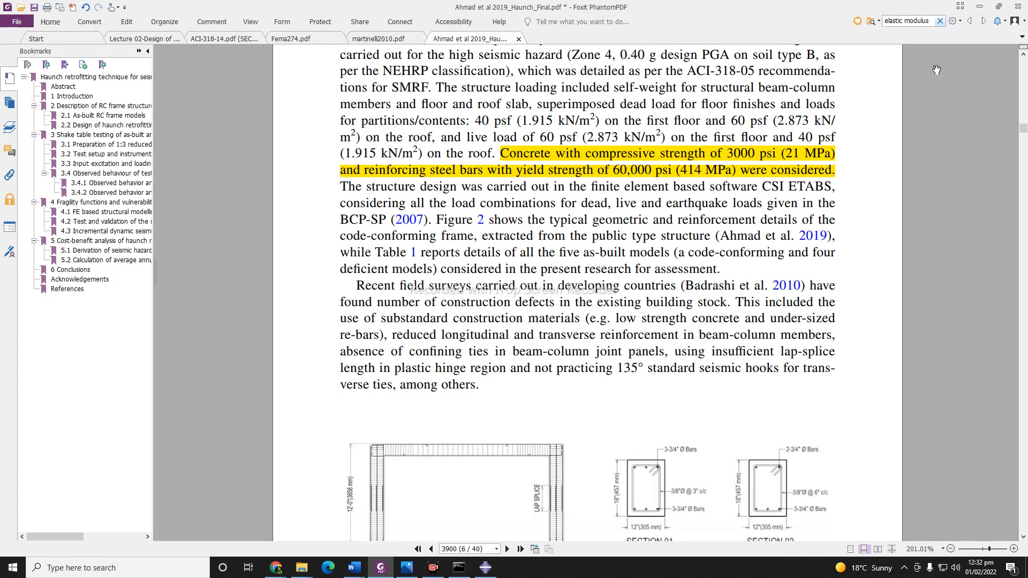
# Step: Check the concrete elastic values against the paper's 21 MPa and 414 MPa passage
pyautogui.click(484, 567)
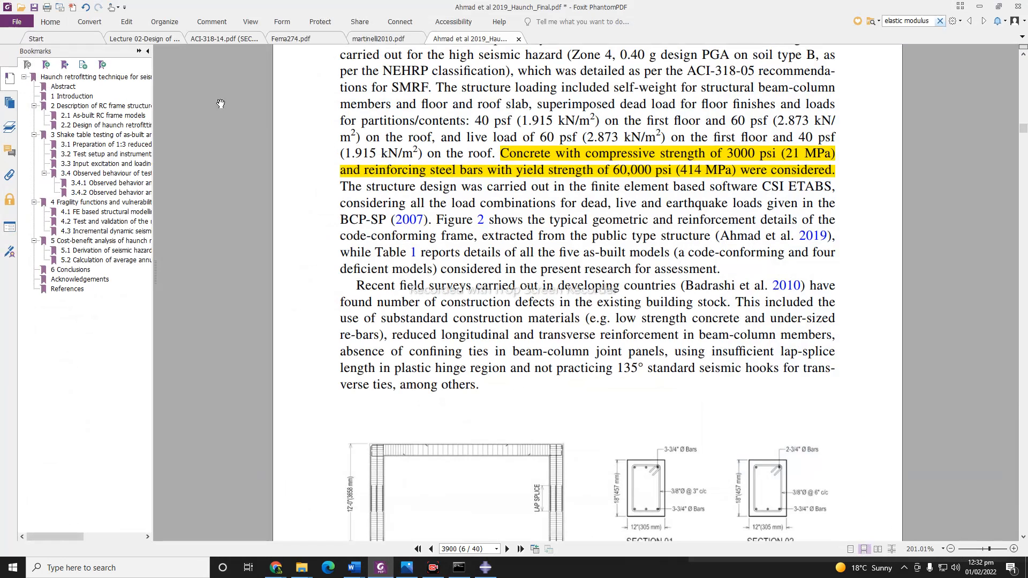
# Step: Consult ACI 318-14 section 19.2.2 for concrete modulus Ec = 57,000√f'c
pyautogui.click(226, 38)
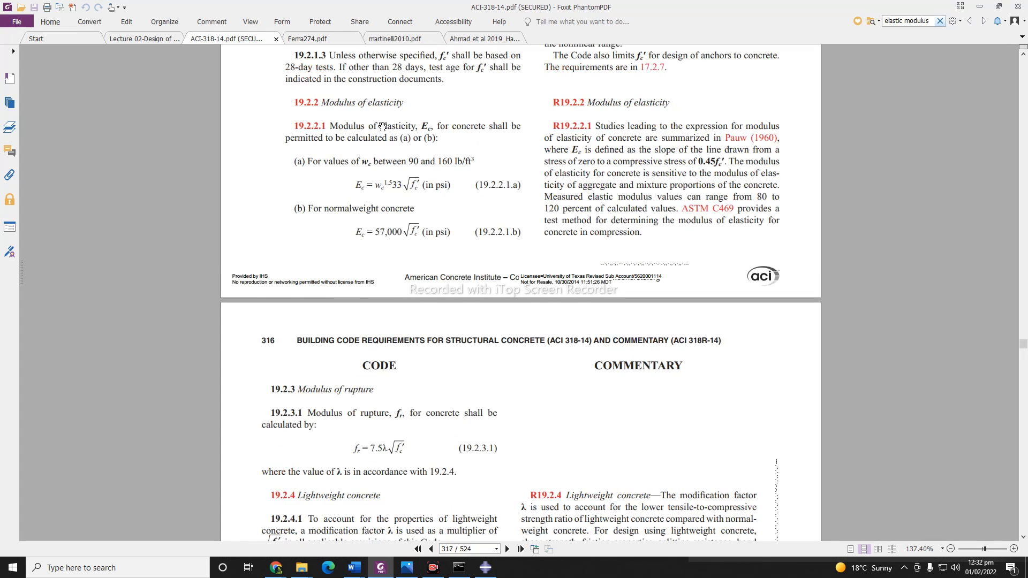
pyautogui.moveTo(421, 118)
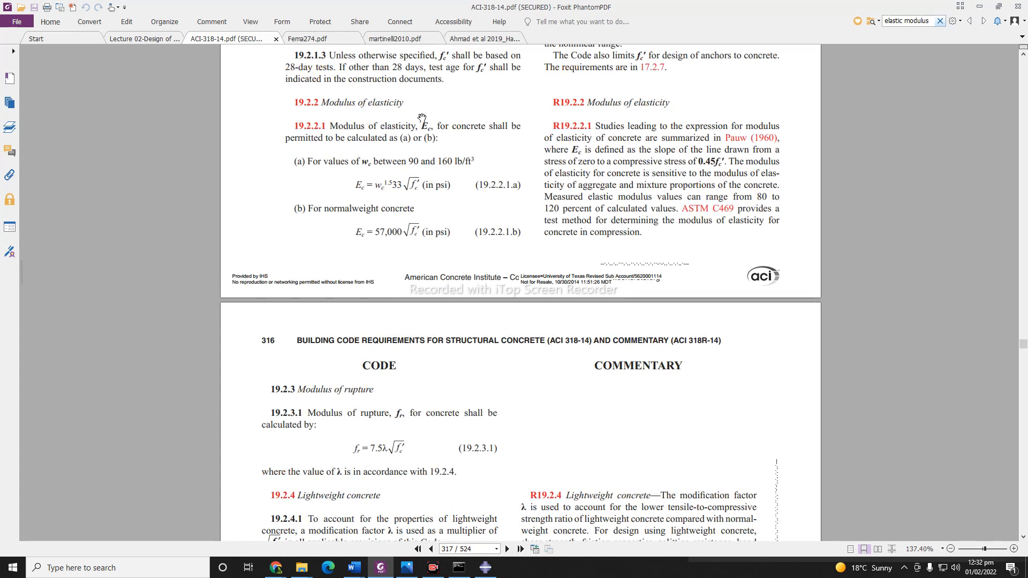
pyautogui.moveTo(427, 212)
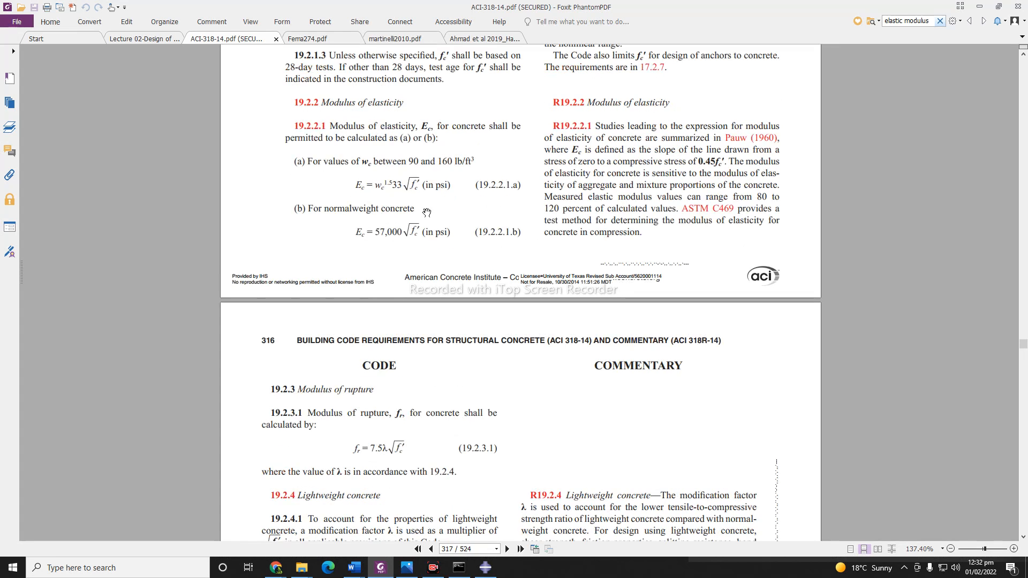
pyautogui.moveTo(354, 237)
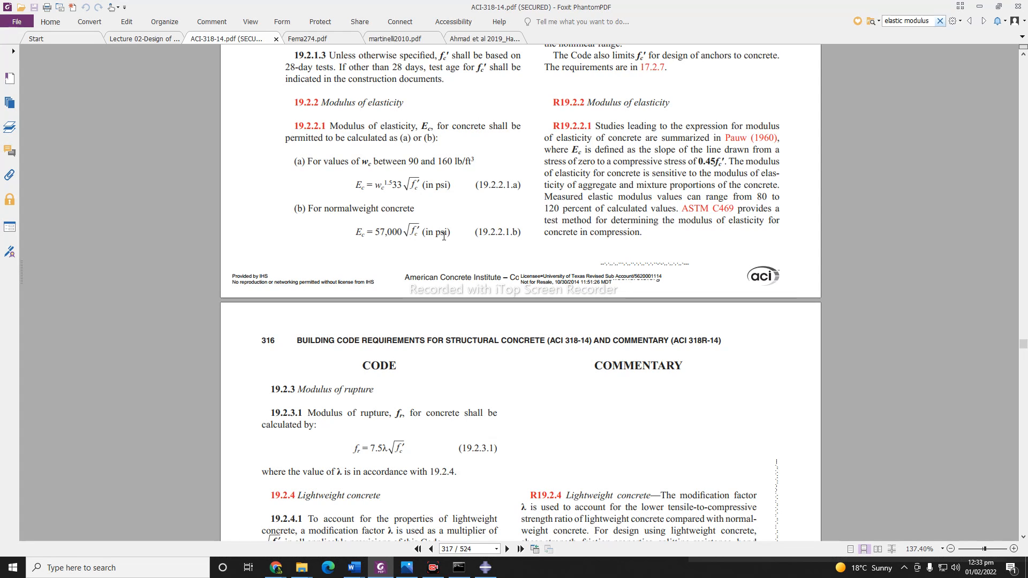
pyautogui.moveTo(335, 239)
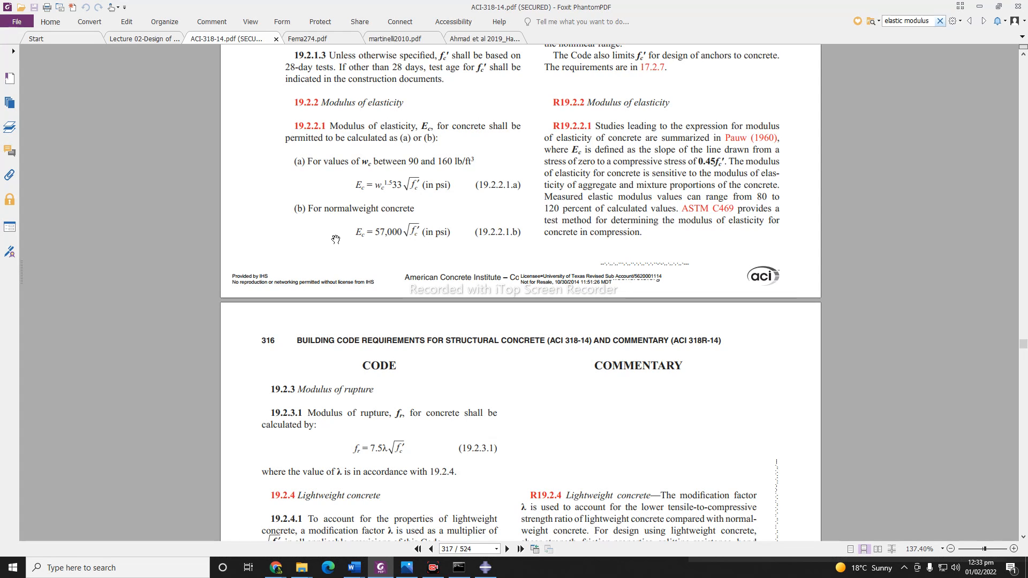
pyautogui.moveTo(424, 226)
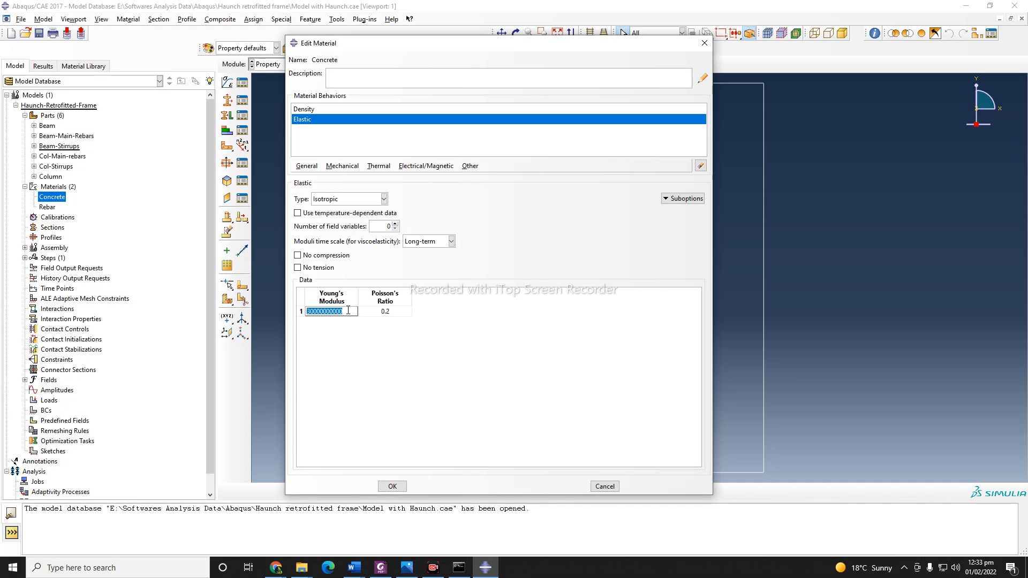
# Step: Set the Concrete Young's modulus to 21538E6 and accept the material edits
pyautogui.write('2')
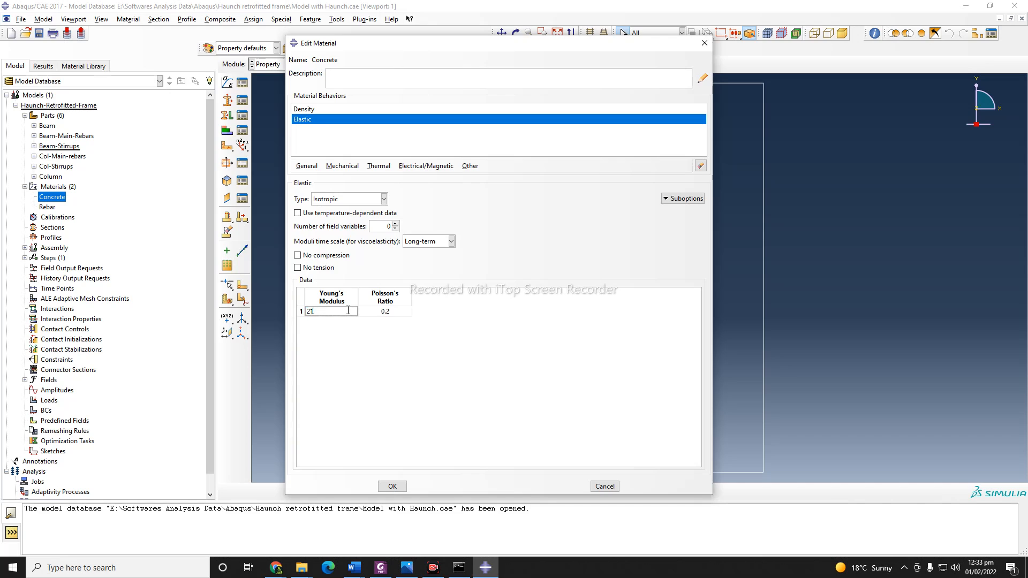
pyautogui.write('1538E6')
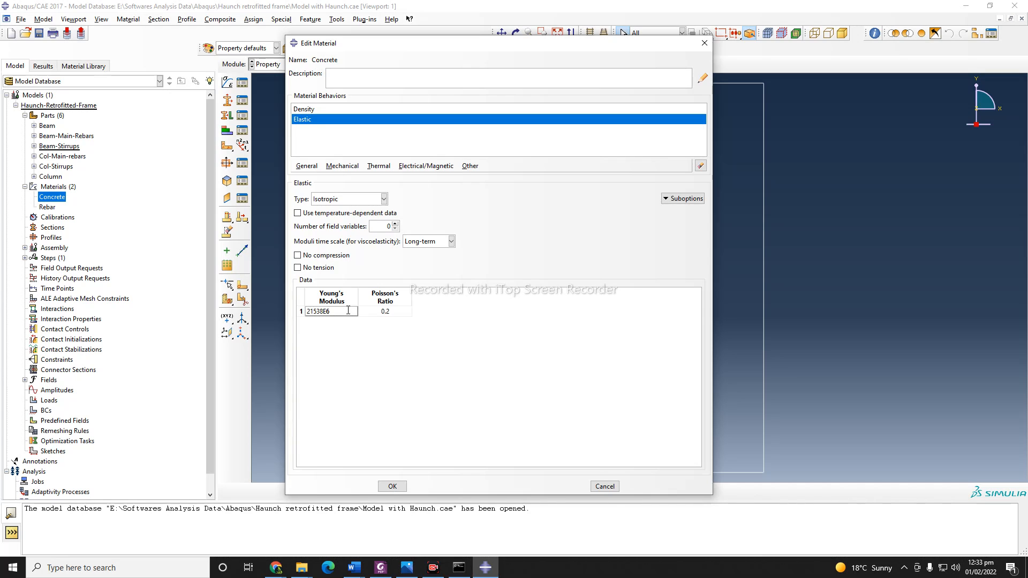
pyautogui.click(330, 310)
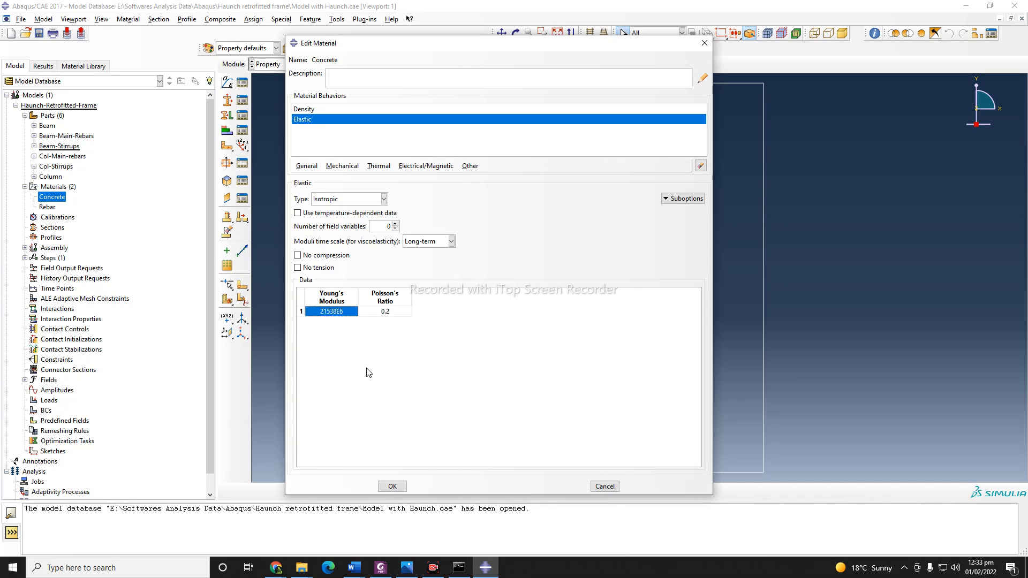
pyautogui.moveTo(388, 448)
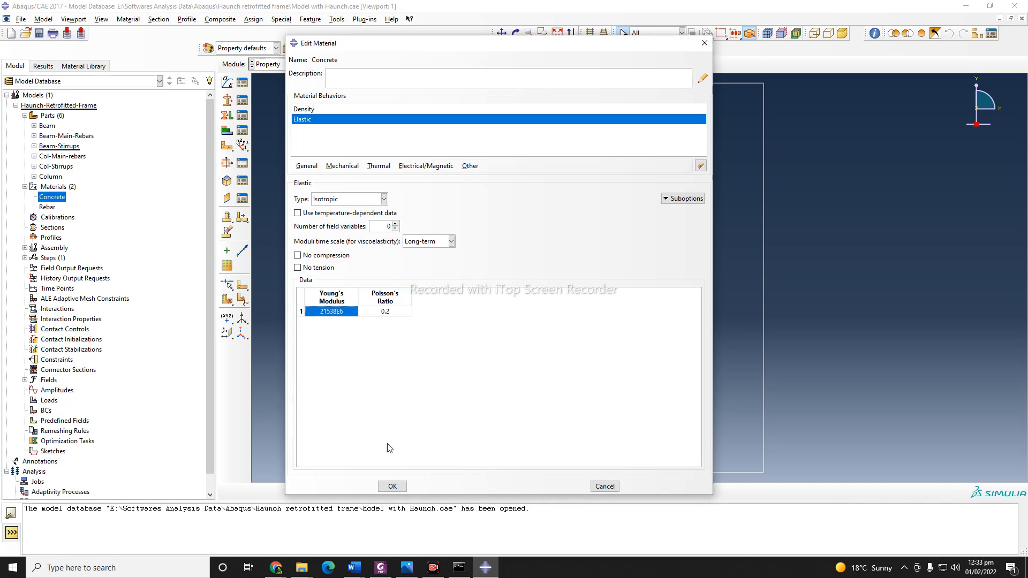
pyautogui.click(392, 485)
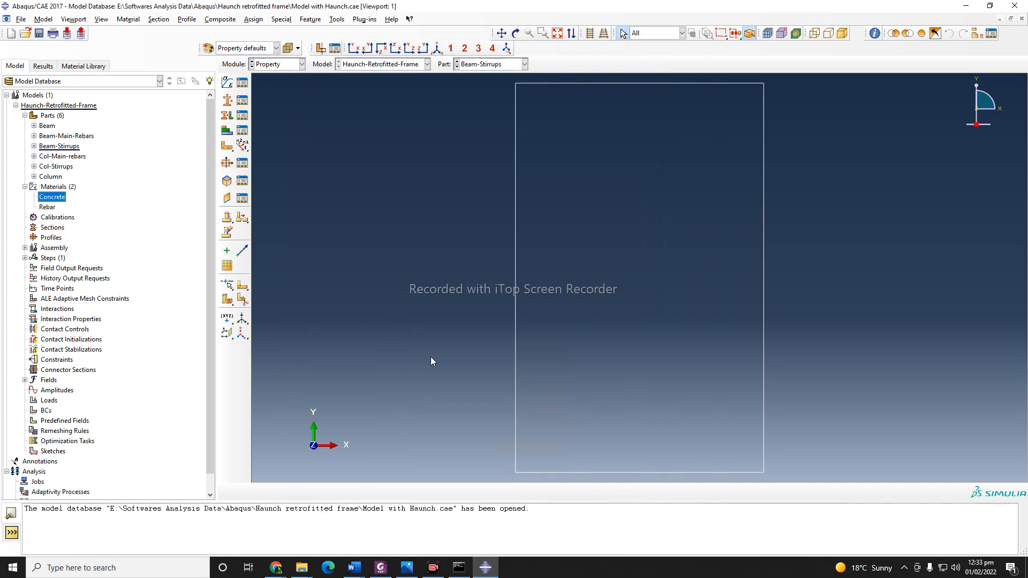
# Step: Reopen the Concrete material and add Concrete Damaged Plasticity from the Mechanical behaviours
pyautogui.doubleClick(52, 197)
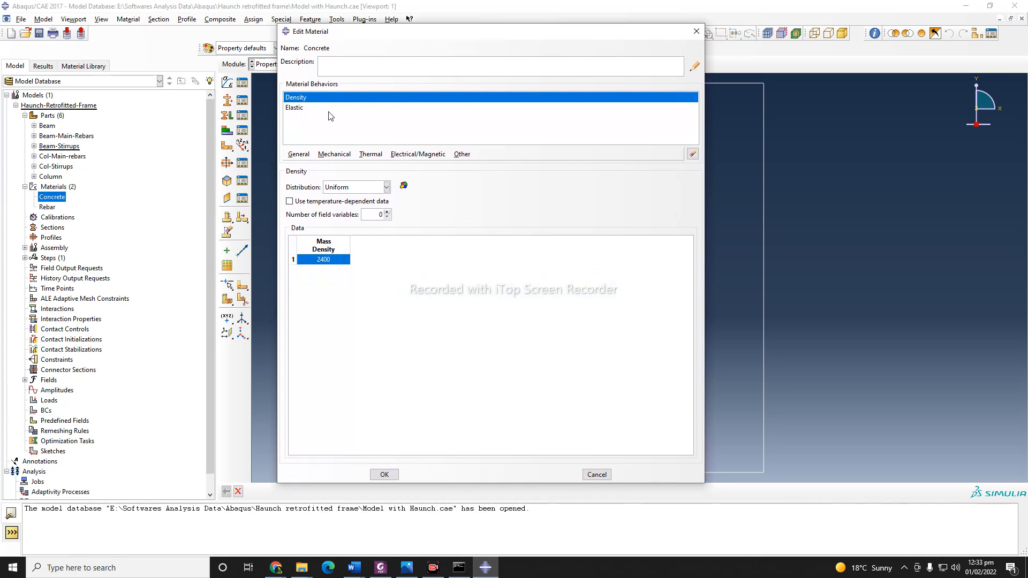
pyautogui.click(334, 154)
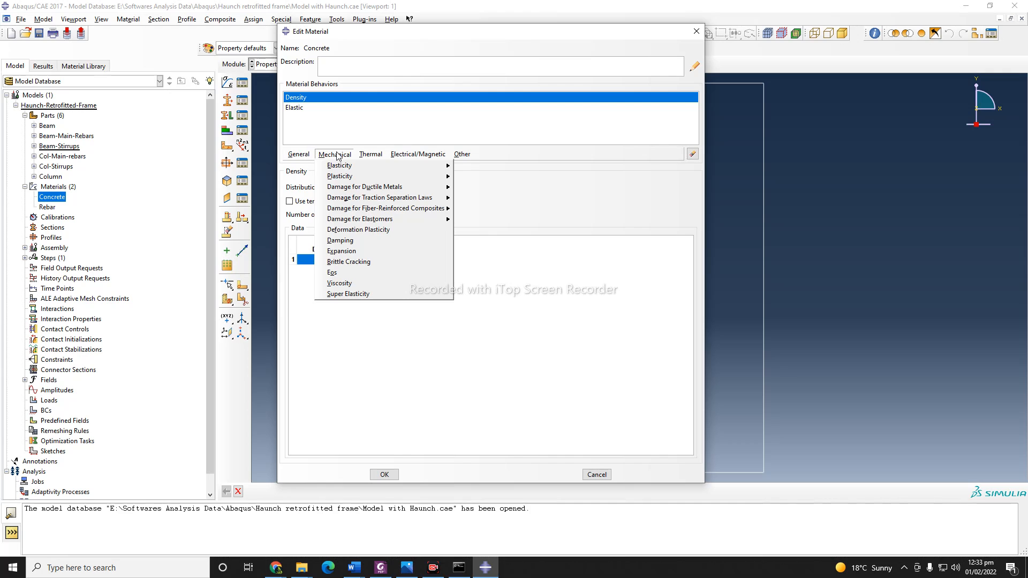
pyautogui.moveTo(339, 176)
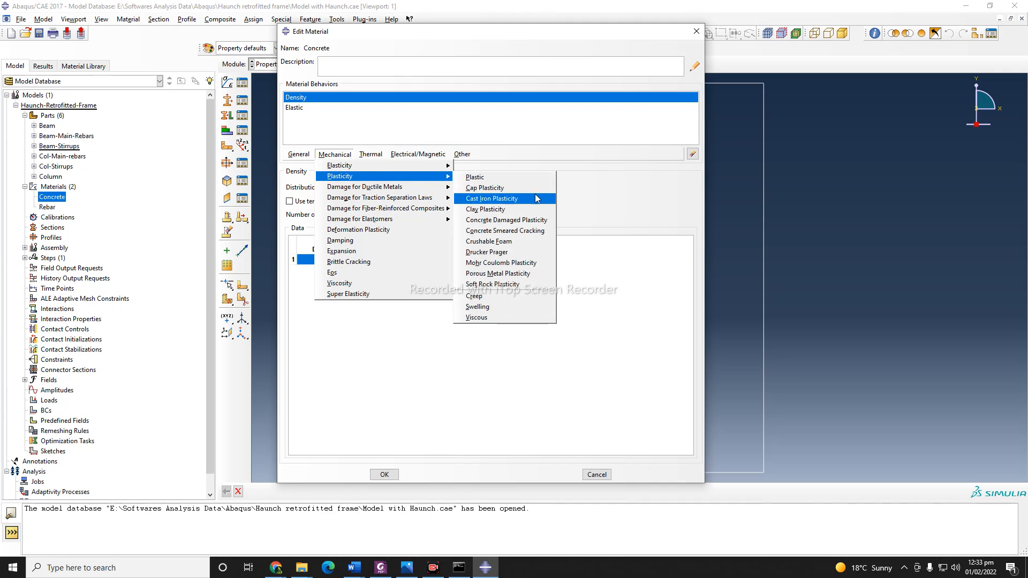
pyautogui.moveTo(505, 252)
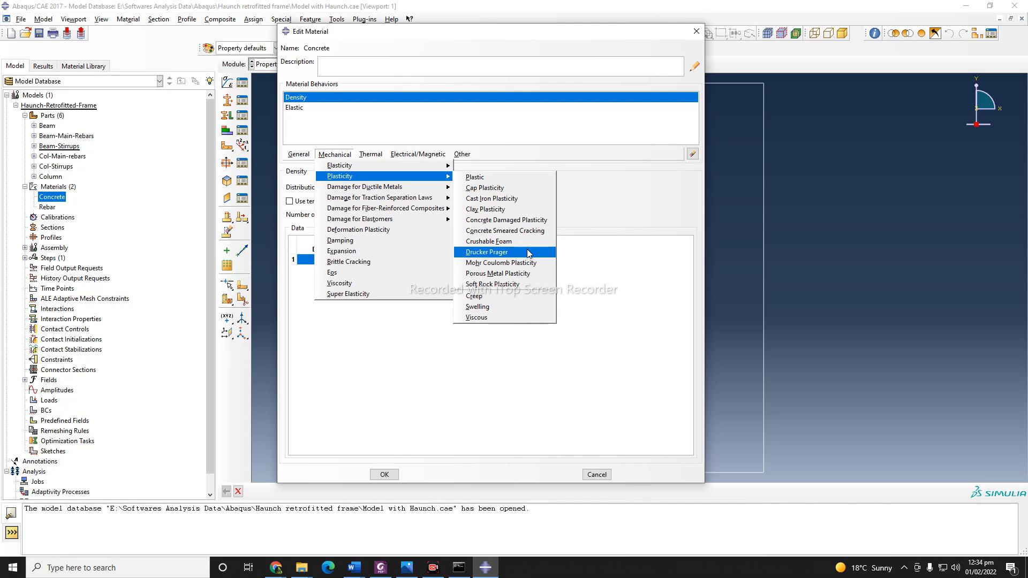
pyautogui.moveTo(505, 231)
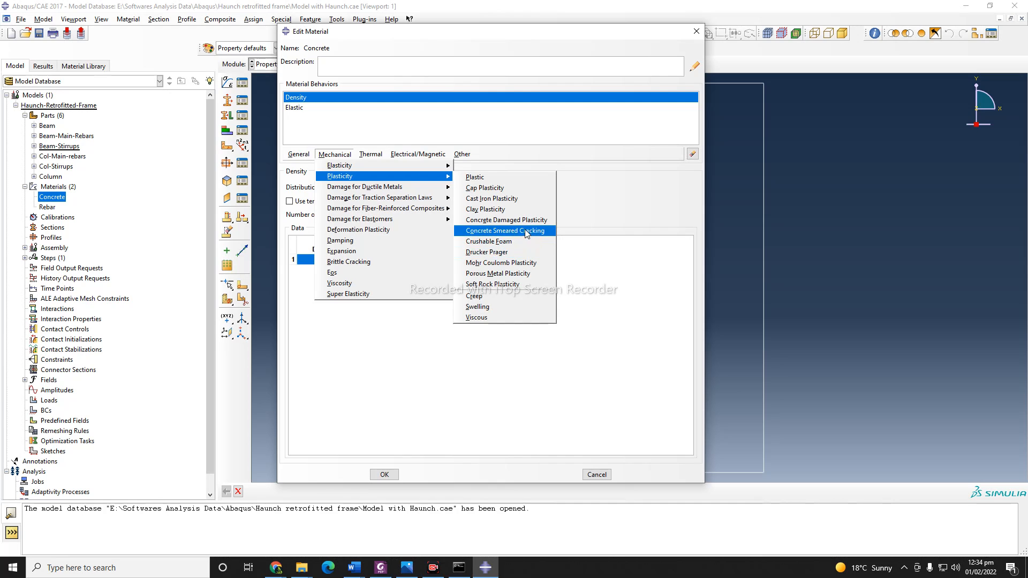
pyautogui.moveTo(506, 219)
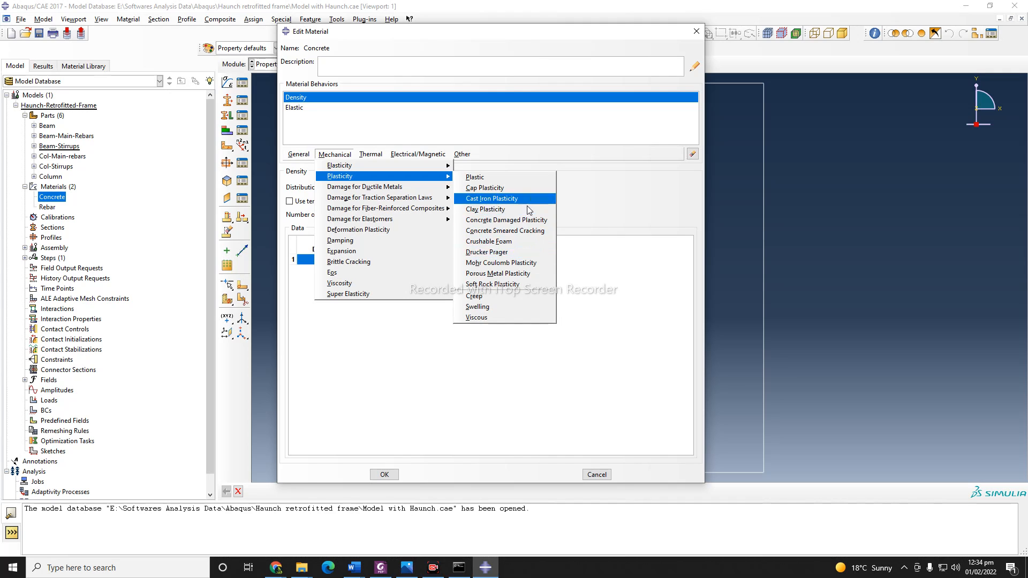
pyautogui.moveTo(505, 220)
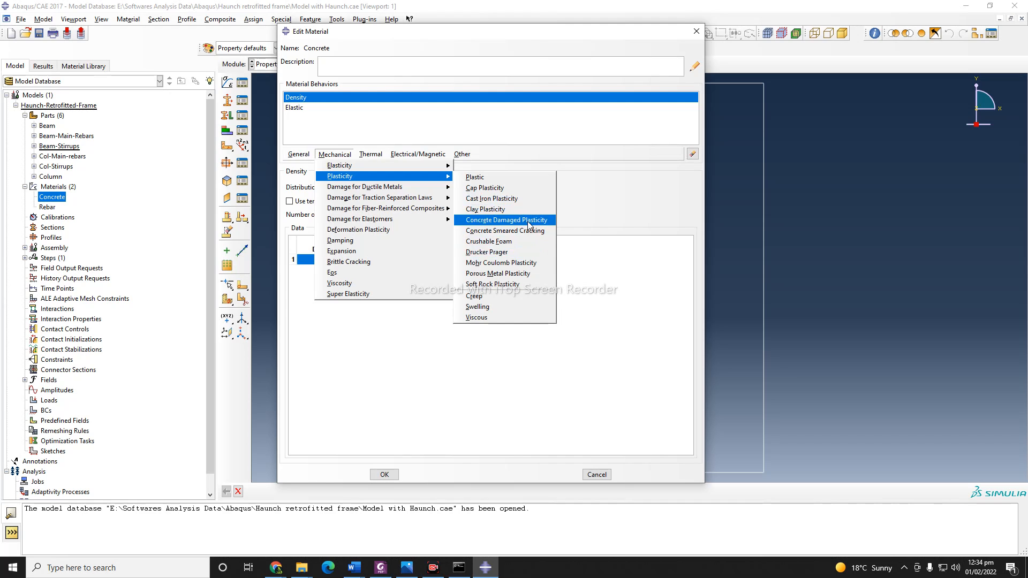
pyautogui.moveTo(529, 225)
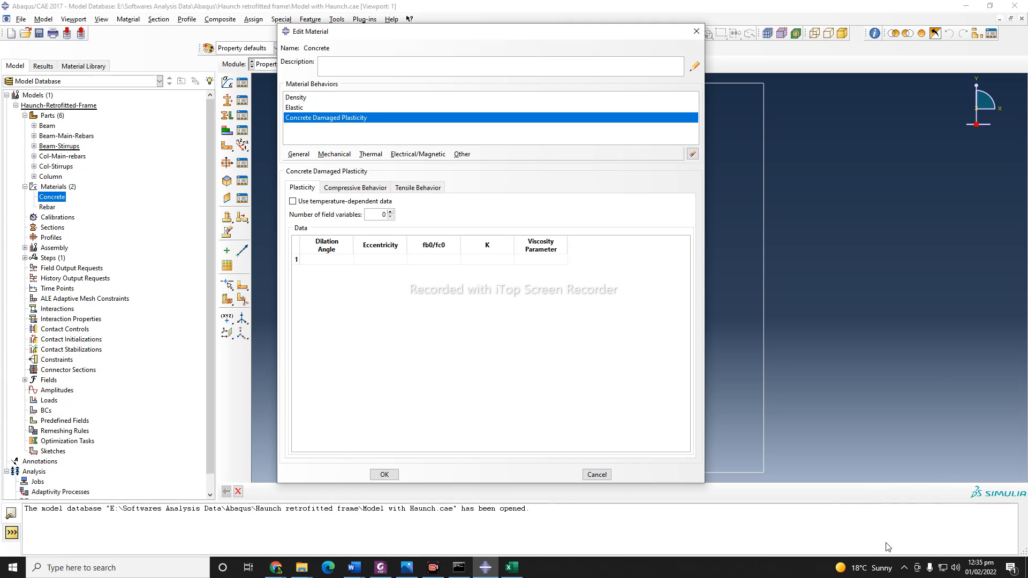
pyautogui.moveTo(556, 385)
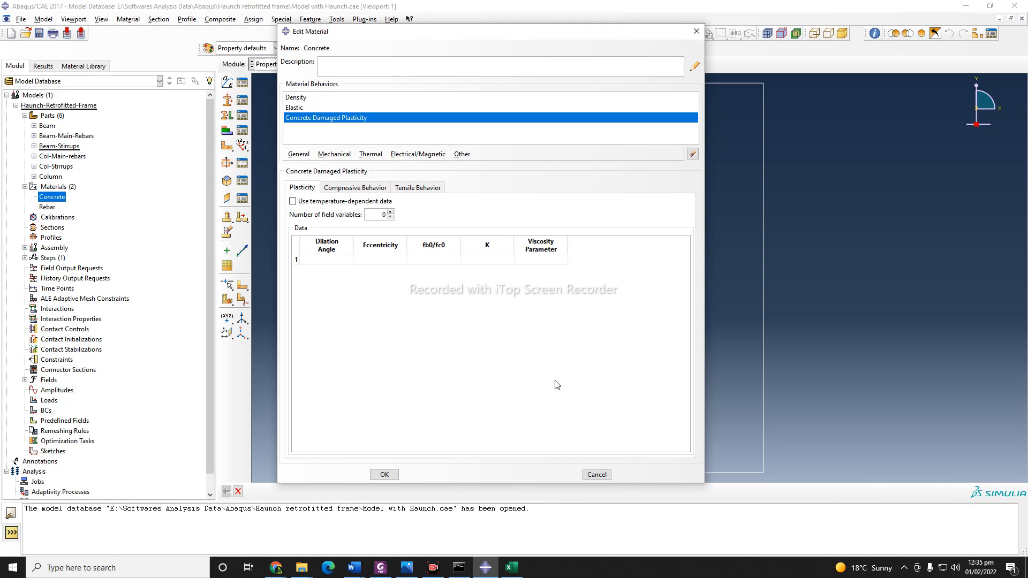
pyautogui.moveTo(347, 287)
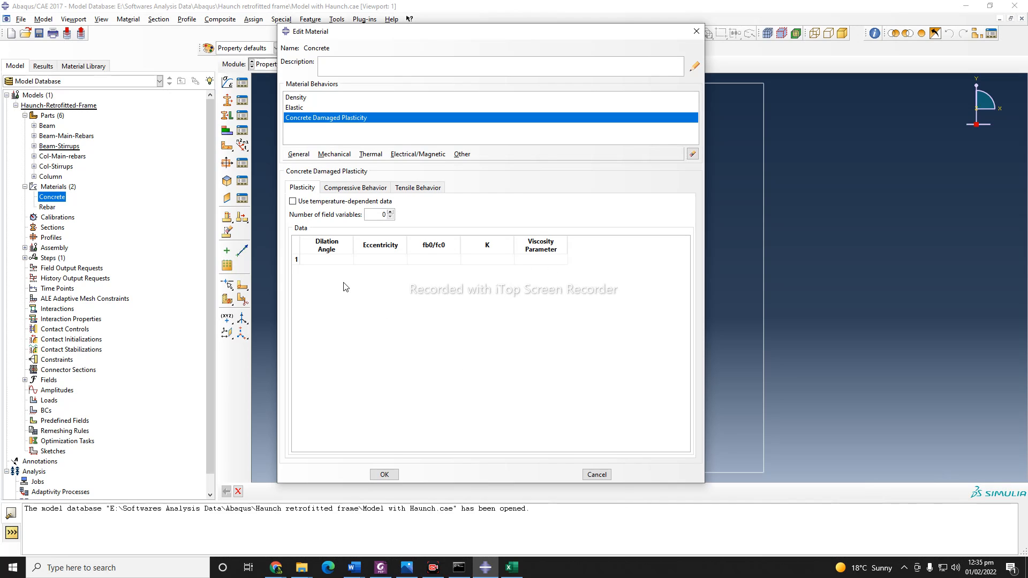
pyautogui.moveTo(506, 448)
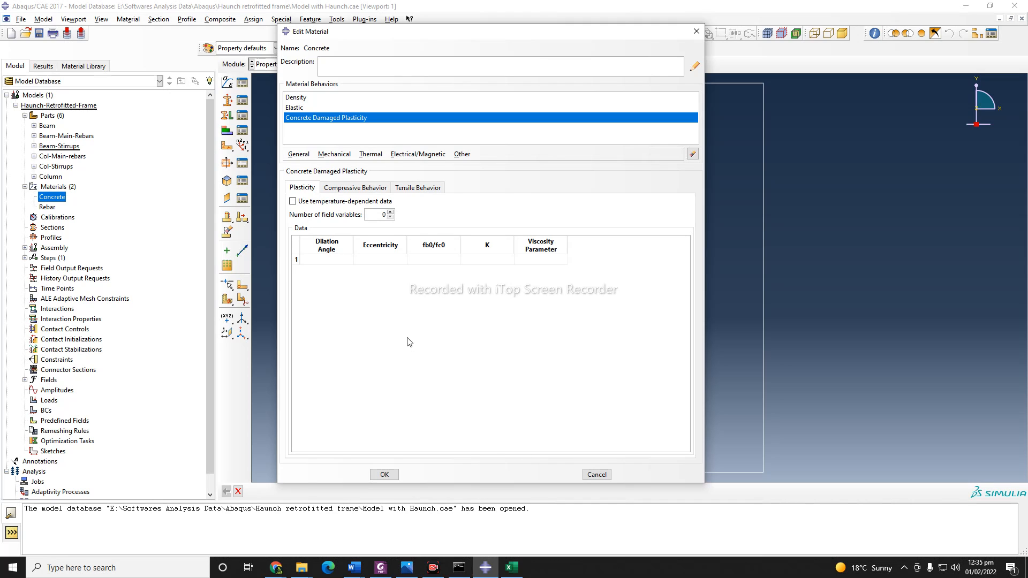
pyautogui.moveTo(467, 334)
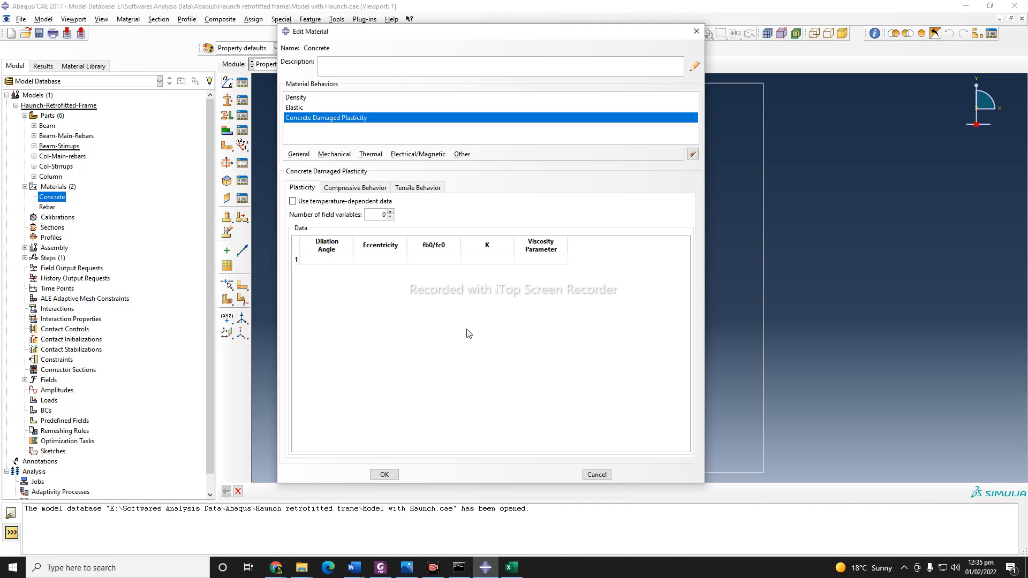
pyautogui.moveTo(509, 356)
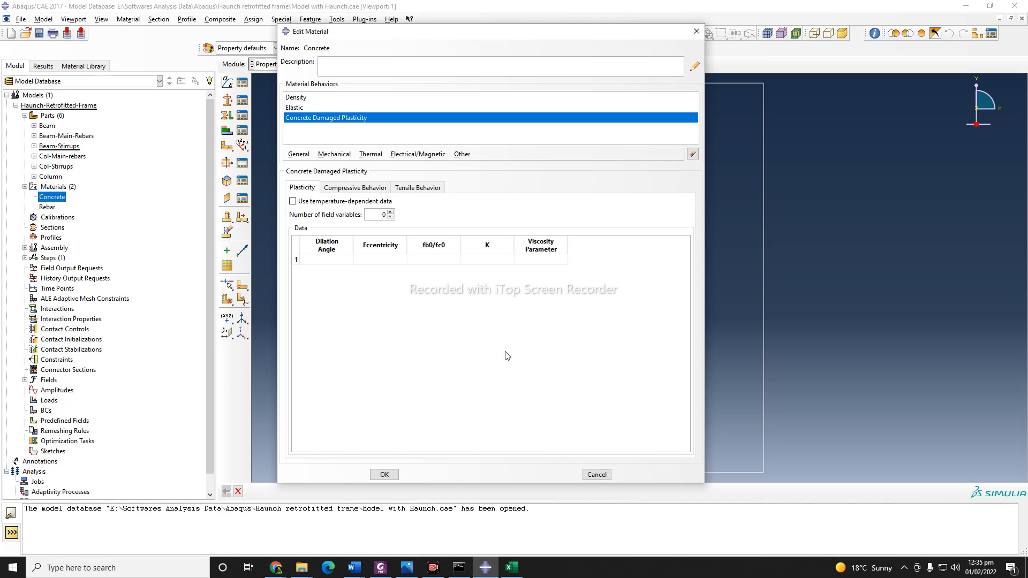
pyautogui.moveTo(535, 364)
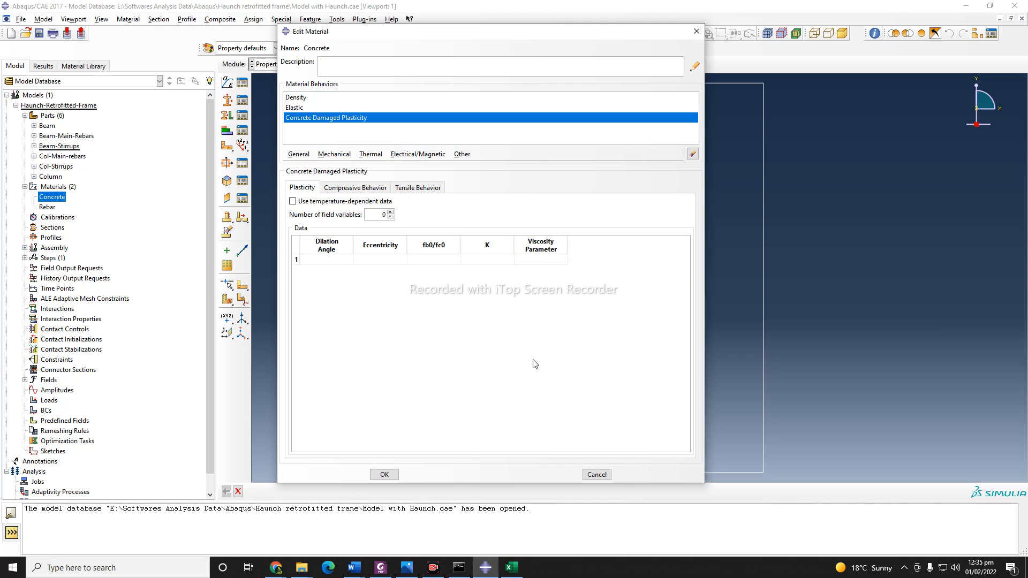
pyautogui.moveTo(482, 338)
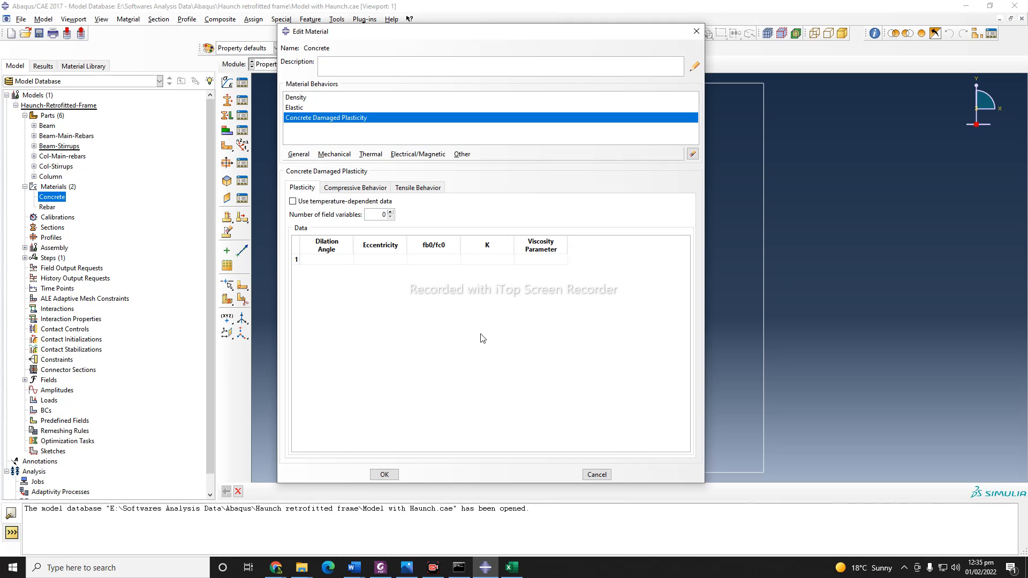
pyautogui.moveTo(477, 356)
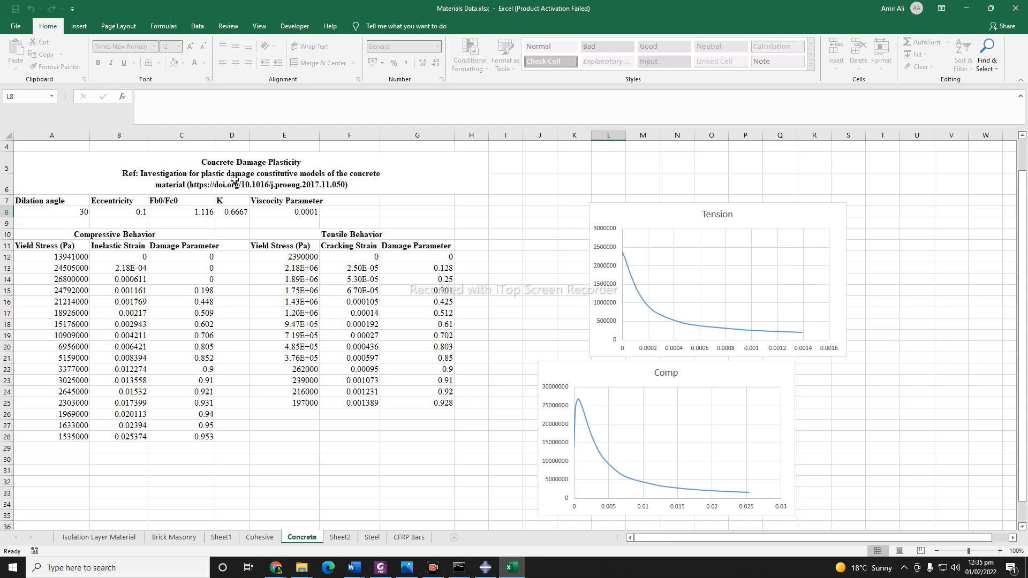
pyautogui.moveTo(330, 182)
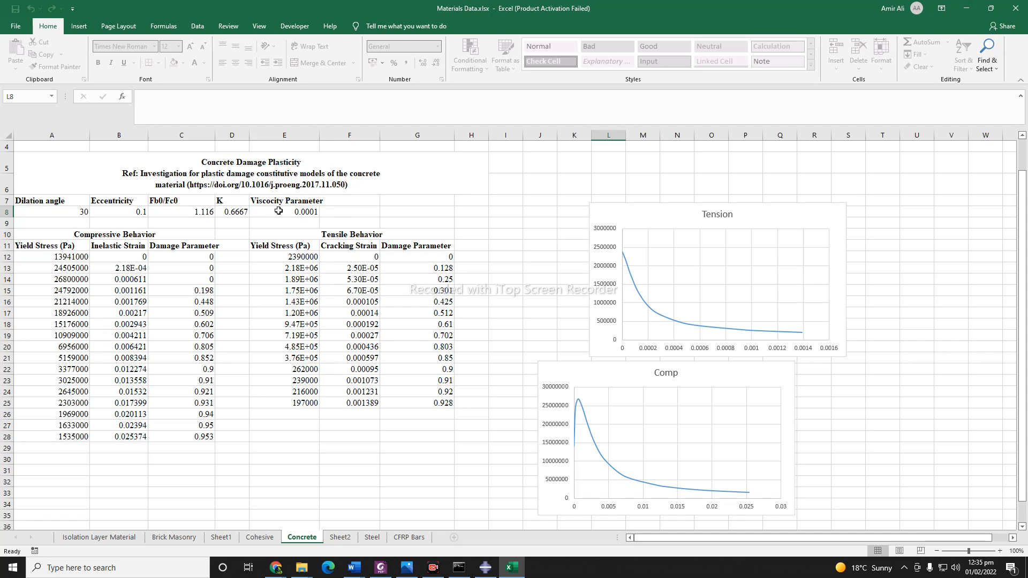
pyautogui.moveTo(74, 214)
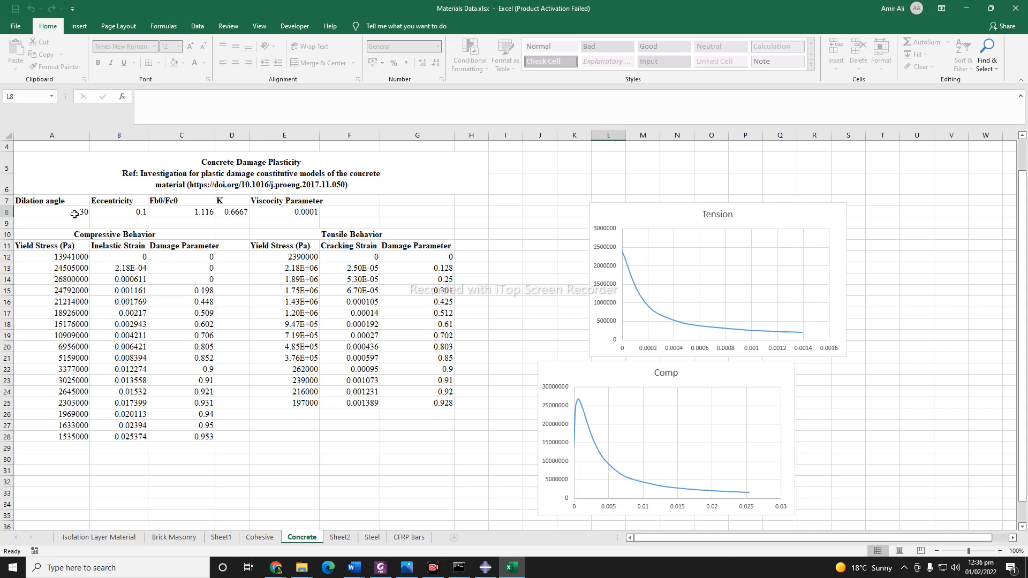
# Step: Pick out the dilation angle value of 30 on the Excel Concrete sheet
pyautogui.click(52, 211)
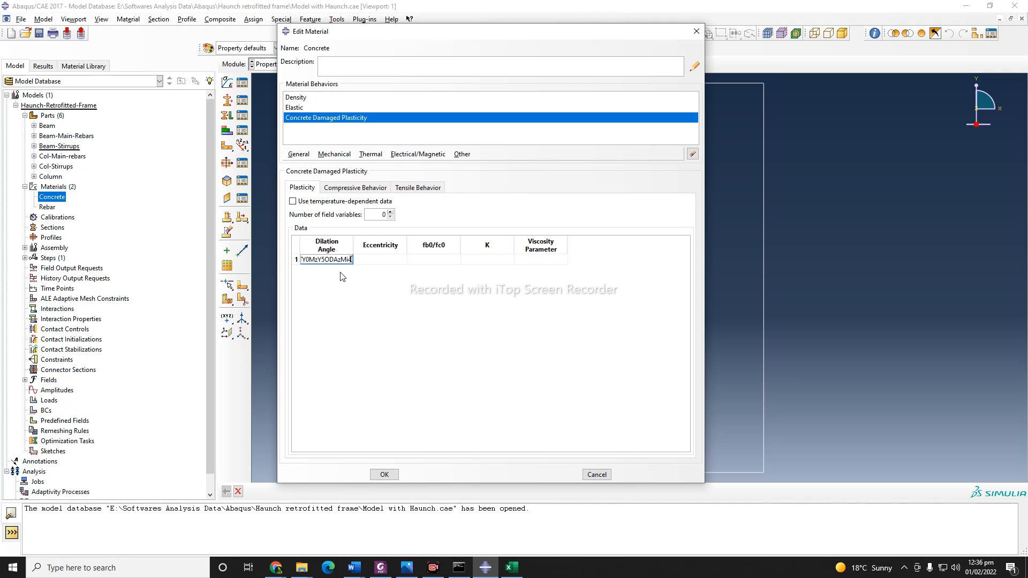
# Step: Type text entries while returning to the Plasticity table's Dilation Angle cell
pyautogui.write('gwLjE2NDM2NTg')
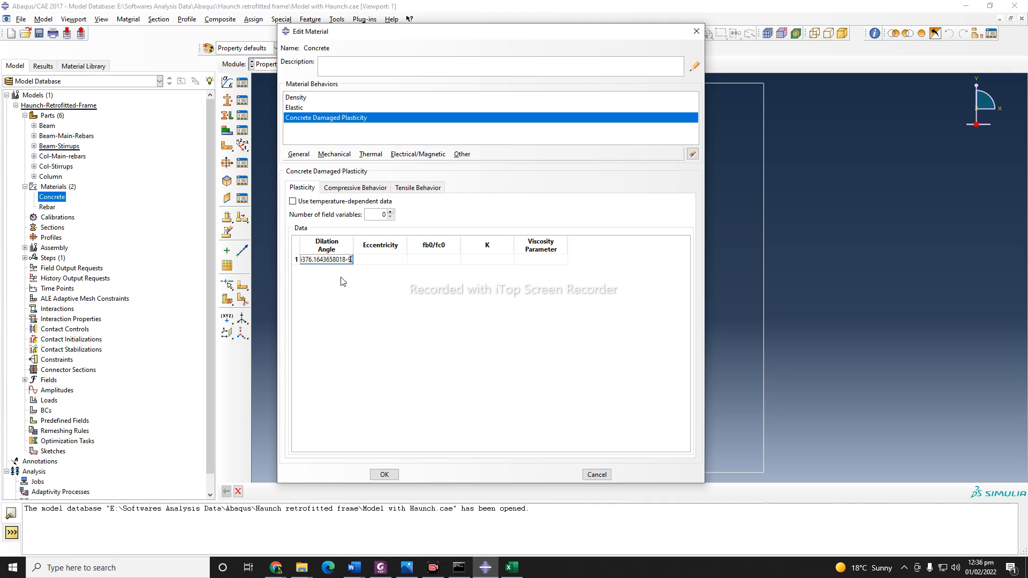
pyautogui.write('.britishcouncil.p')
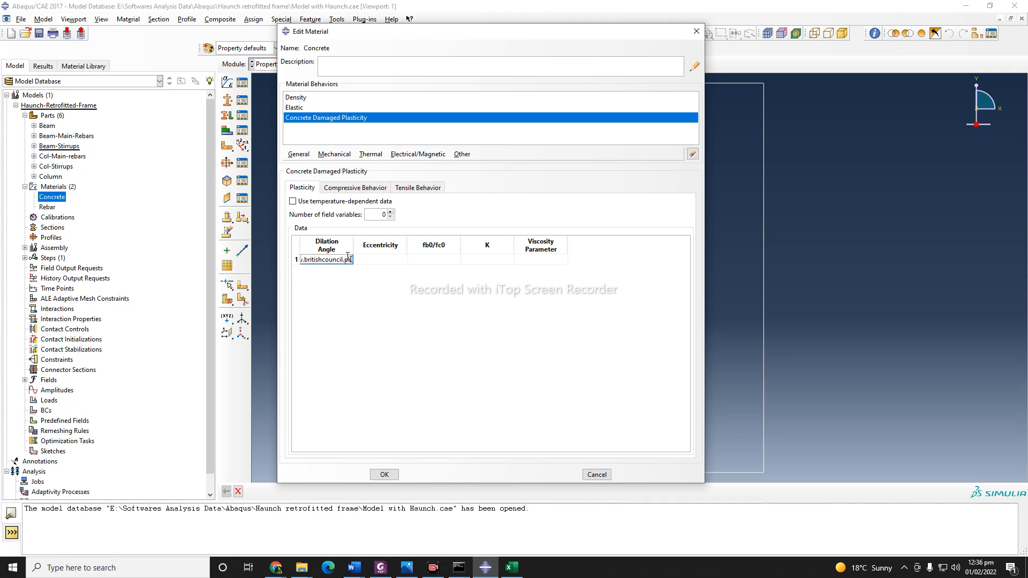
pyautogui.write('https:/')
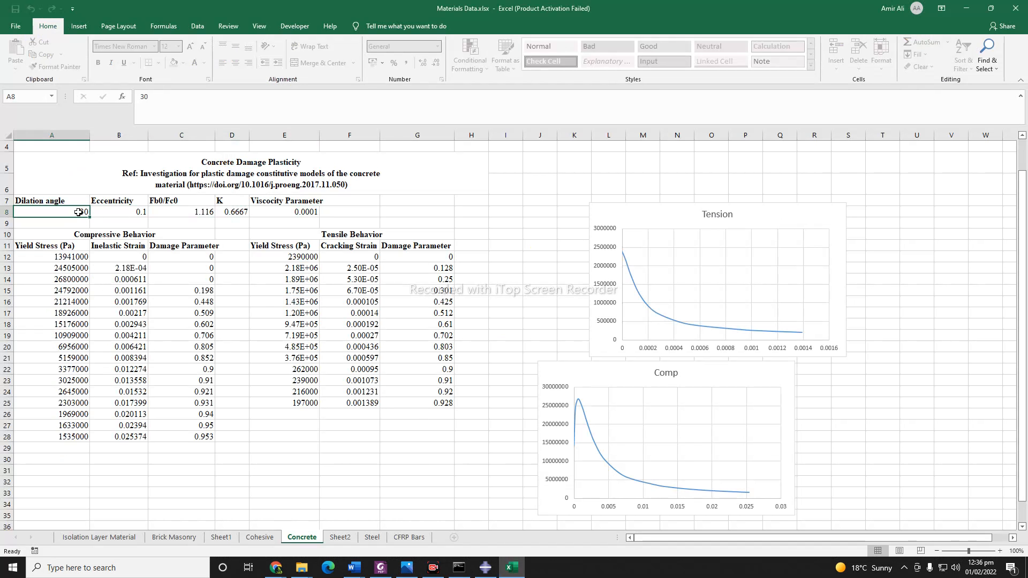
pyautogui.moveTo(75, 212)
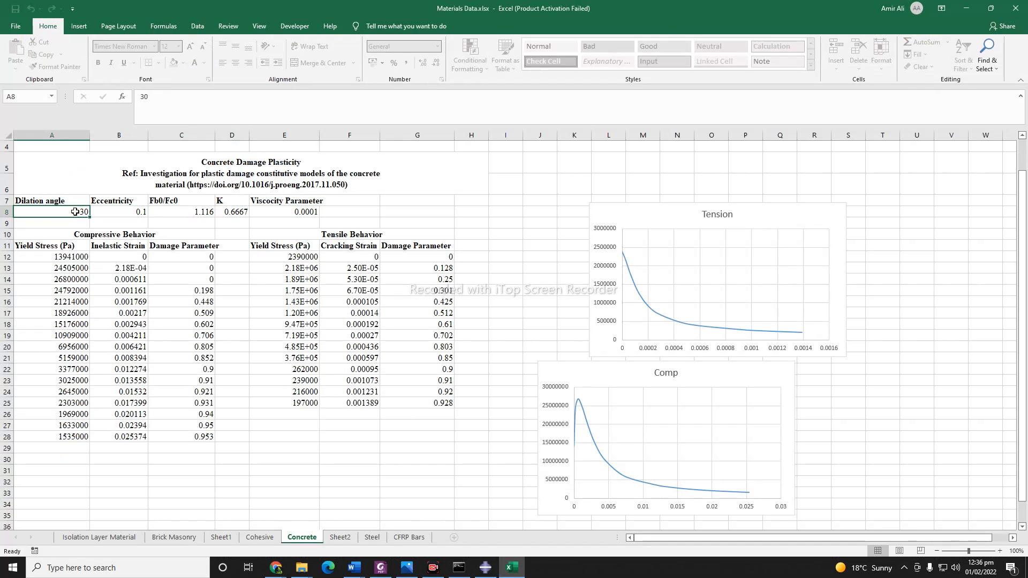
# Step: Copy the five plasticity parameters in Excel cells A8:E8 of the Concrete sheet
pyautogui.moveTo(74, 211); pyautogui.dragTo(309, 211)
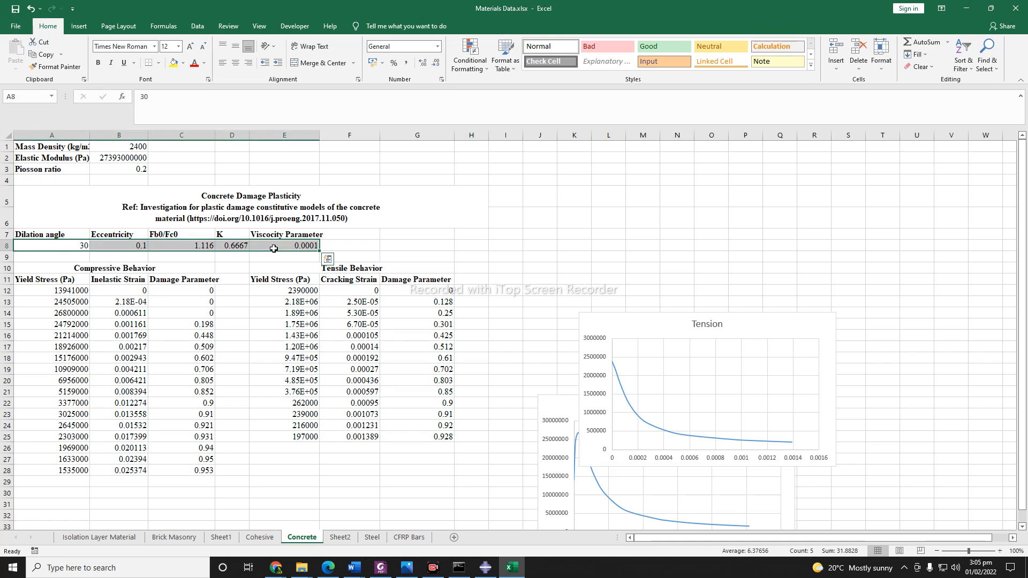
pyautogui.press('ctrl+c')
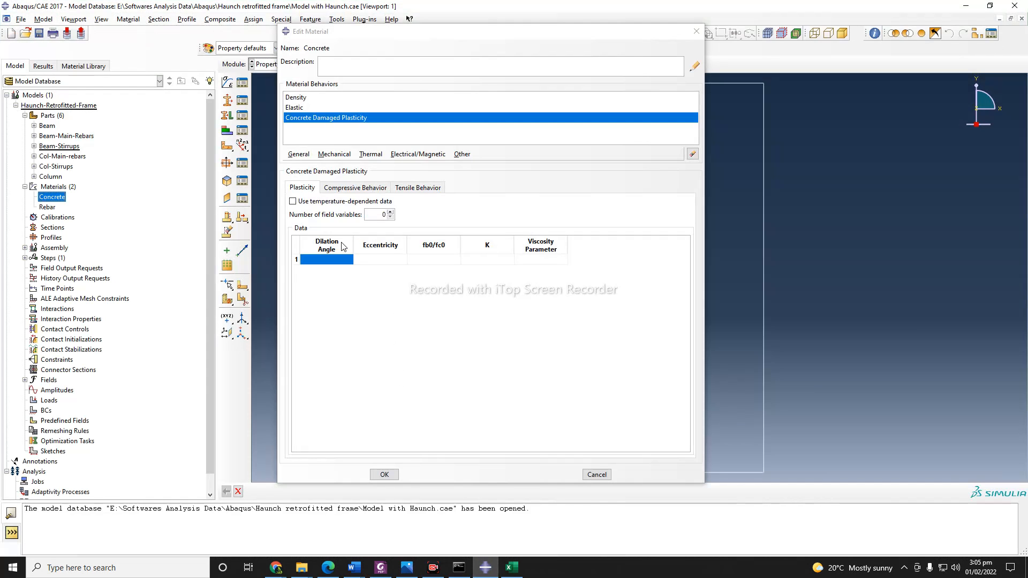
# Step: Paste plasticity values 30, 0.1, 1.116, 0.6667, 0.0001, then review Compressive and Tensile tabs
pyautogui.click(326, 259)
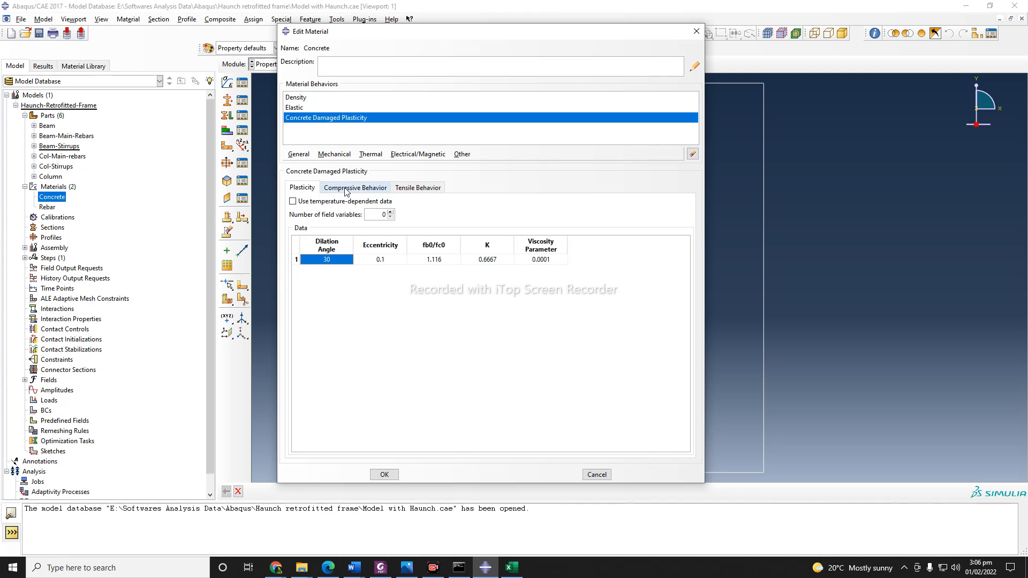
pyautogui.click(354, 188)
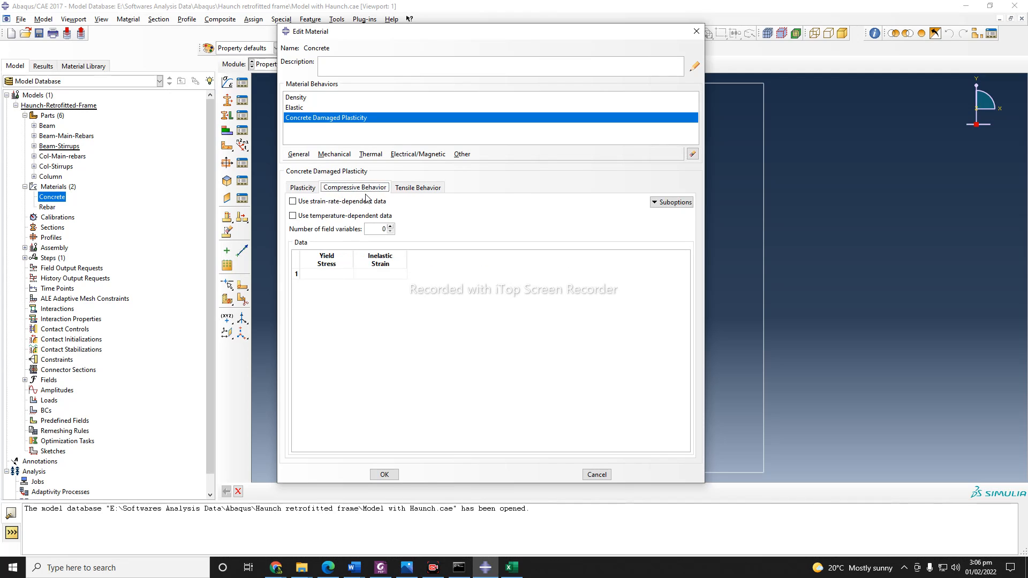
pyautogui.click(417, 187)
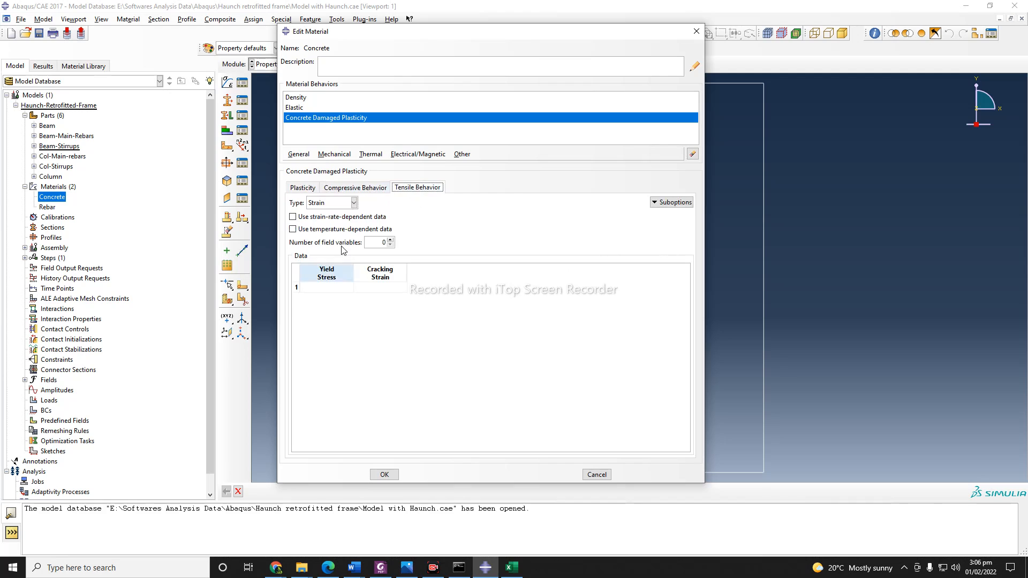
pyautogui.click(354, 187)
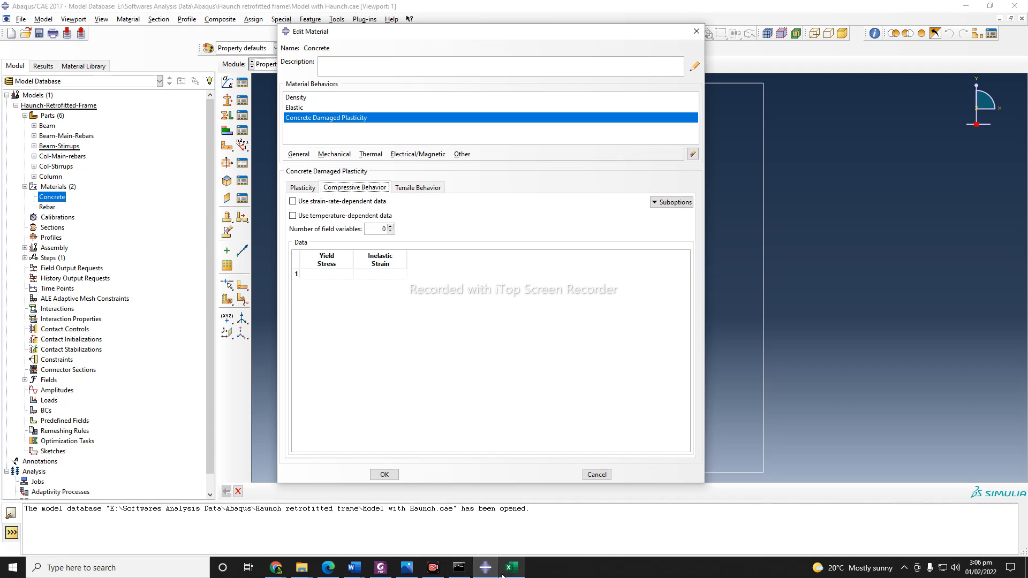
pyautogui.click(511, 568)
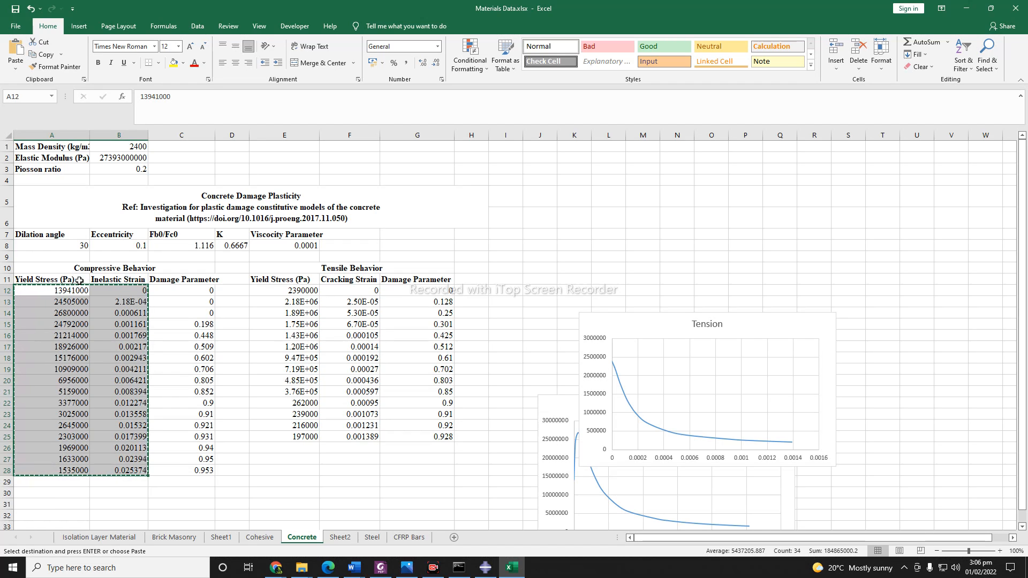
# Step: Paste the compressive yield stress and inelastic strain data into the Compressive Behavior table
pyautogui.click(485, 568)
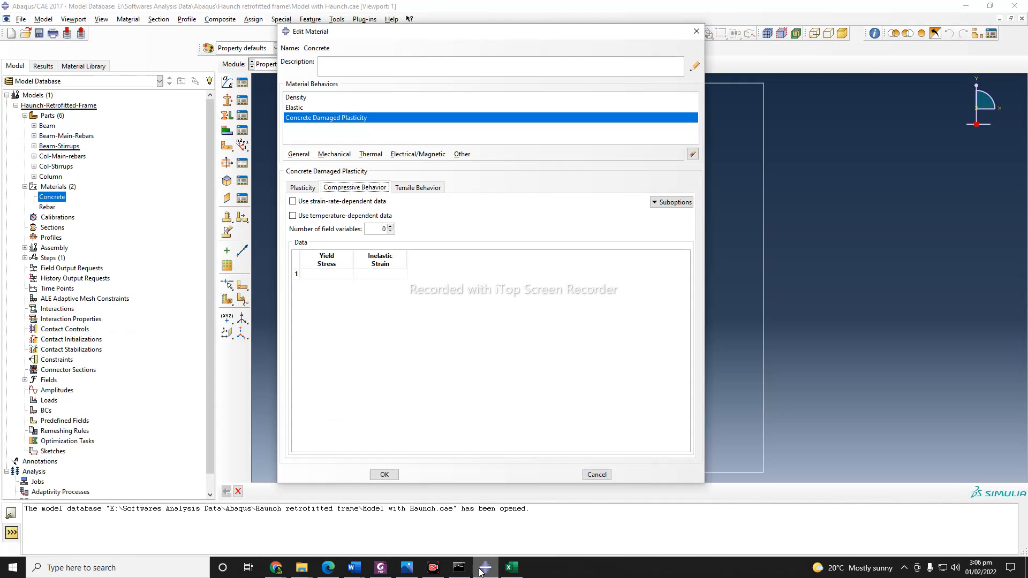
pyautogui.rightClick(308, 274)
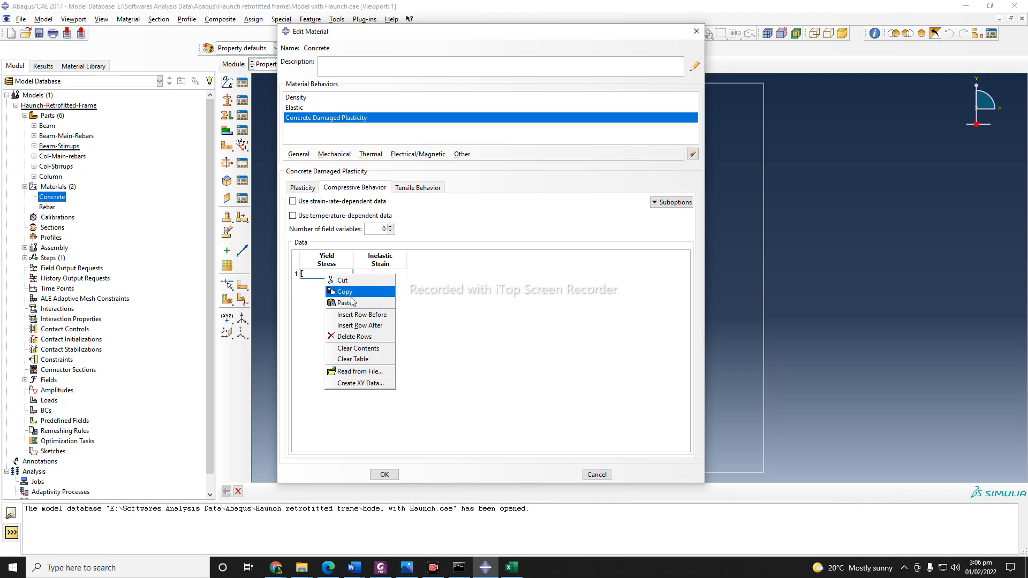
pyautogui.click(344, 302)
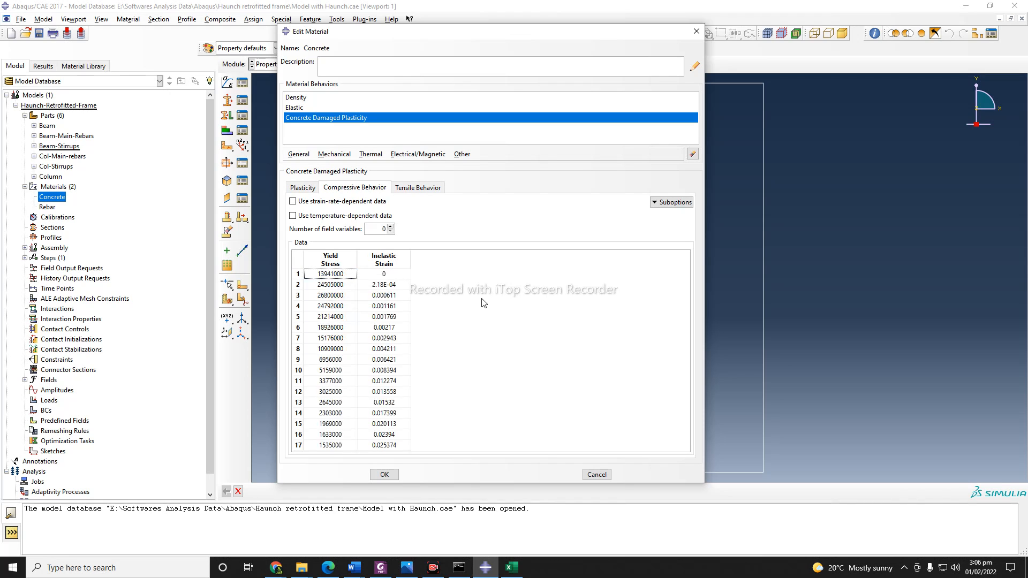
# Step: Add Concrete Compression Damage with the inelastic strains and their damage parameters
pyautogui.click(672, 202)
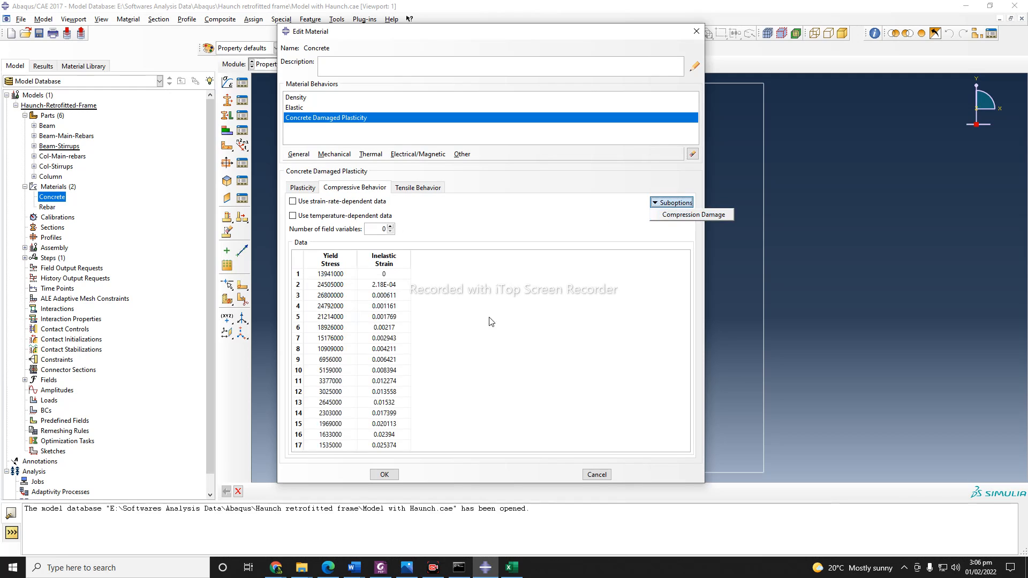
pyautogui.click(383, 274)
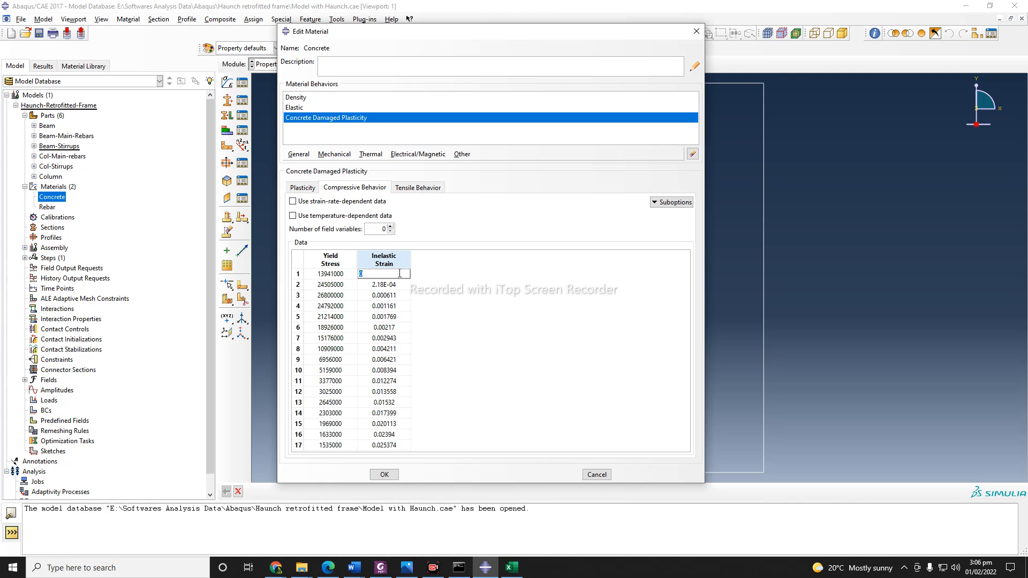
pyautogui.moveTo(383, 274); pyautogui.dragTo(383, 317)
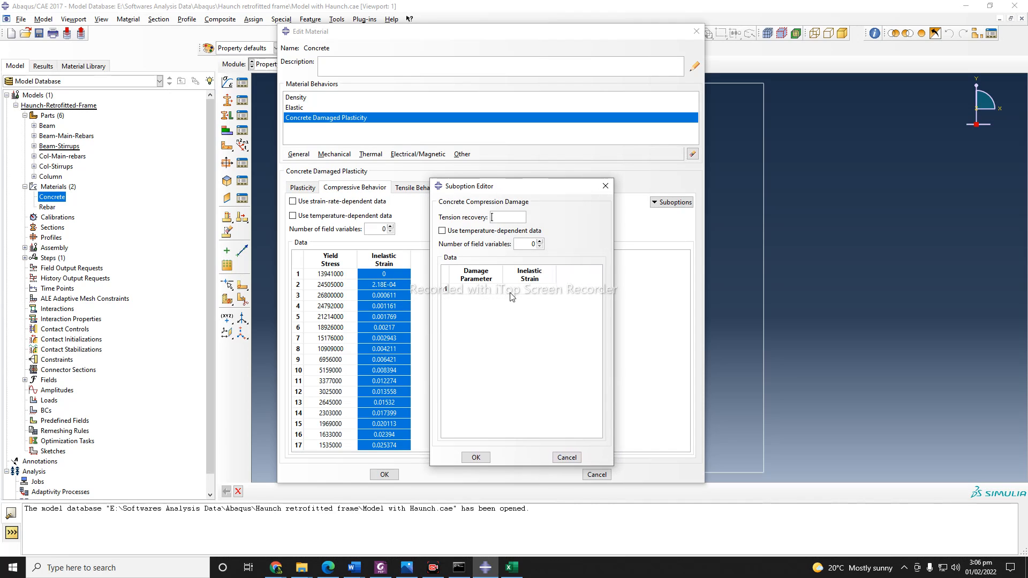
pyautogui.rightClick(508, 290)
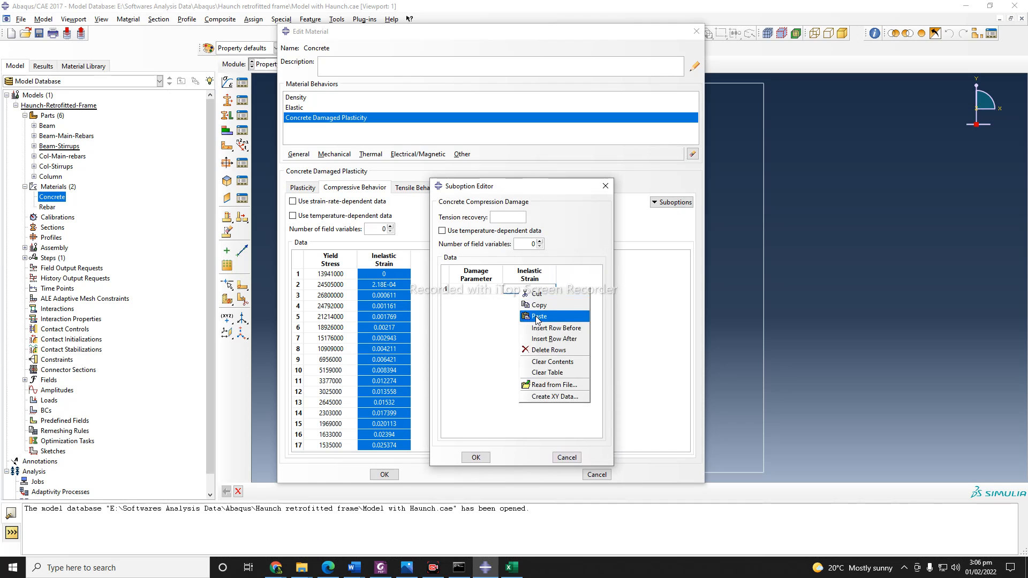
pyautogui.click(538, 316)
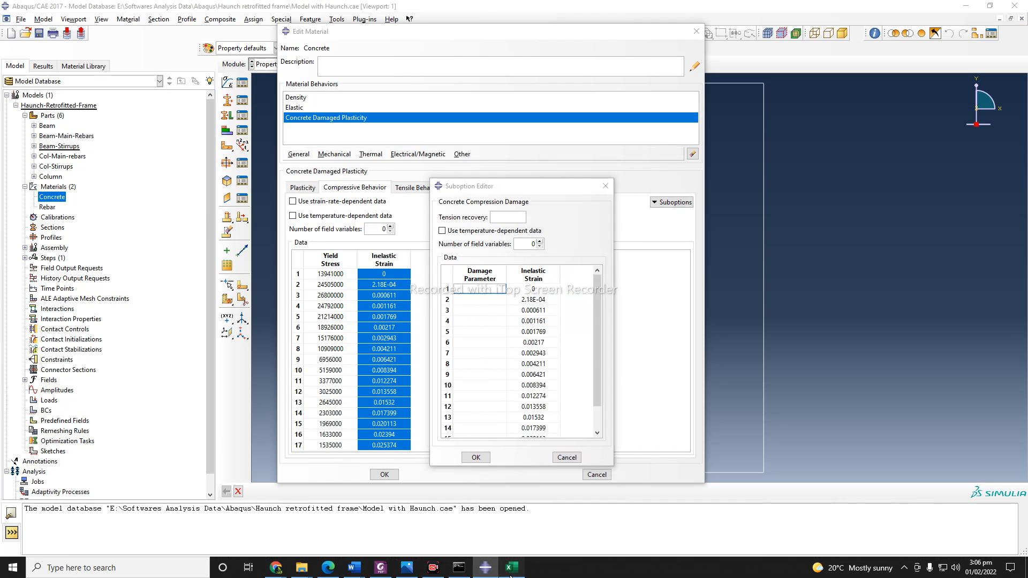
pyautogui.click(511, 568)
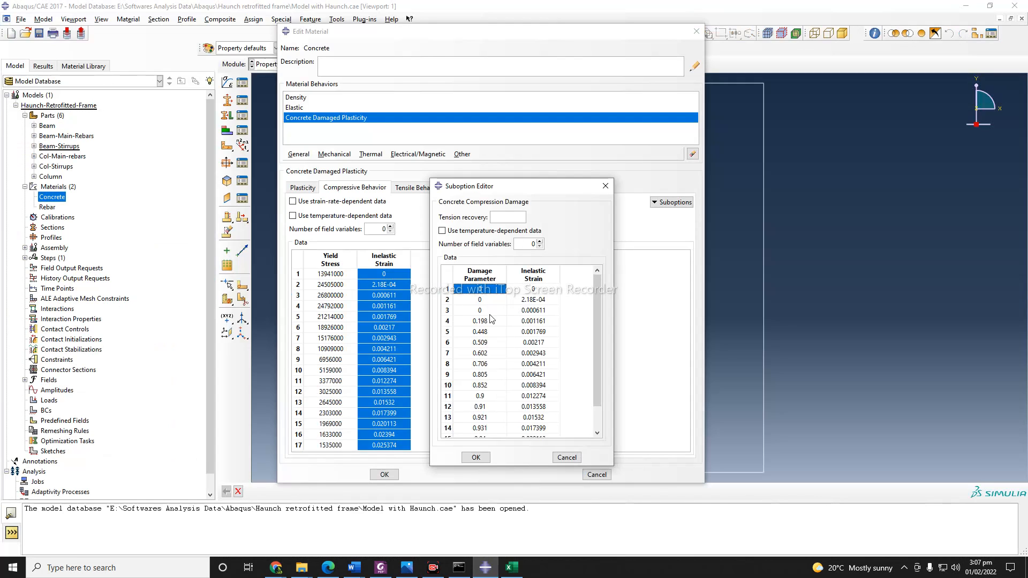
pyautogui.click(475, 457)
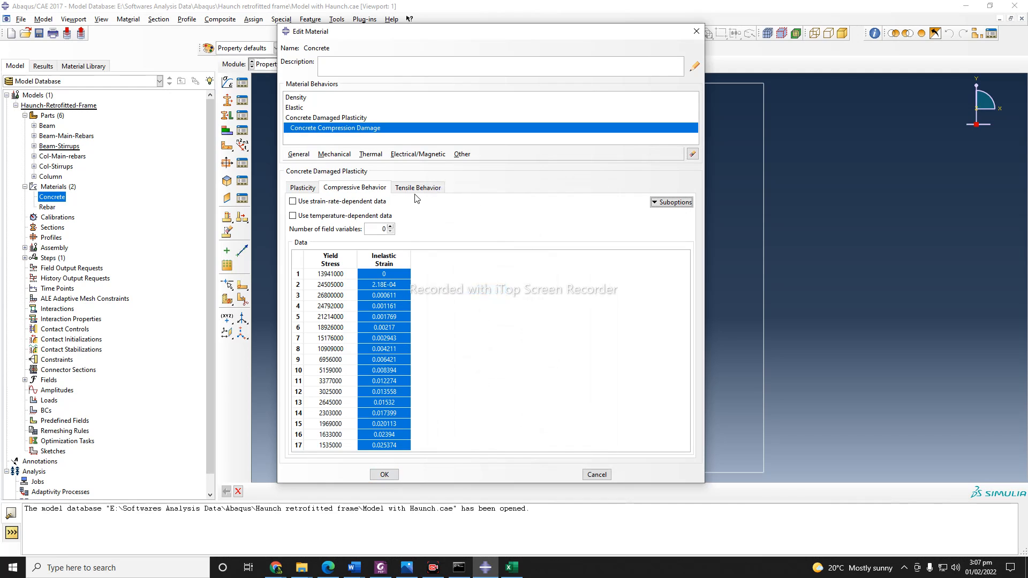
# Step: Fill the Tensile Behavior table and copy its cracking strain values
pyautogui.click(417, 187)
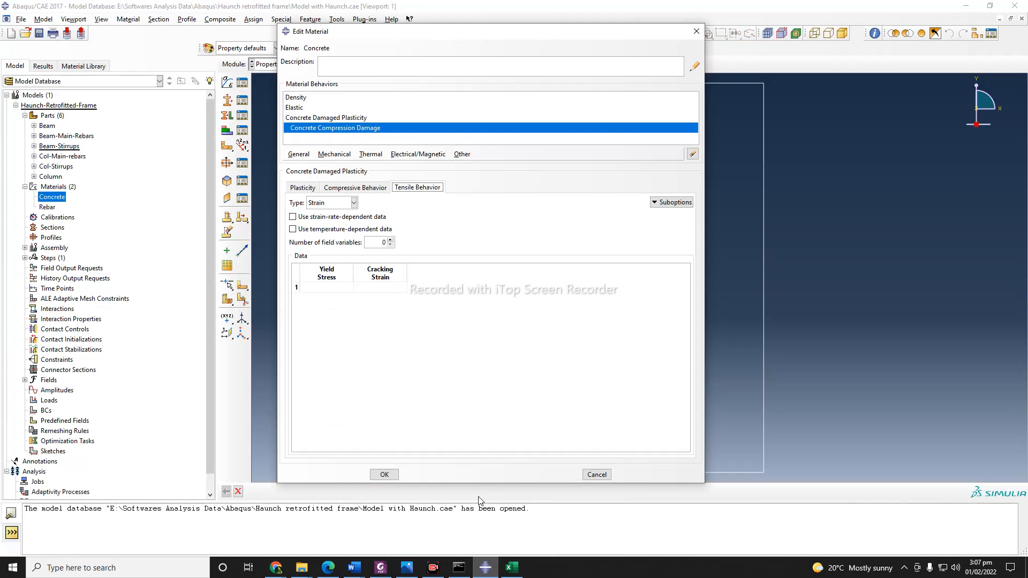
pyautogui.rightClick(322, 287)
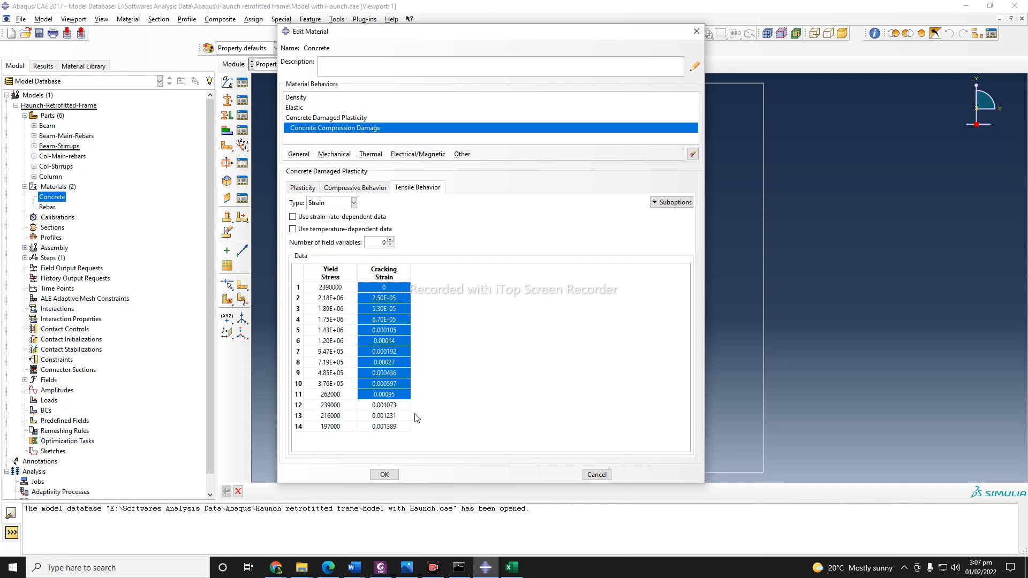
pyautogui.rightClick(384, 362)
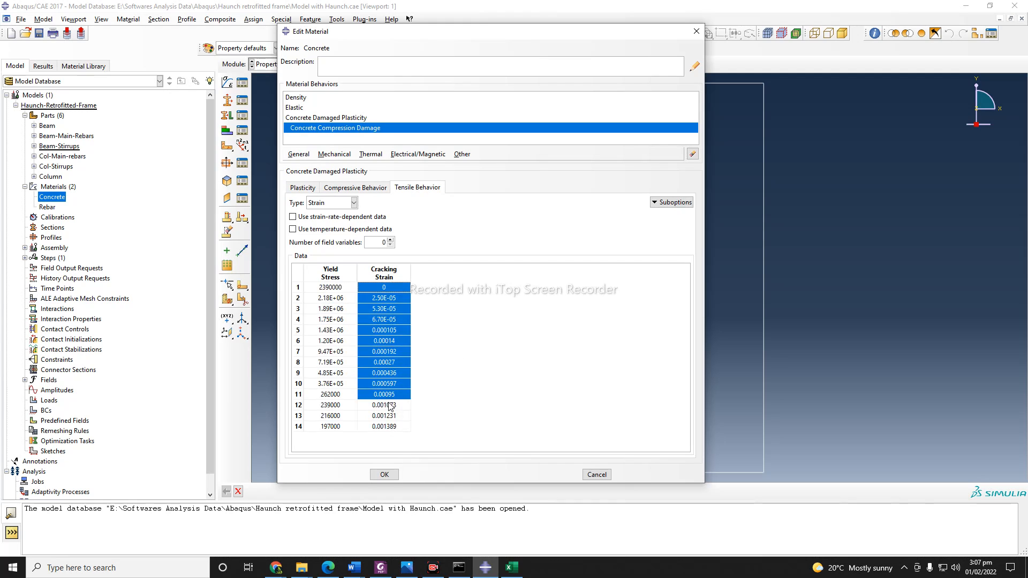
pyautogui.rightClick(383, 362)
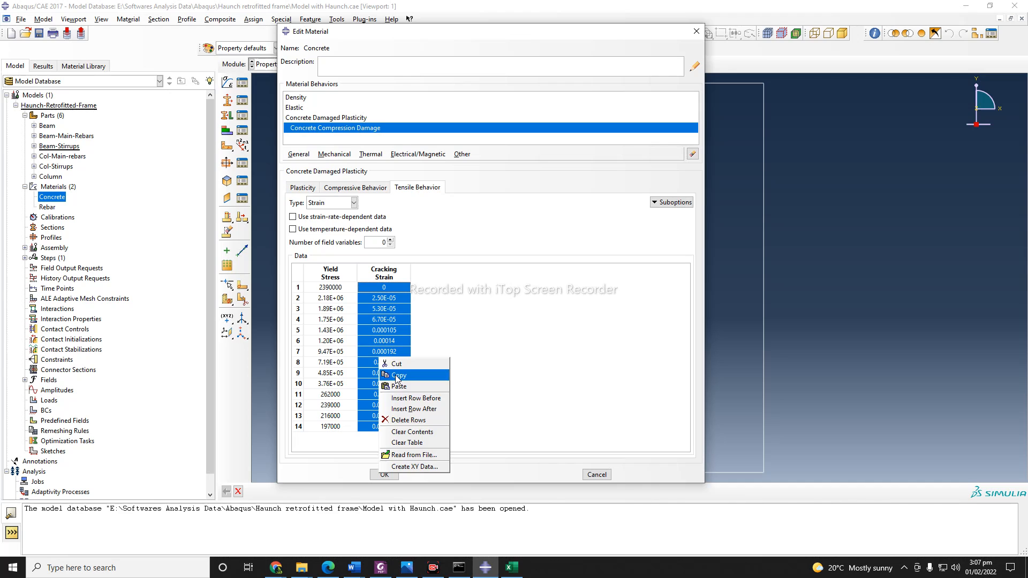
pyautogui.click(397, 385)
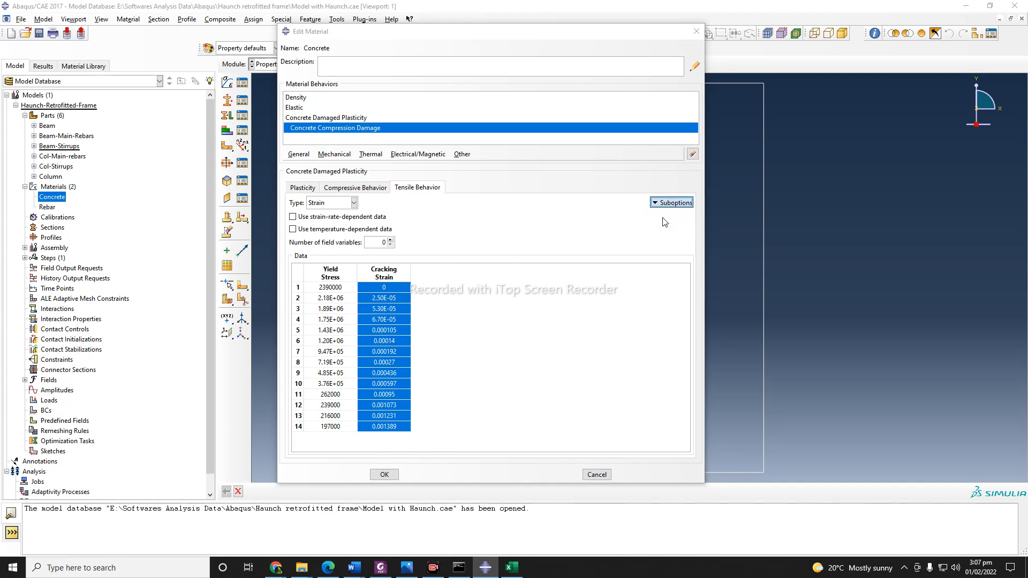
# Step: Add Concrete Tension Damage with cracking strains and damage parameters, then save the Concrete material
pyautogui.click(671, 202)
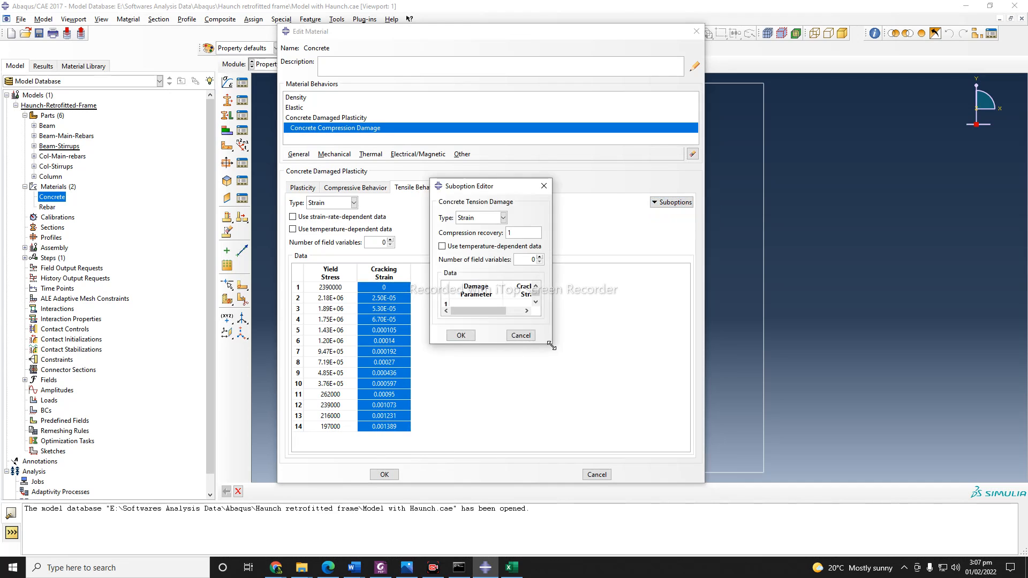
pyautogui.rightClick(472, 304)
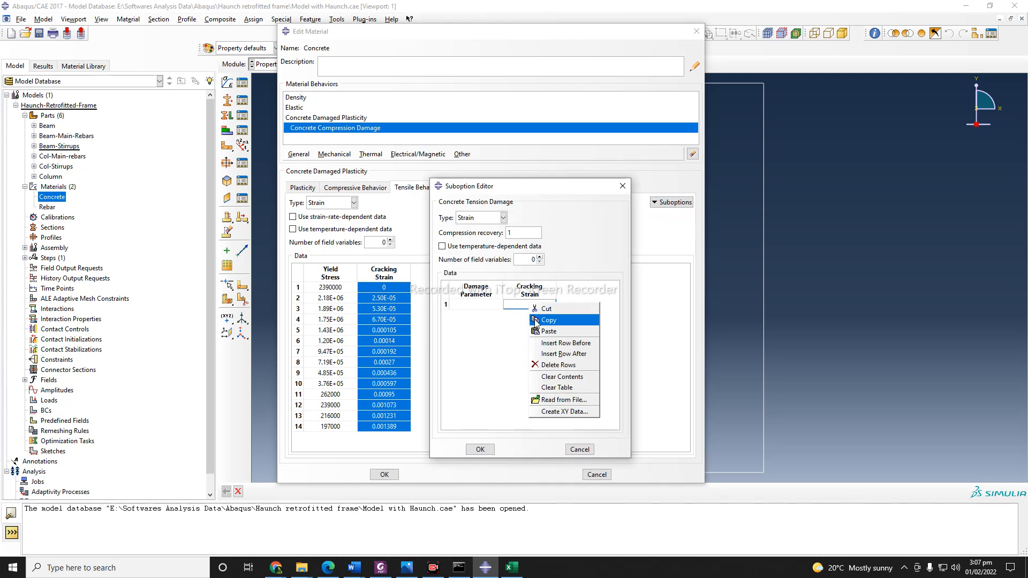
pyautogui.click(548, 331)
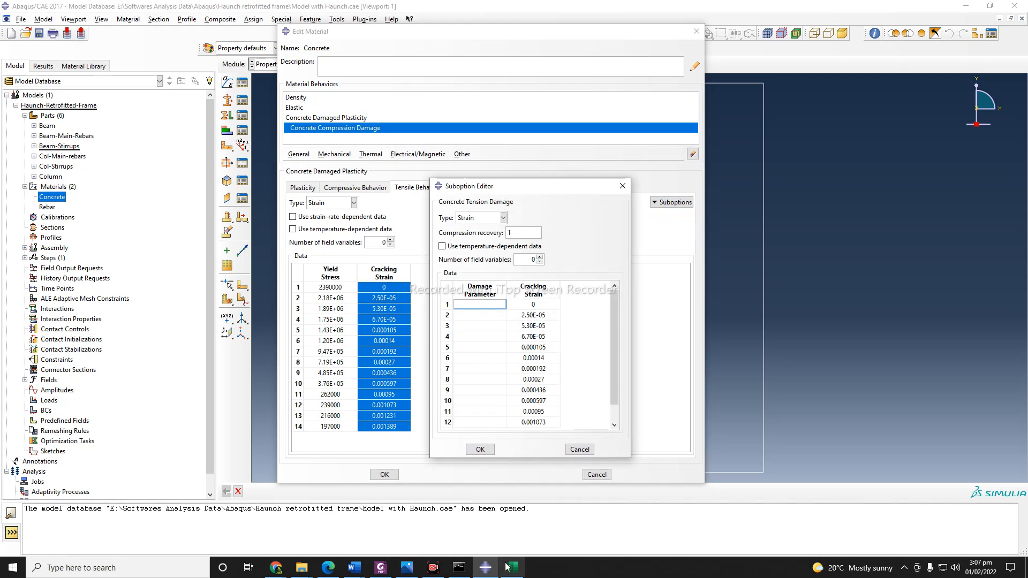
pyautogui.click(511, 568)
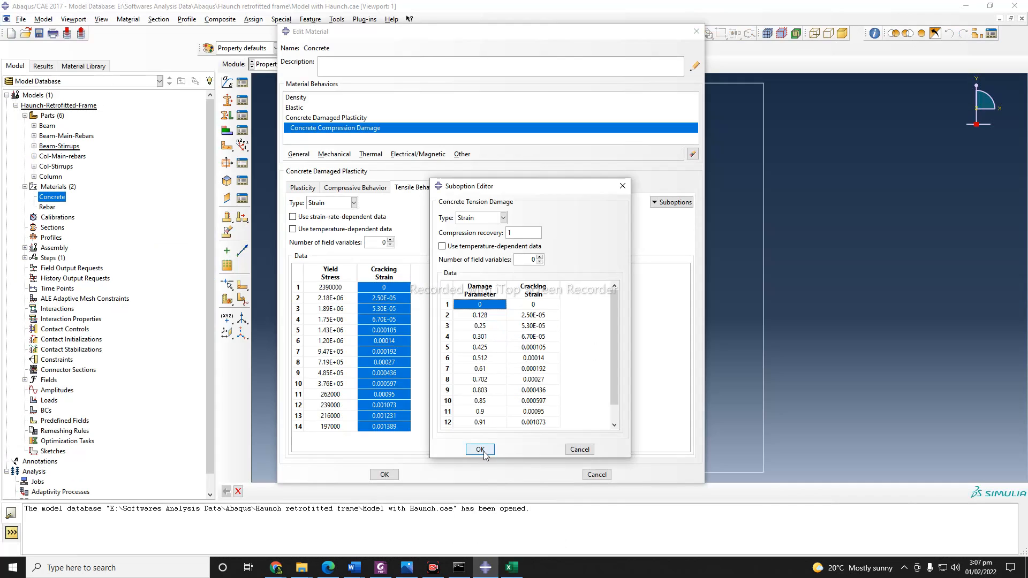
pyautogui.click(480, 450)
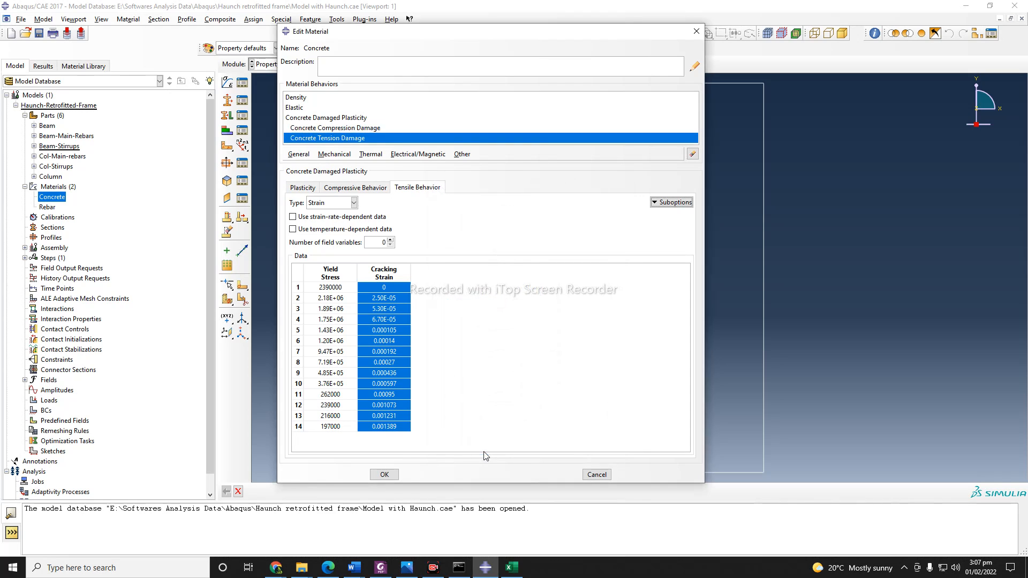
pyautogui.moveTo(442, 161)
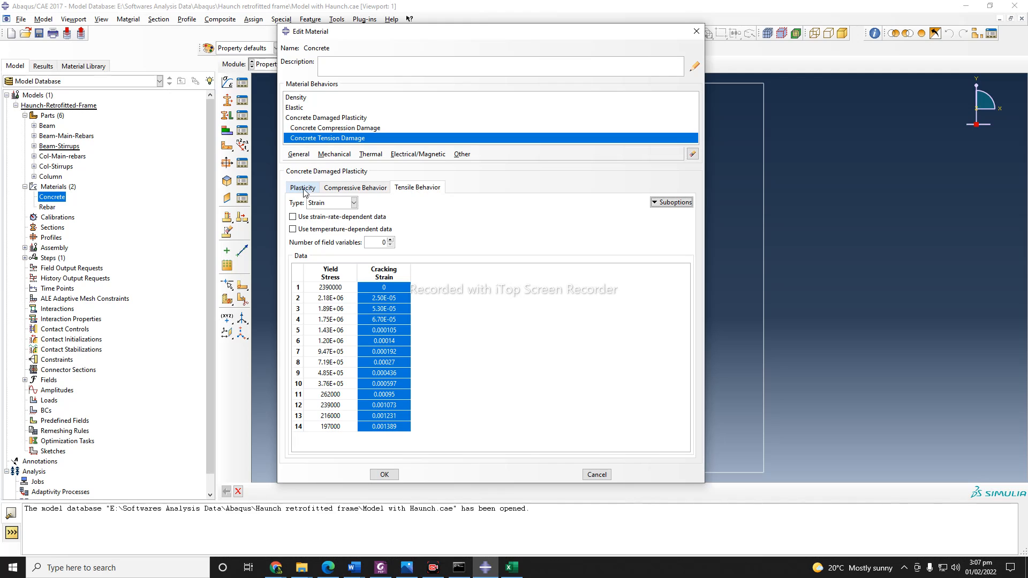
pyautogui.click(302, 187)
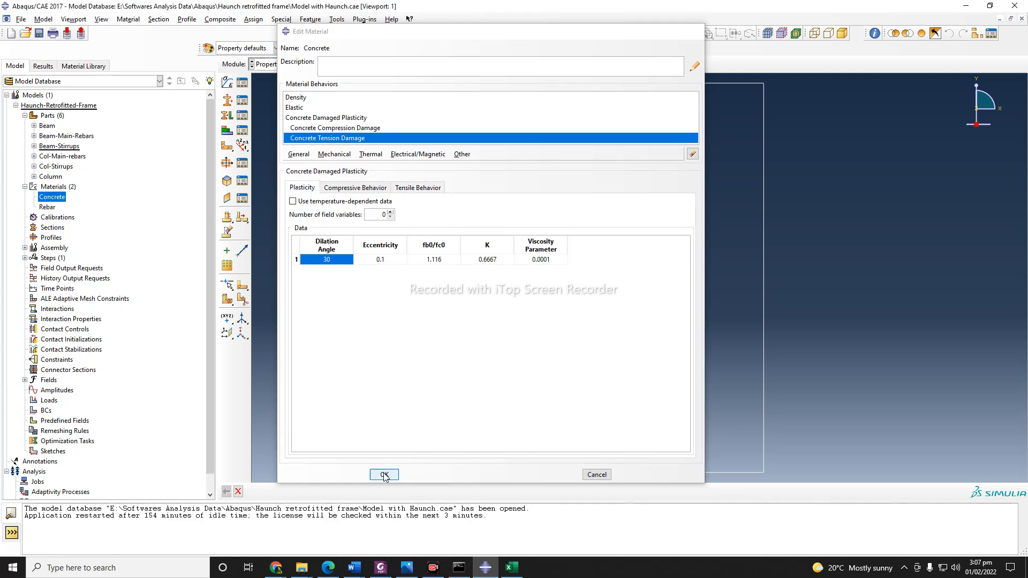
pyautogui.click(384, 474)
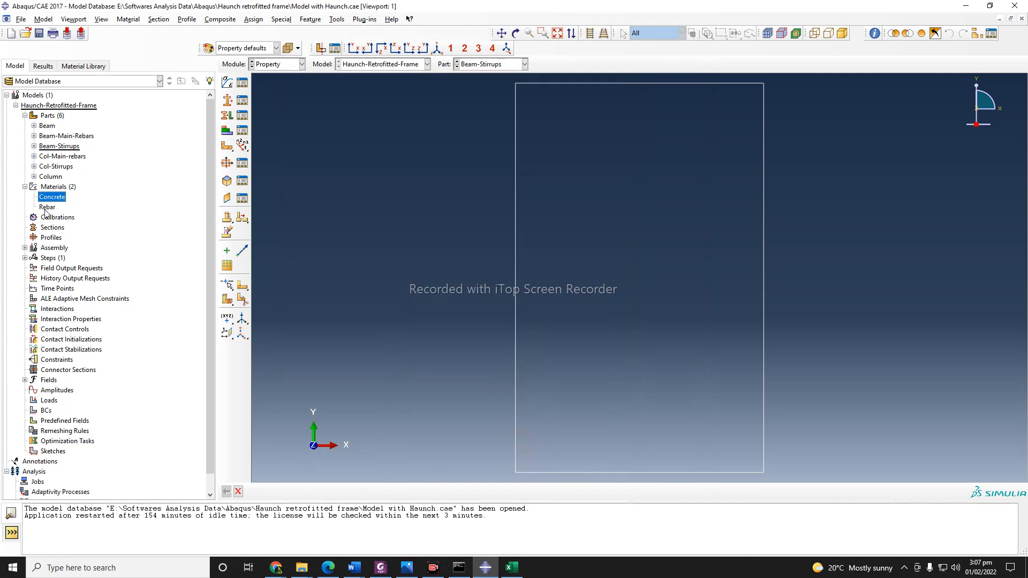
# Step: Open the Rebar material and copy yield stress–plastic strain values B7:C17 from Excel's Steel sheet
pyautogui.click(46, 207)
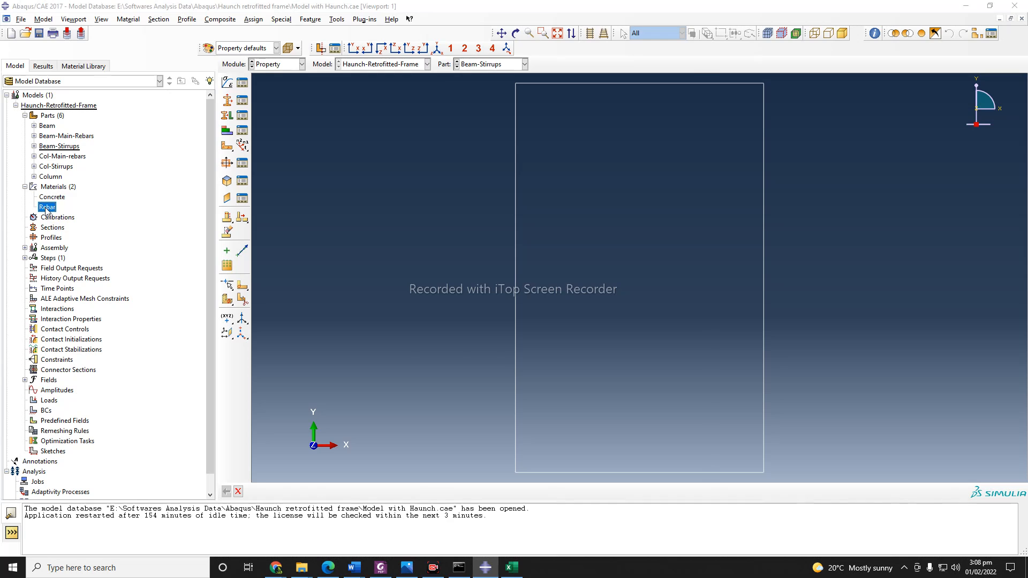
pyautogui.doubleClick(47, 206)
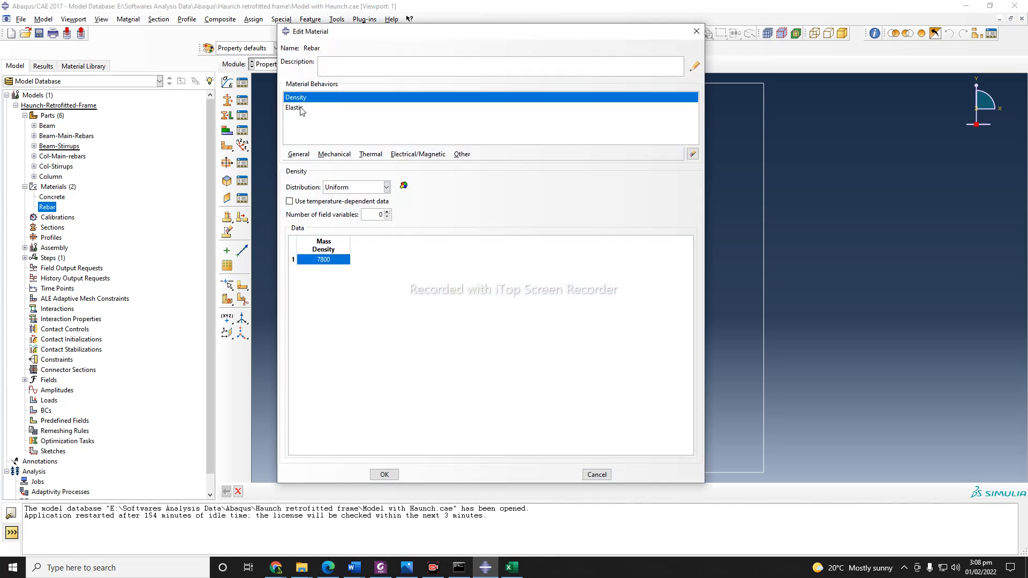
pyautogui.click(295, 107)
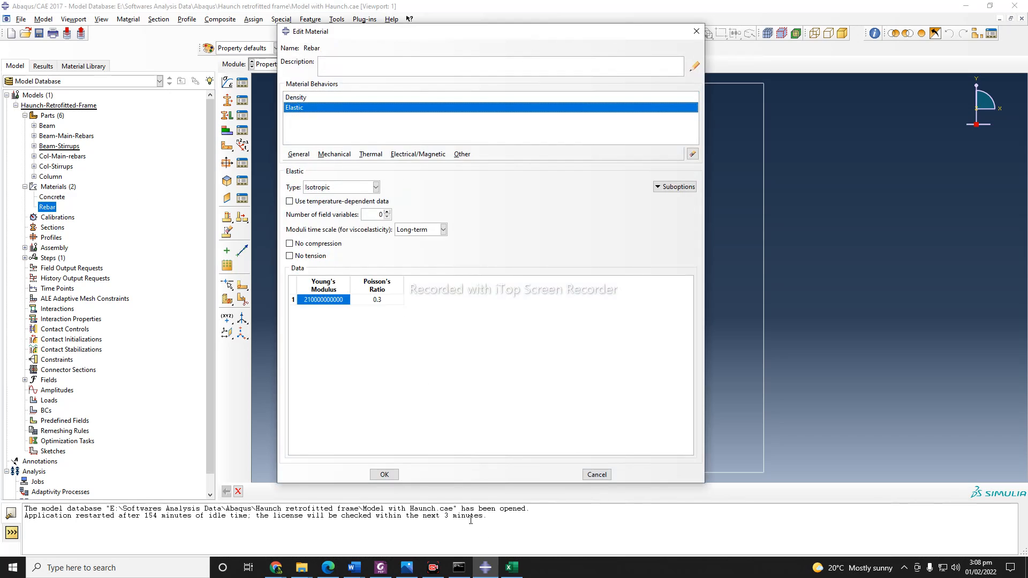
pyautogui.click(510, 567)
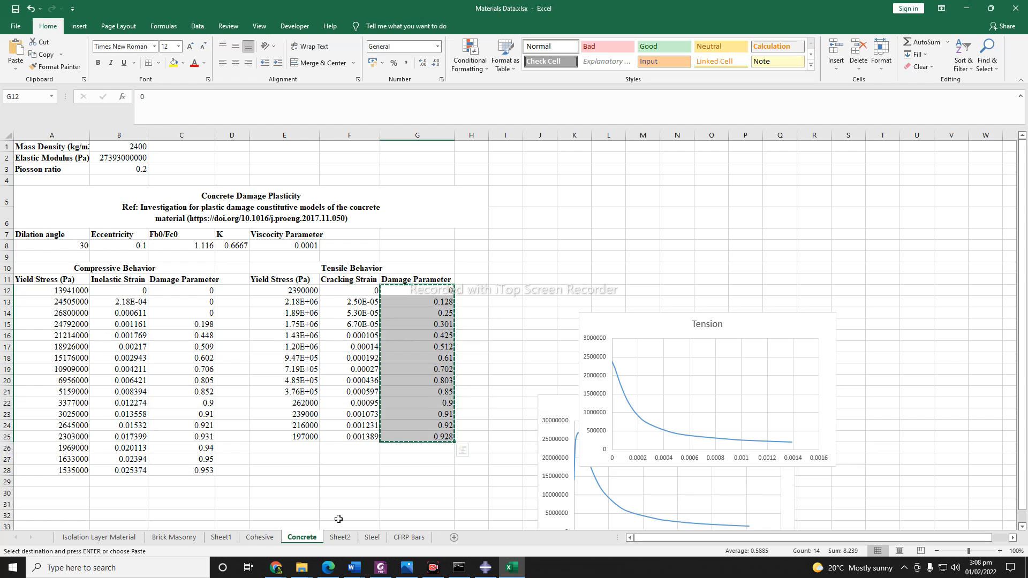
pyautogui.click(372, 538)
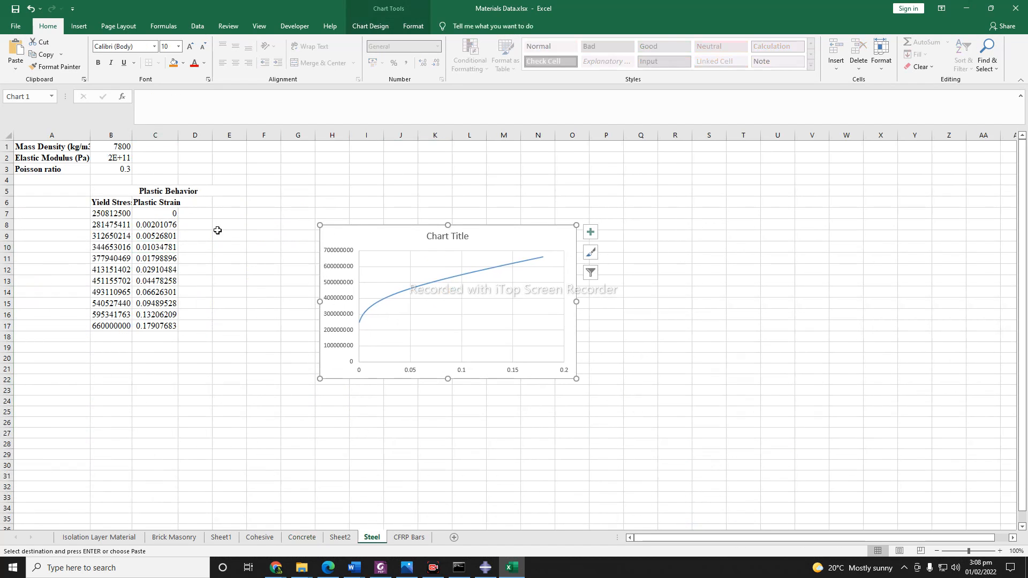
pyautogui.moveTo(111, 213); pyautogui.dragTo(156, 224)
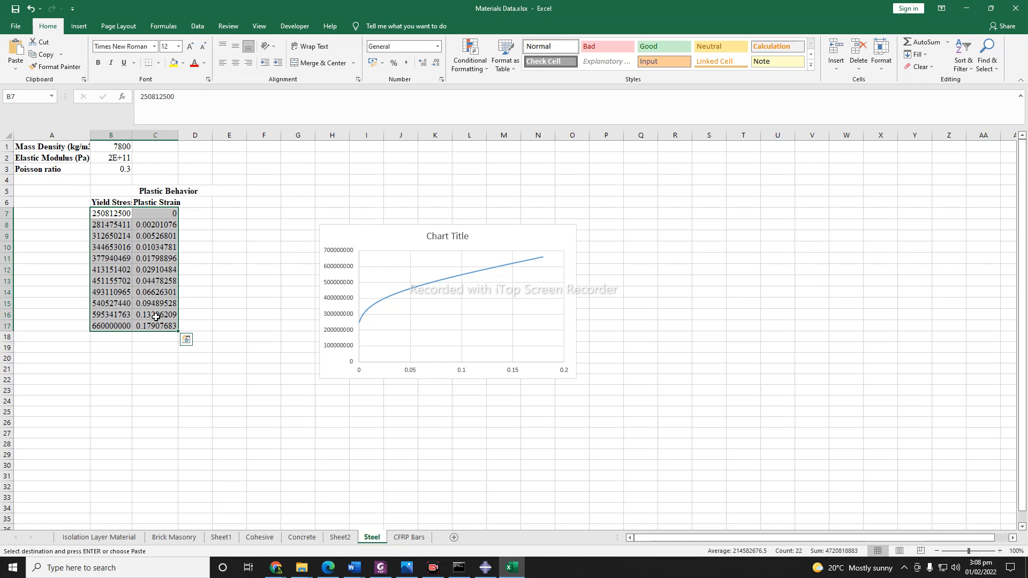
# Step: Add Plastic behavior to Rebar, review Elastic and Density, and save the material
pyautogui.click(485, 567)
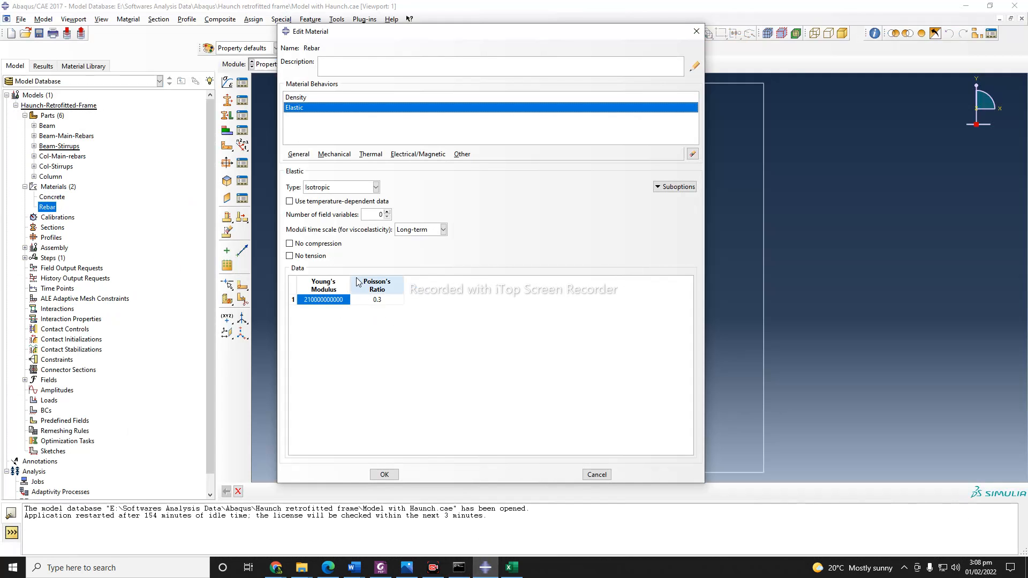
pyautogui.click(333, 154)
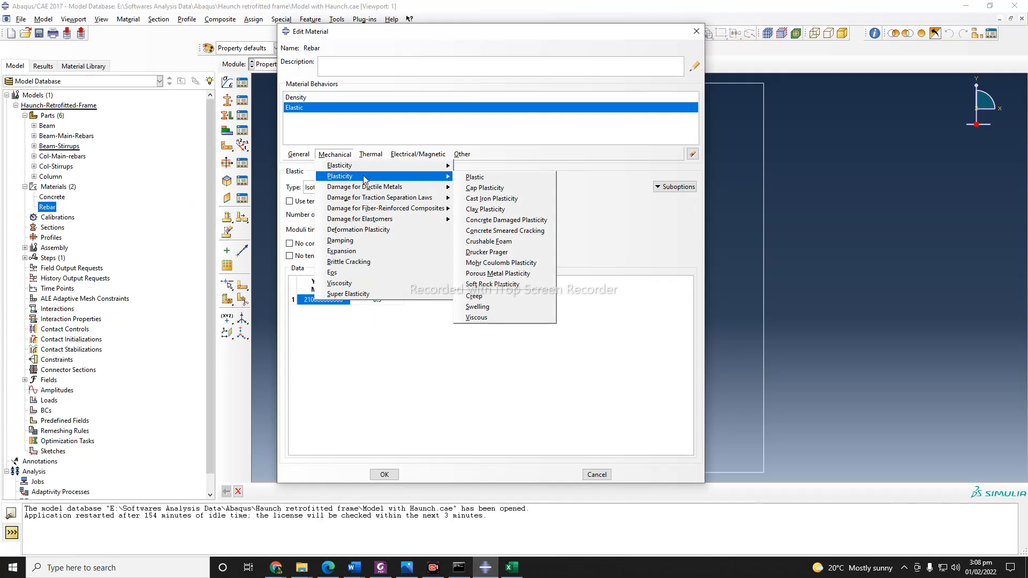
pyautogui.click(474, 176)
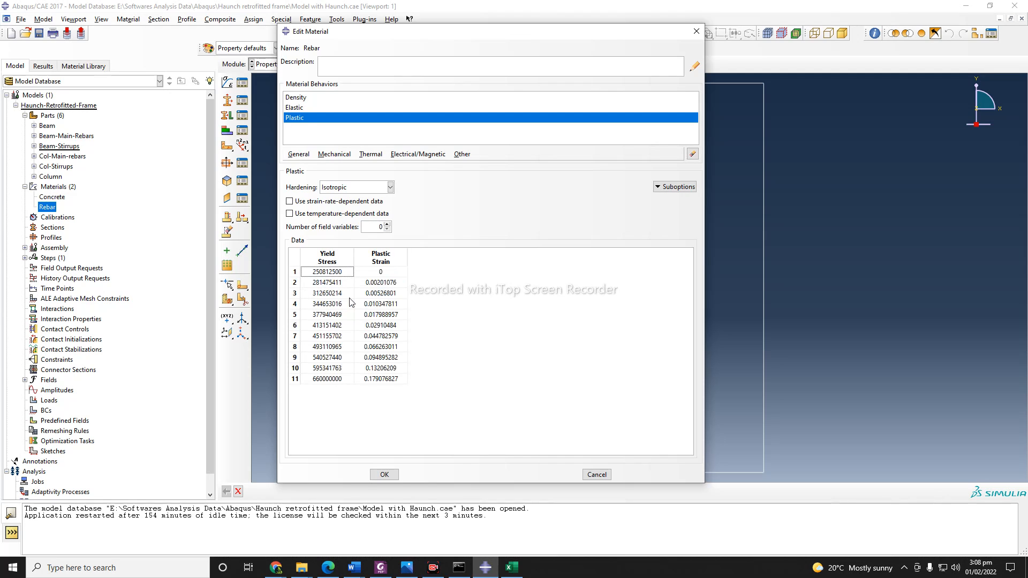
pyautogui.click(294, 107)
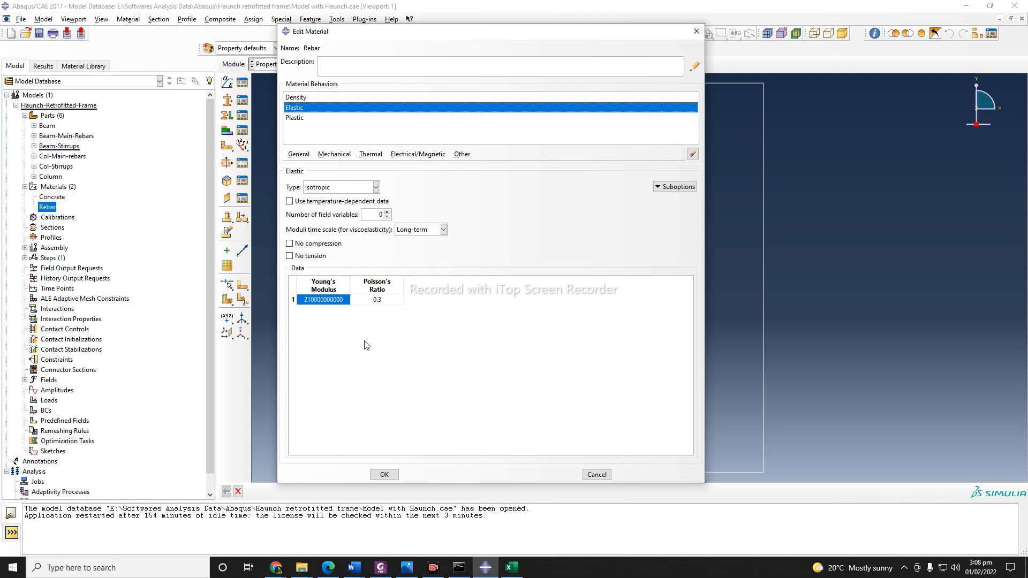
pyautogui.click(295, 97)
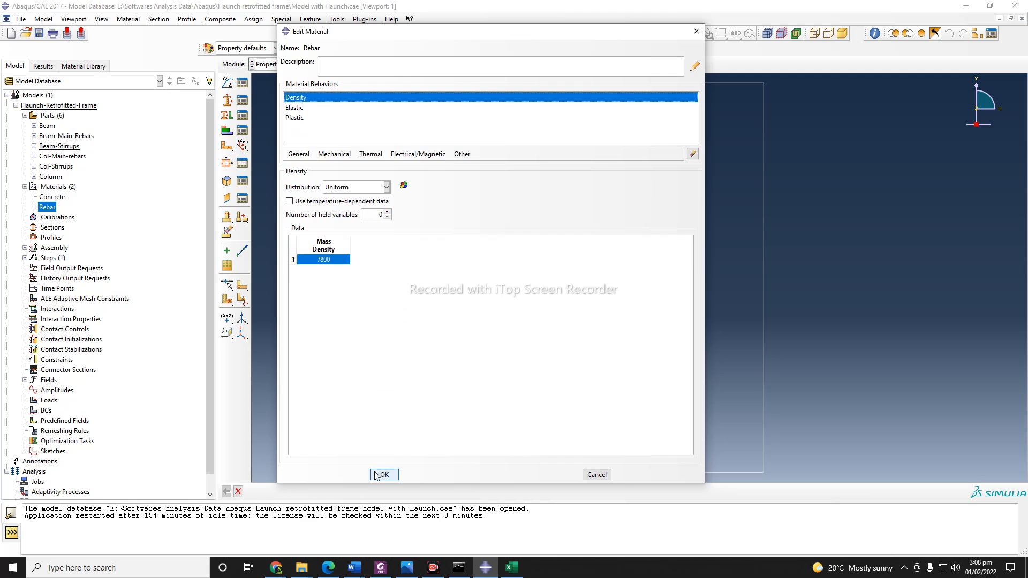
pyautogui.click(384, 475)
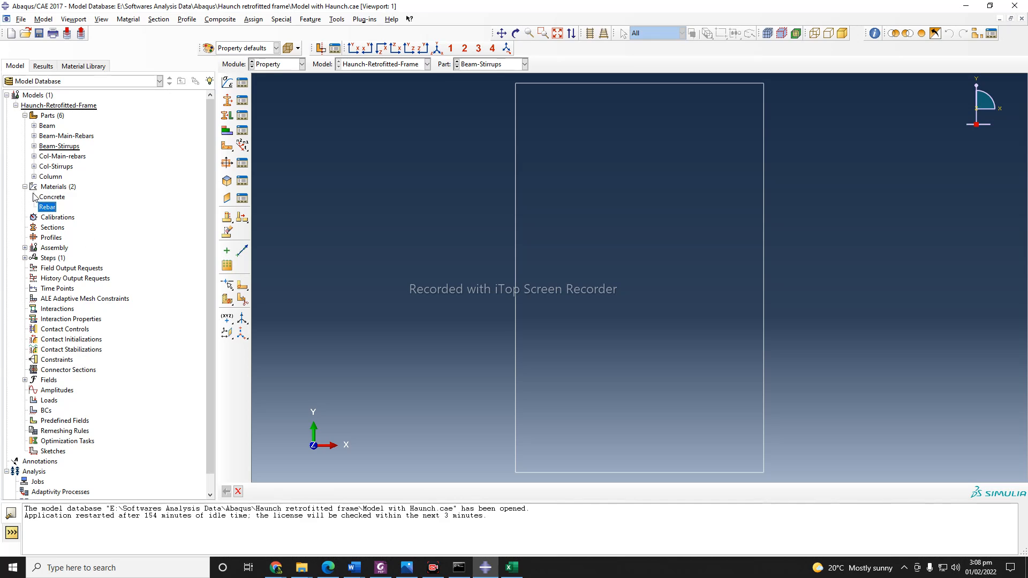
# Step: Open the Module list in the context bar to leave the Property module
pyautogui.click(301, 64)
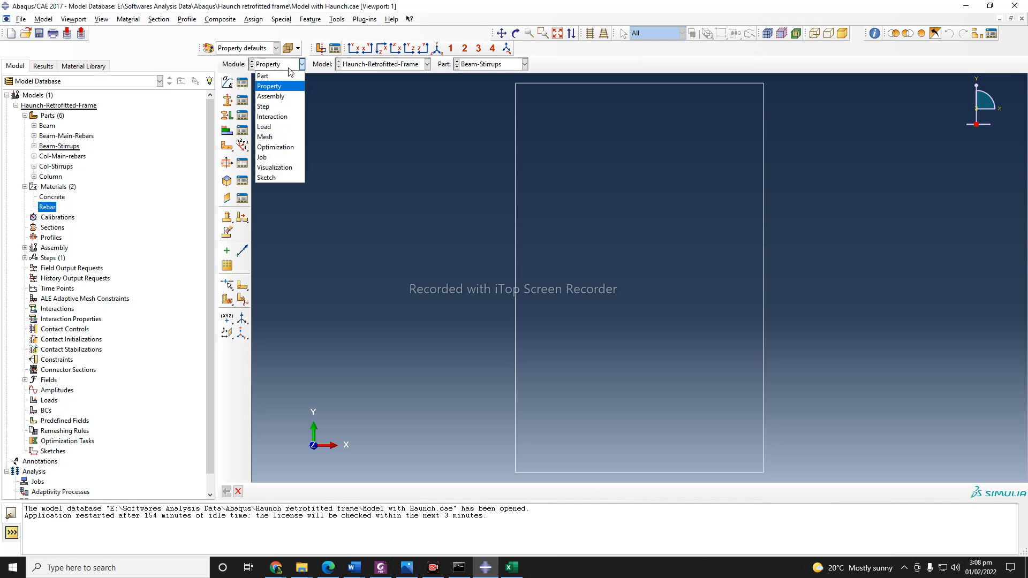
pyautogui.moveTo(270, 97)
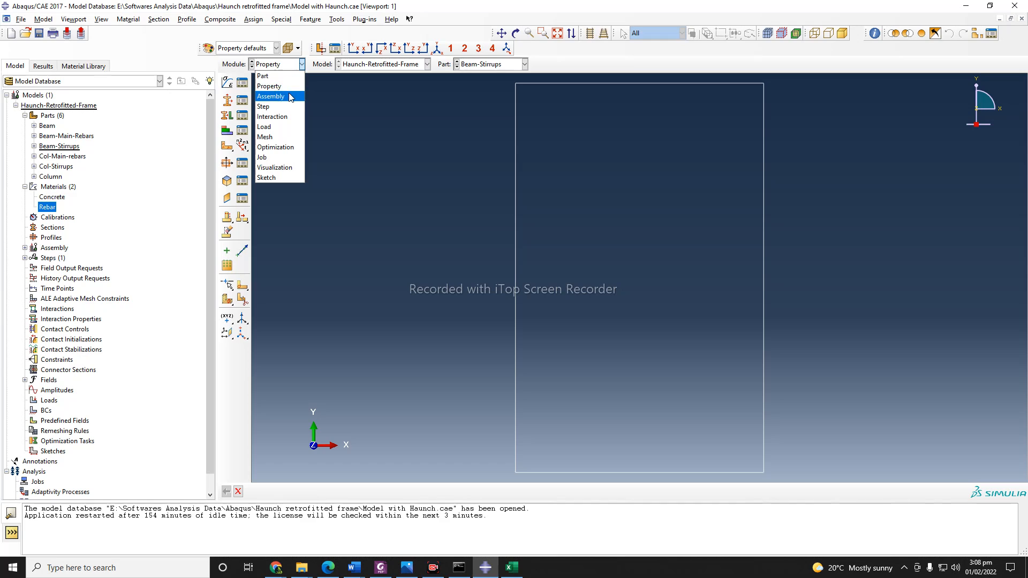